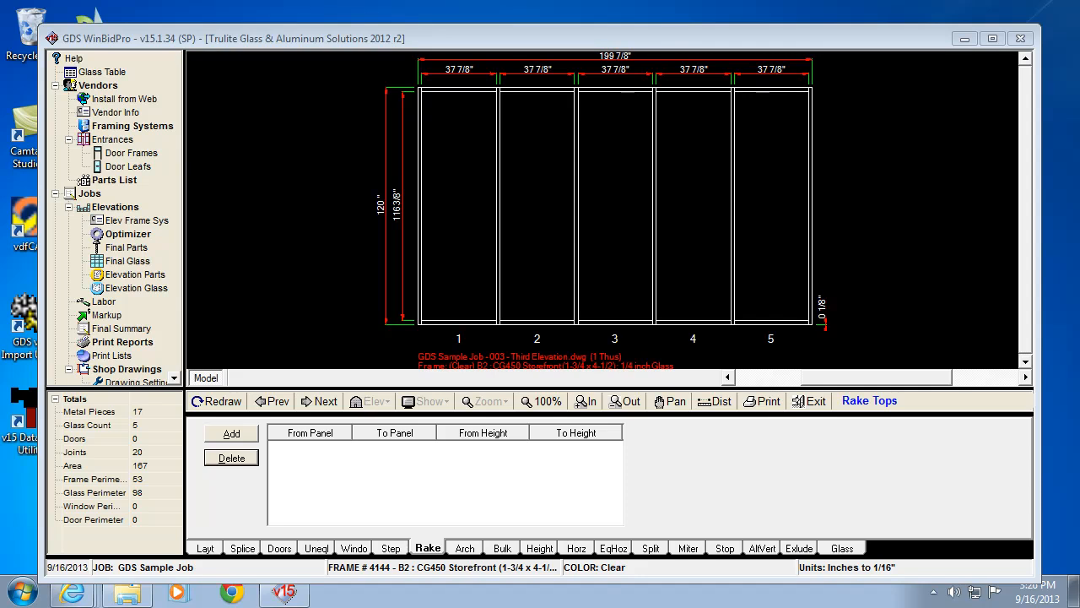
mouse_move(1008, 128)
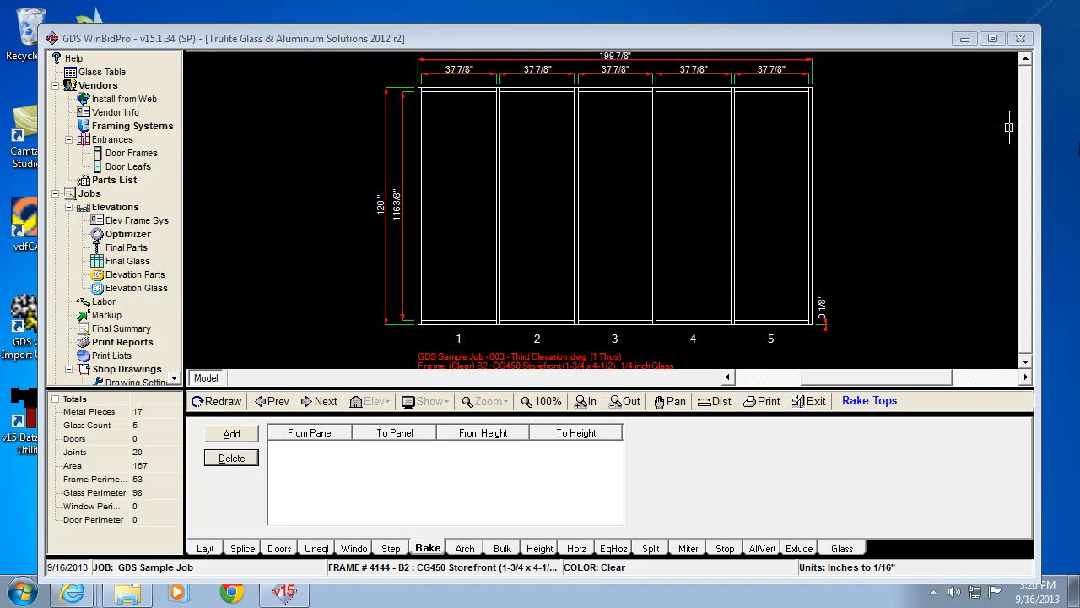
mouse_move(496, 555)
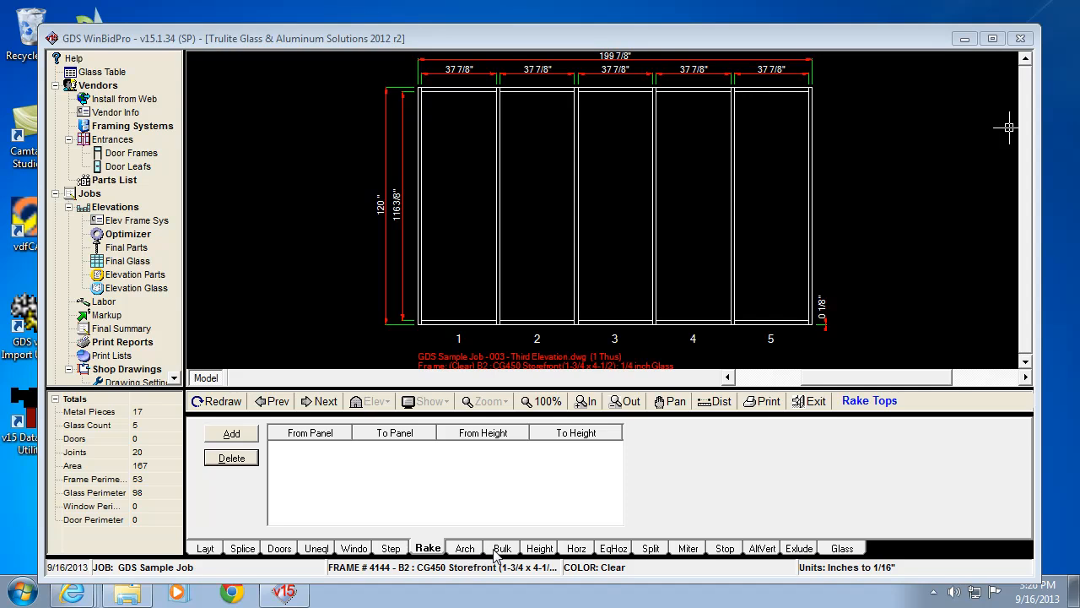
mouse_move(549, 557)
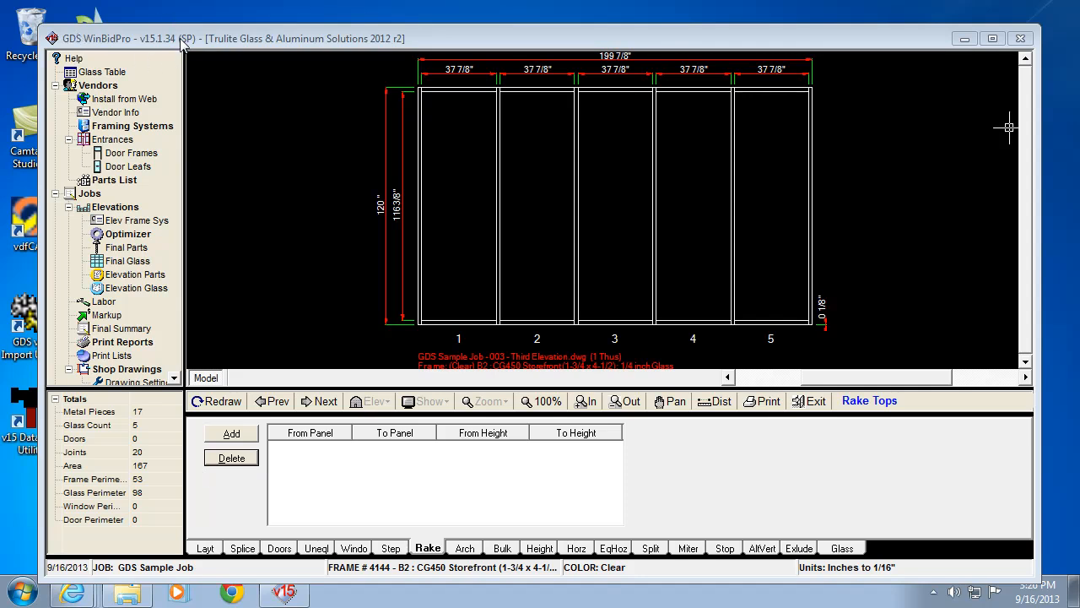
mouse_move(540, 359)
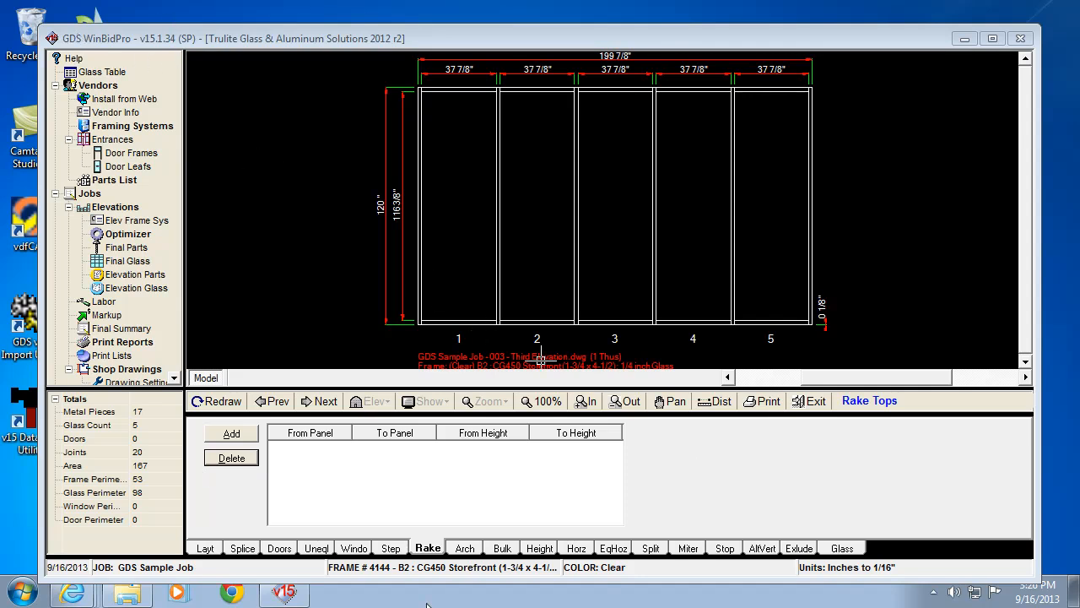
mouse_move(517, 535)
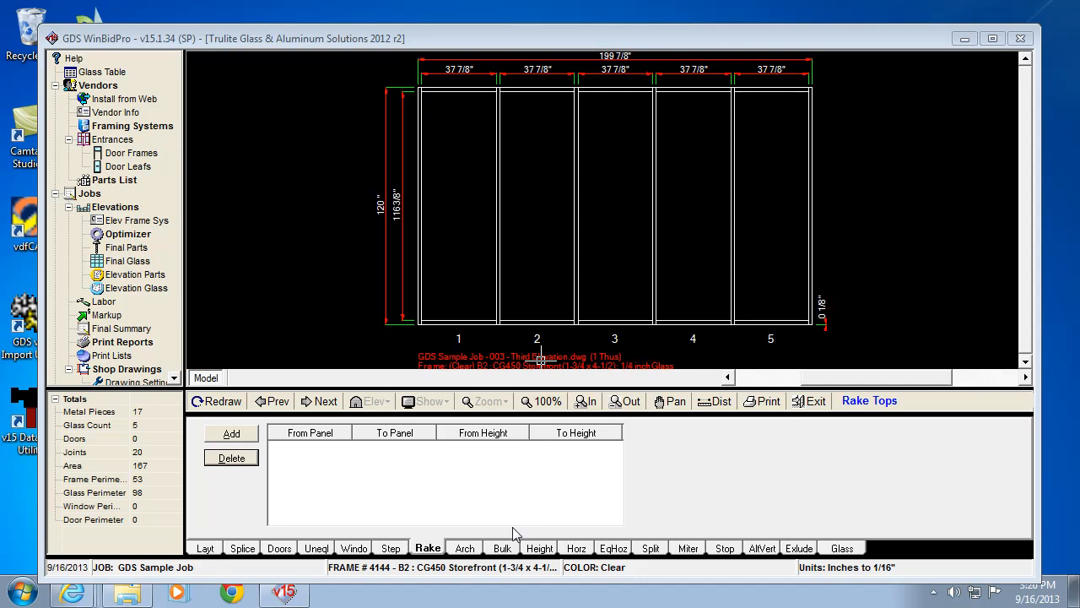
Show the Arch Tops settings for the five-panel elevation
left_click(464, 548)
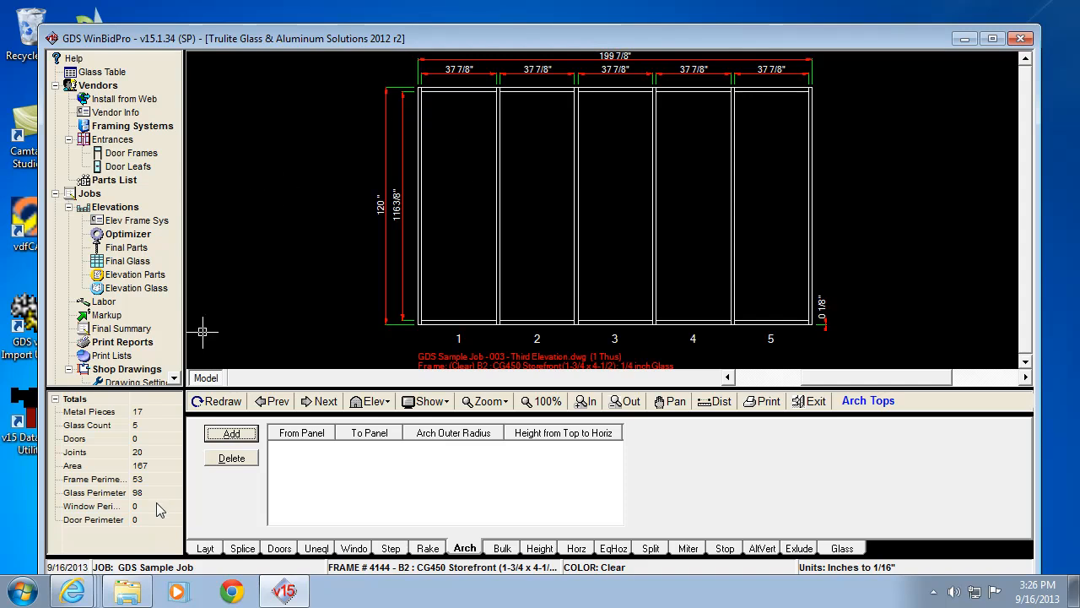
mouse_move(504, 194)
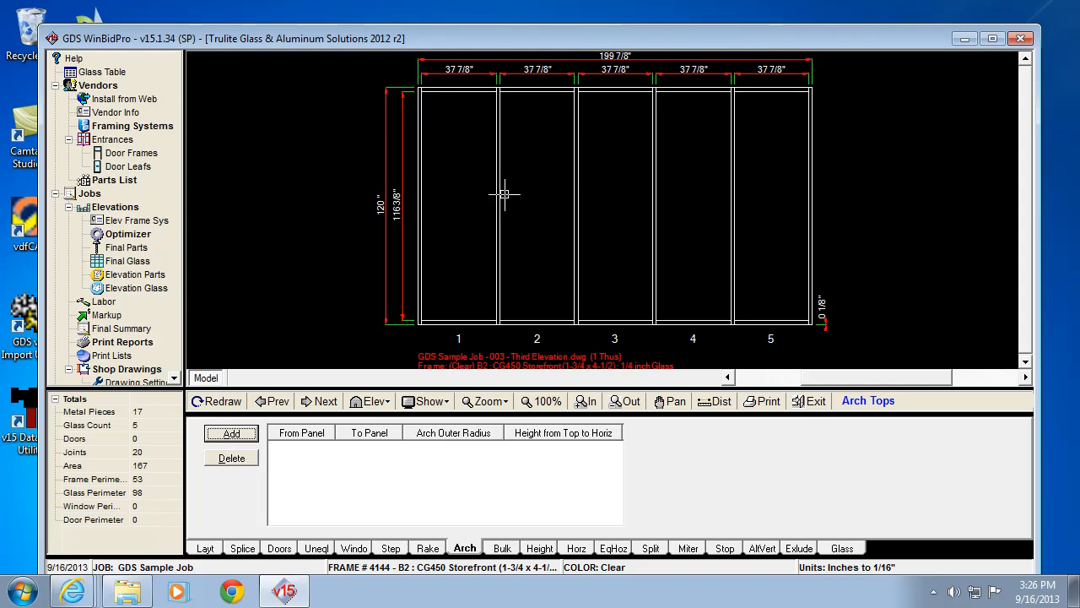
mouse_move(655, 203)
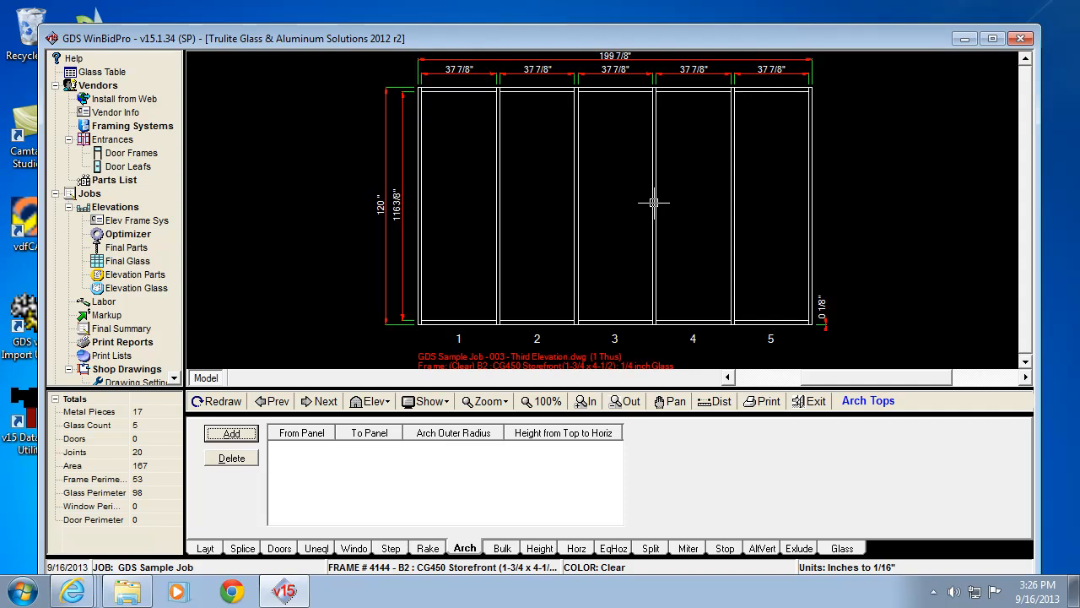
mouse_move(551, 248)
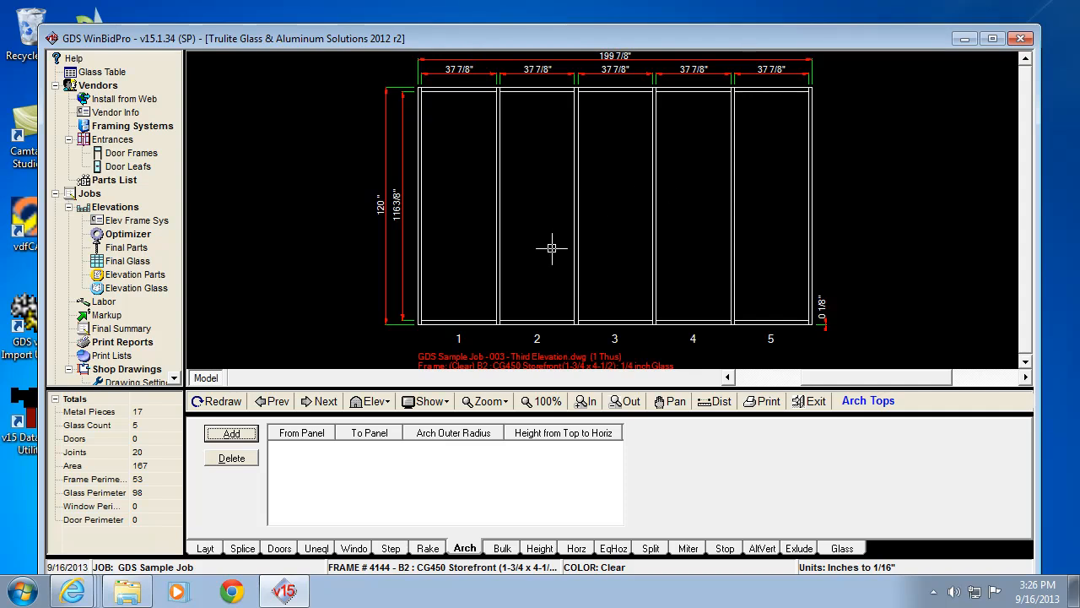
mouse_move(640, 358)
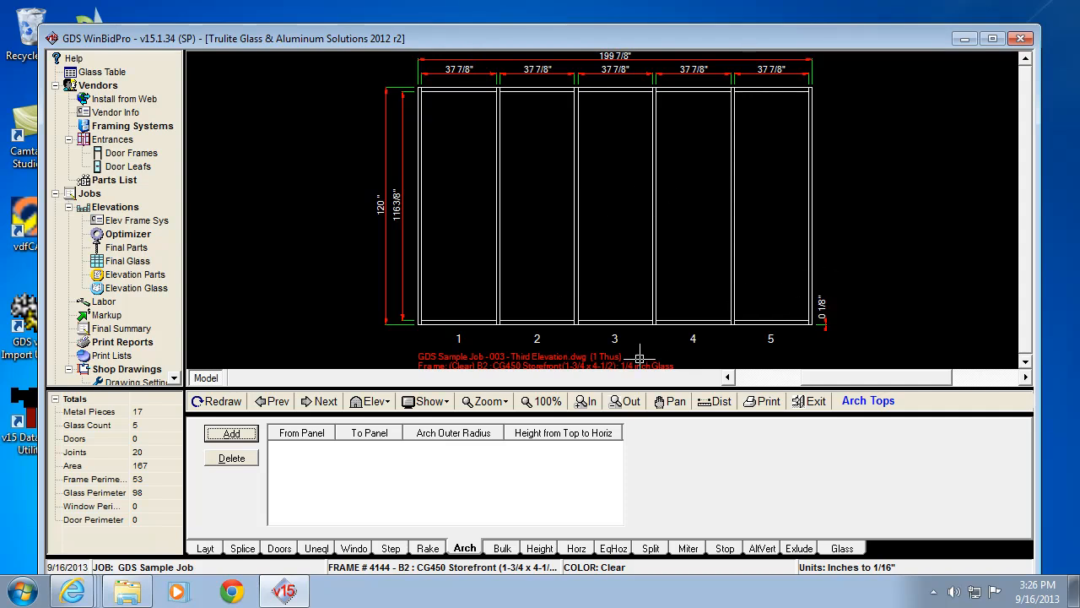
mouse_move(675, 152)
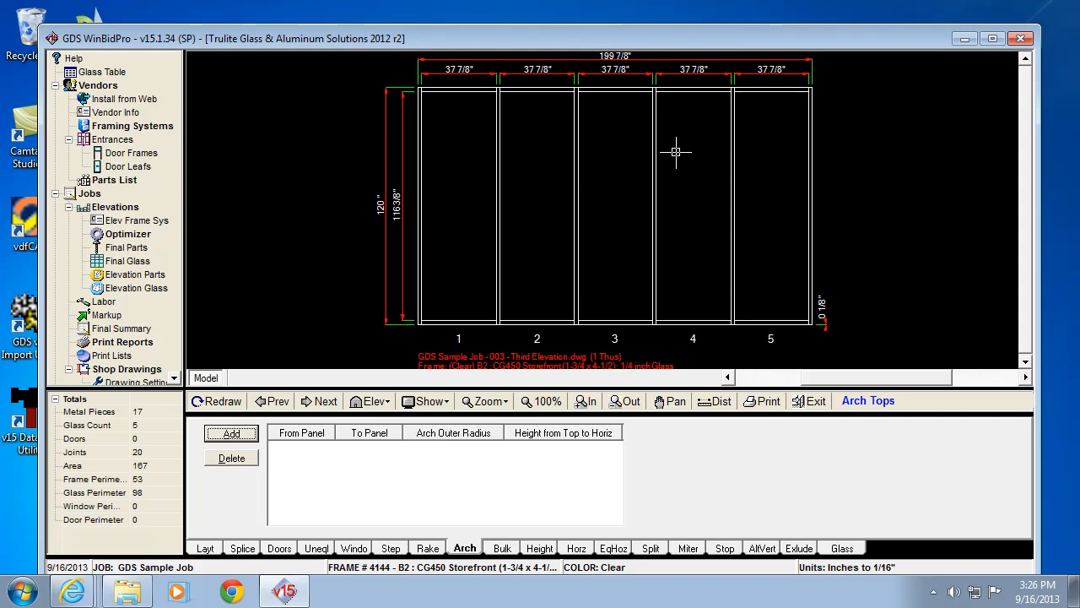
mouse_move(644, 297)
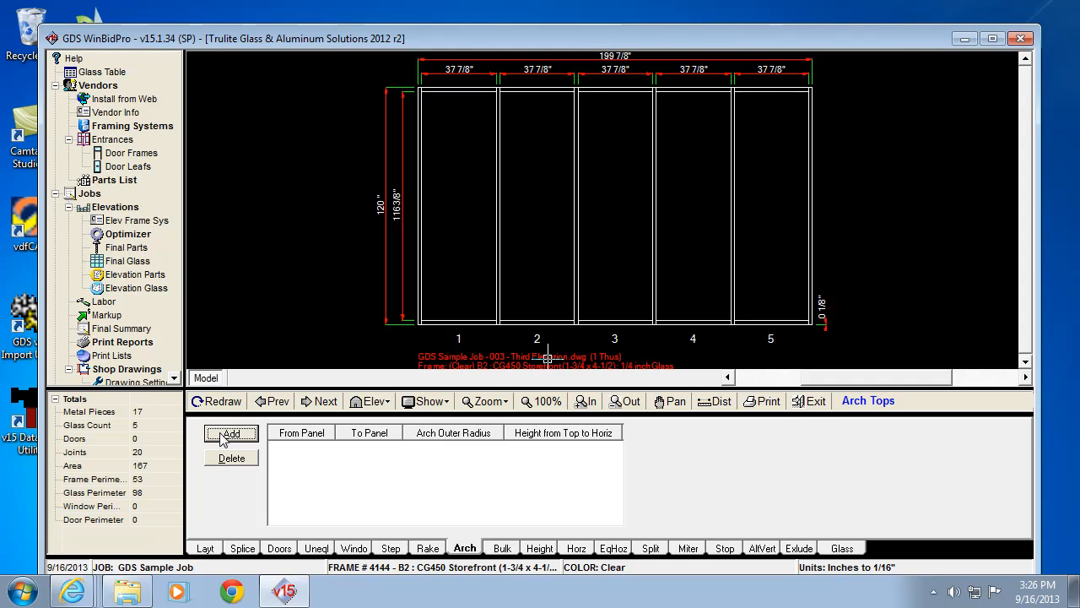
Begin a new arched top, defaulting to panels 1 to 3
left_click(232, 434)
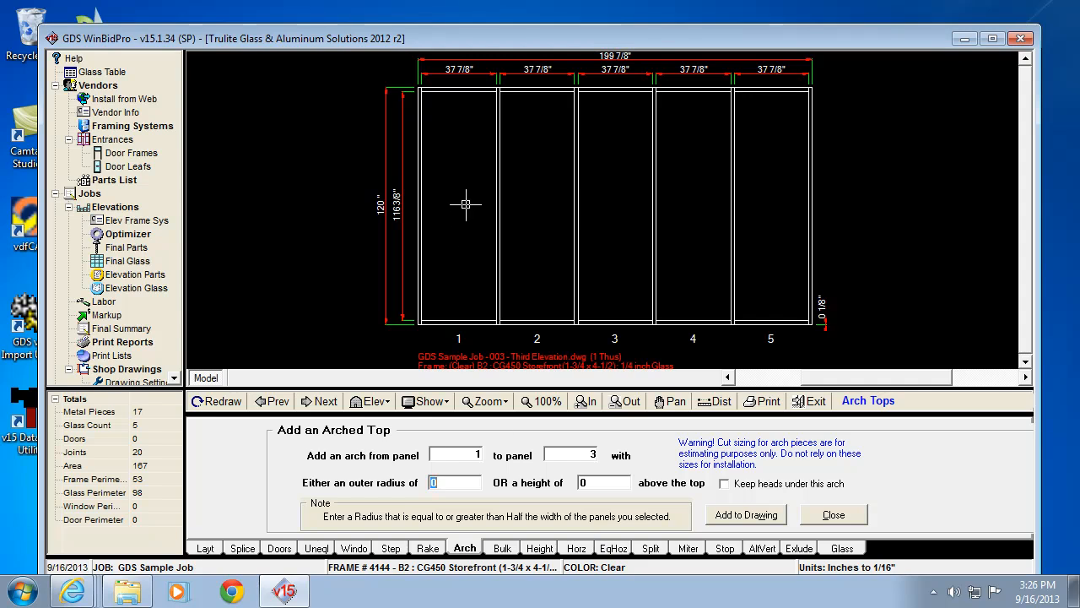
mouse_move(498, 85)
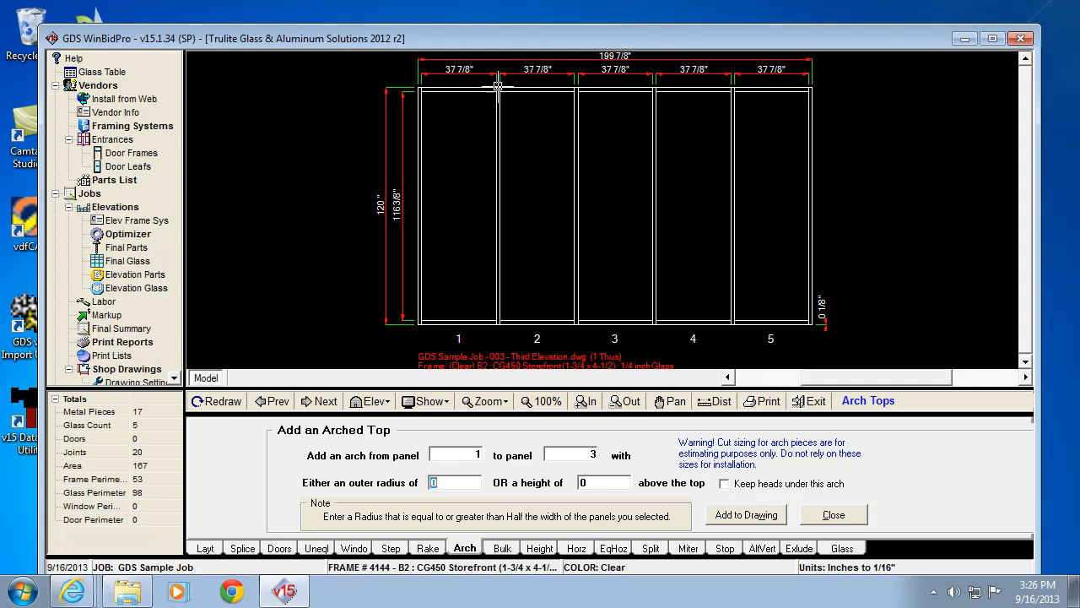
mouse_move(498, 92)
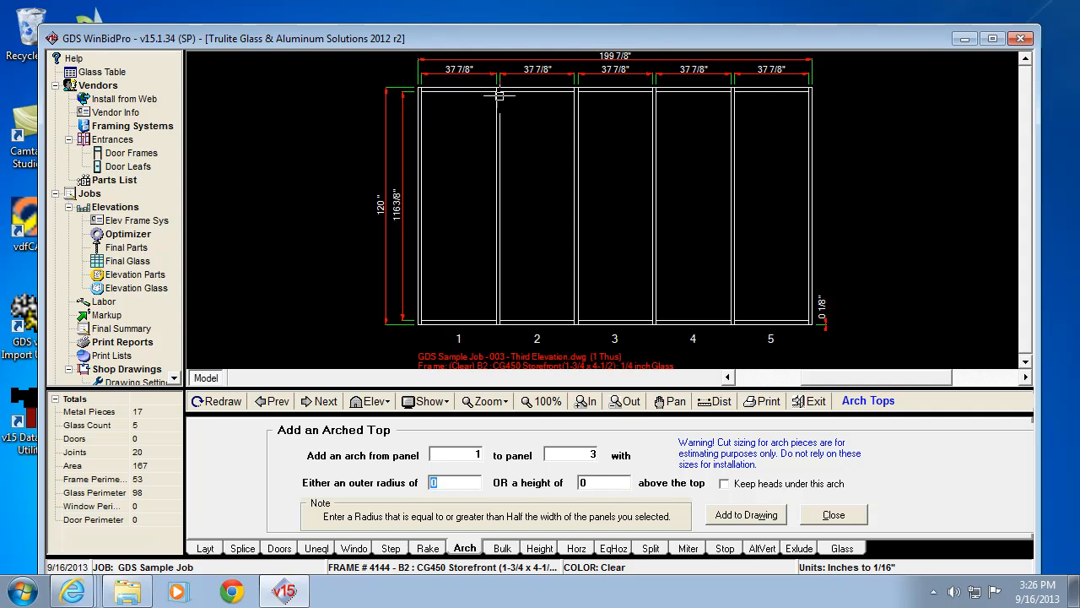
mouse_move(515, 223)
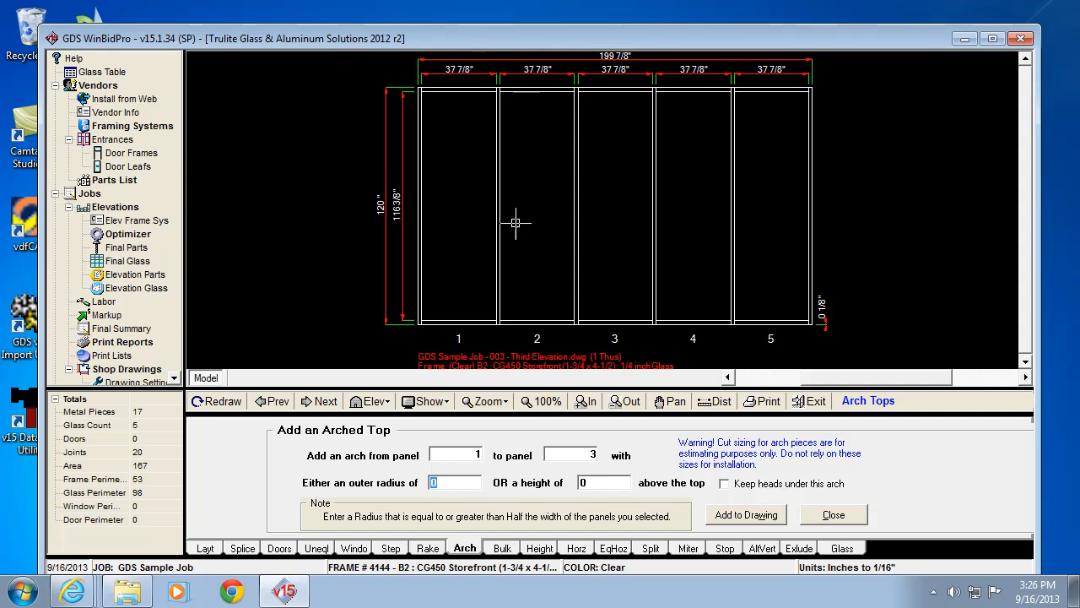
mouse_move(501, 72)
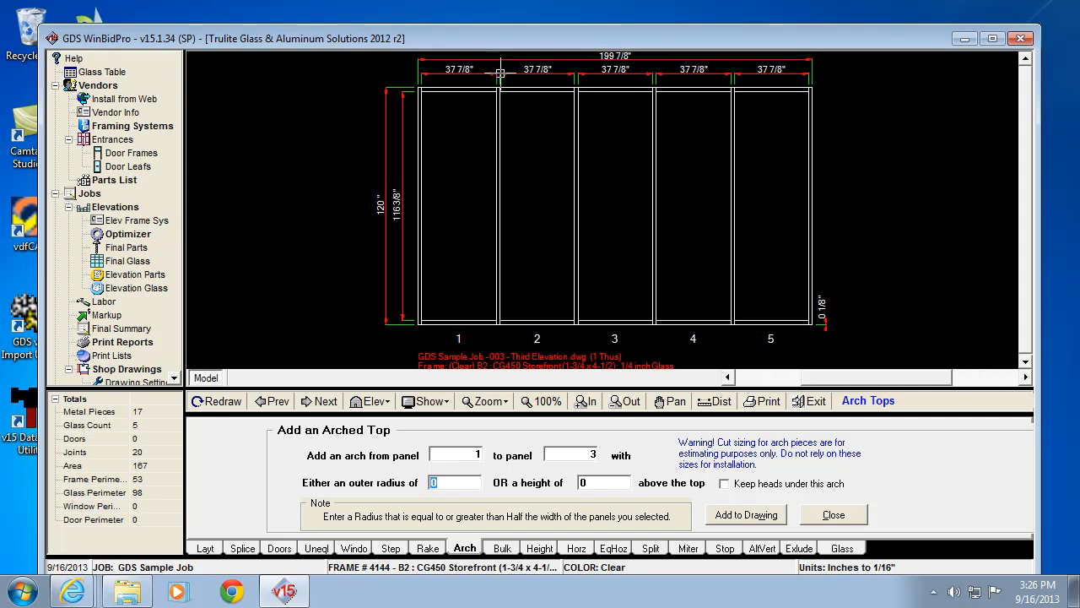
mouse_move(507, 62)
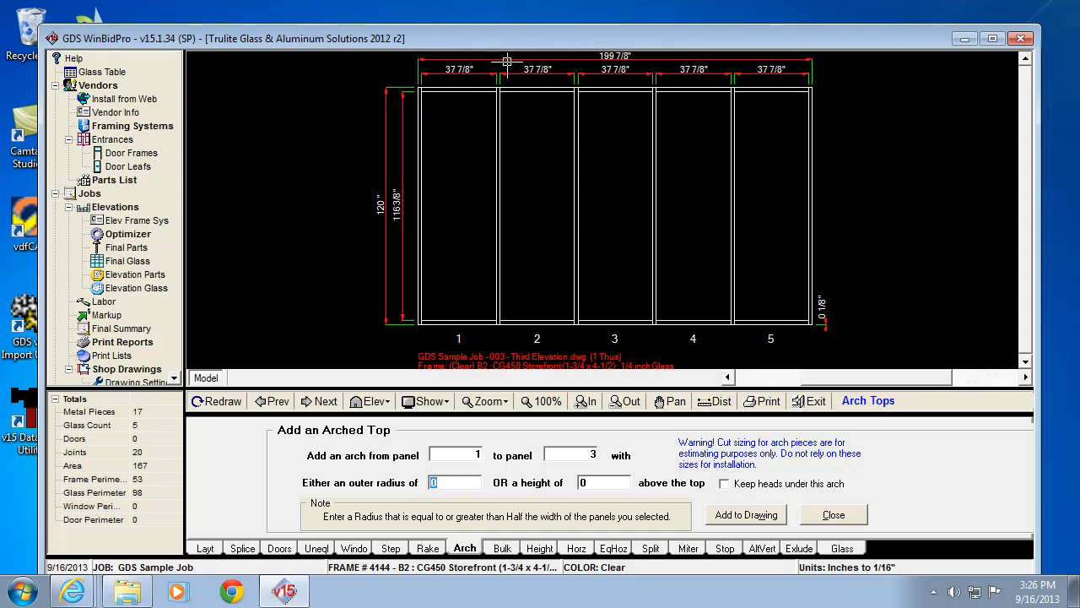
mouse_move(498, 152)
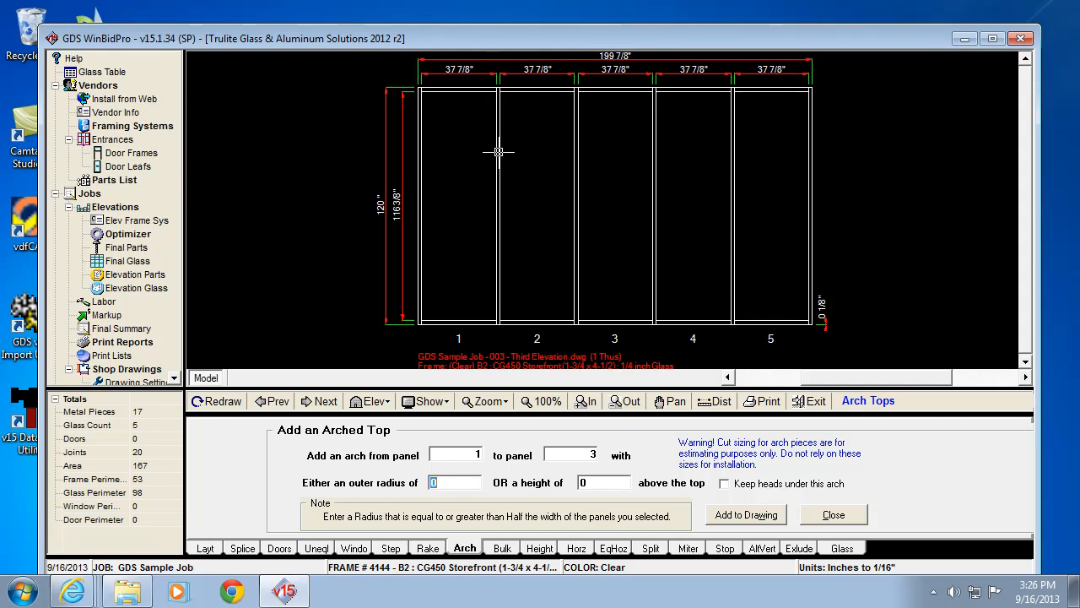
mouse_move(414, 96)
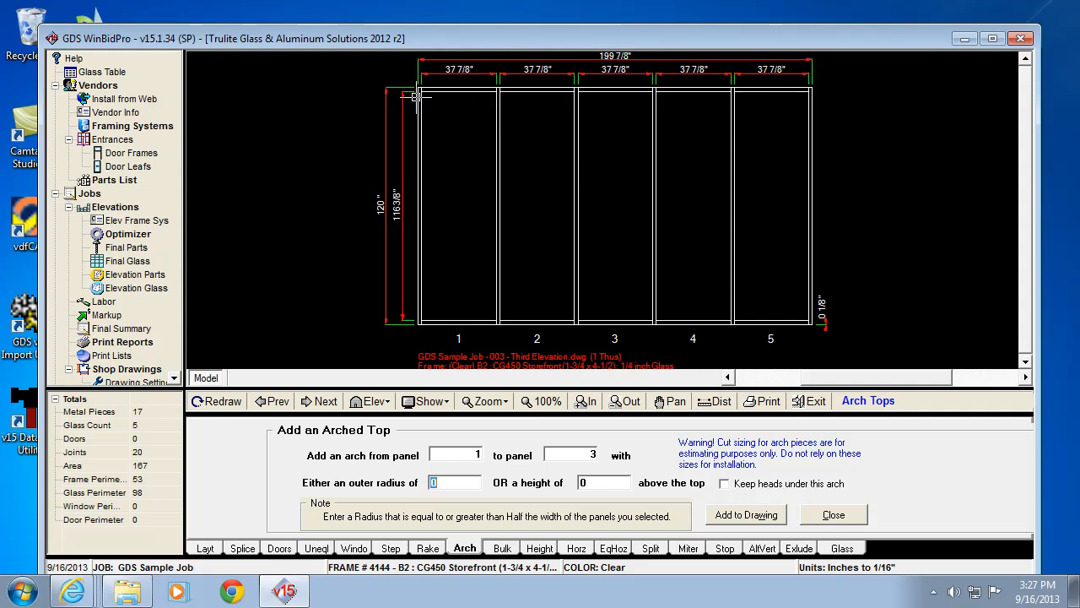
mouse_move(420, 78)
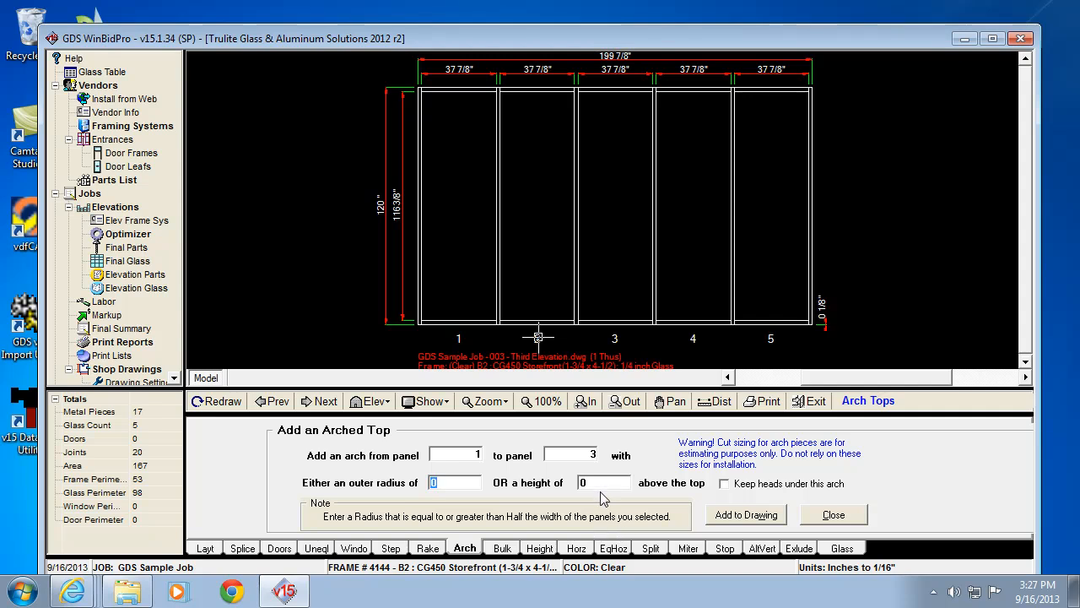
mouse_move(570, 283)
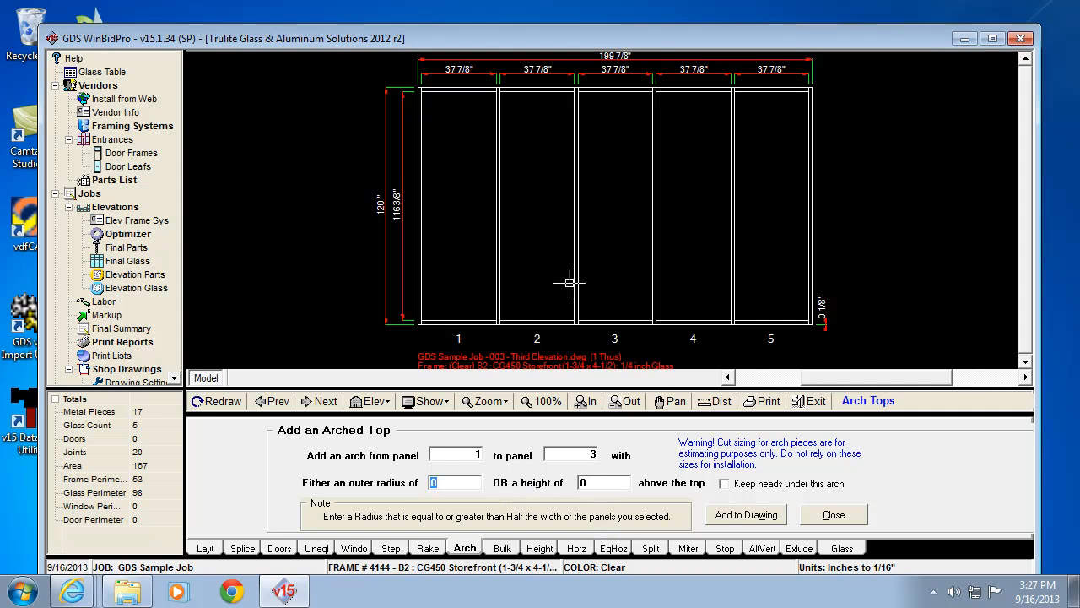
mouse_move(499, 84)
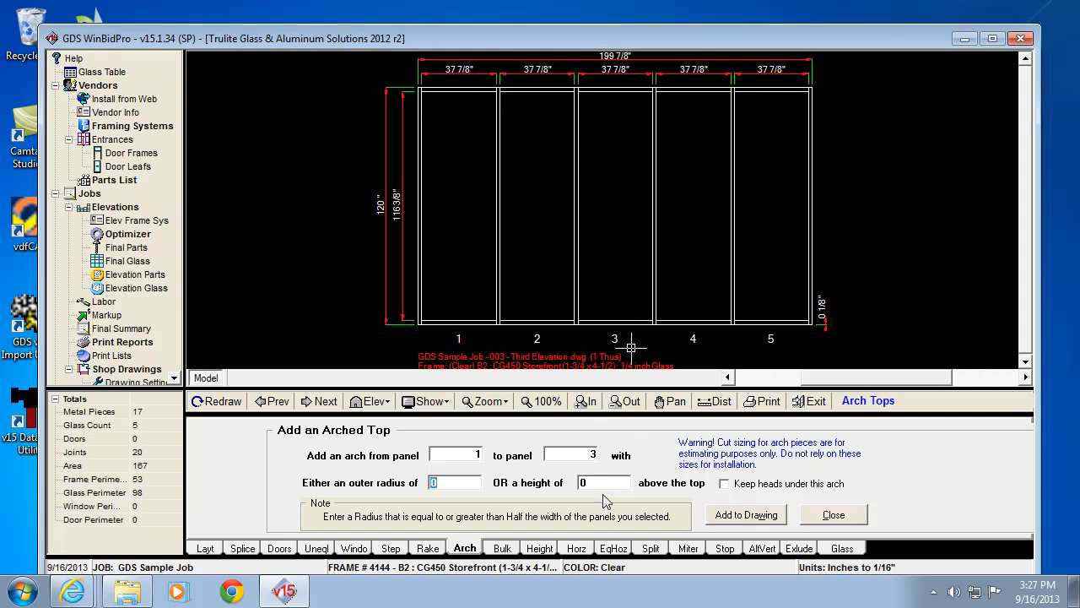
Set the arch height to 20 above the top and keep heads under the arch
left_click(604, 483)
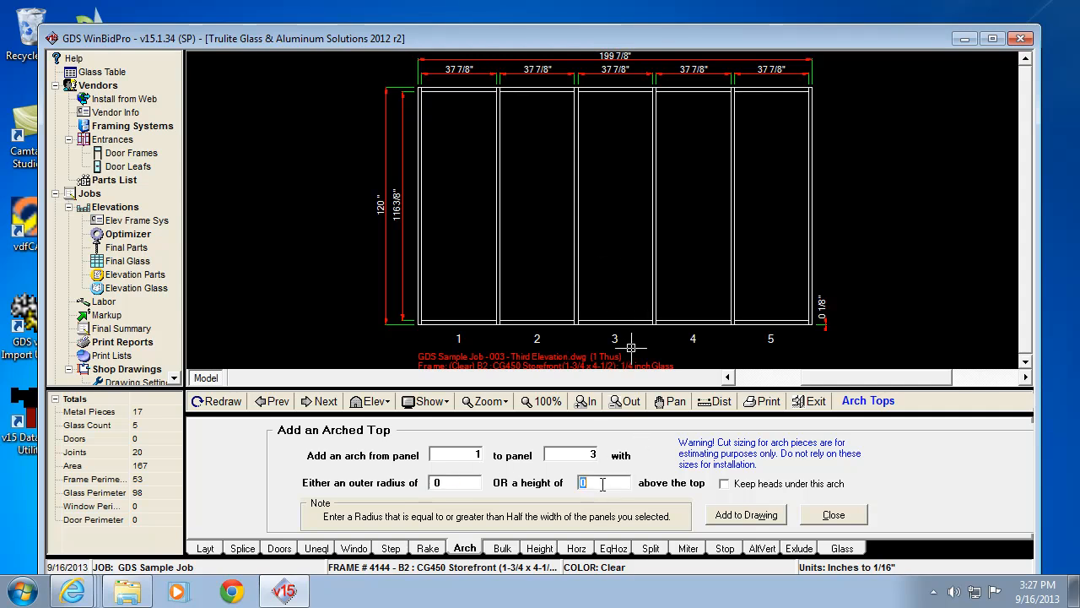
type("20")
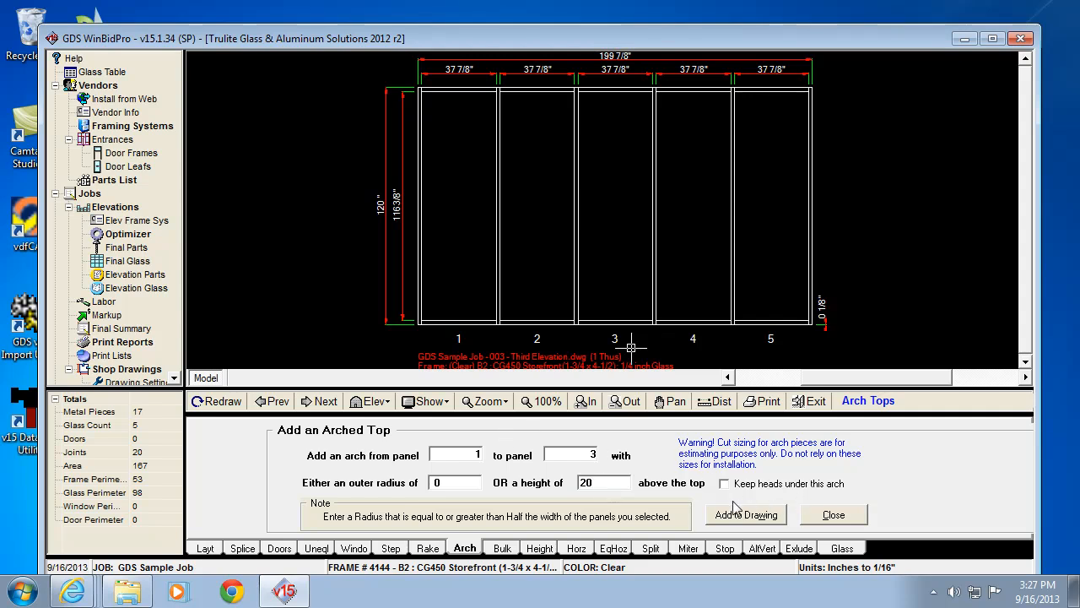
mouse_move(518, 519)
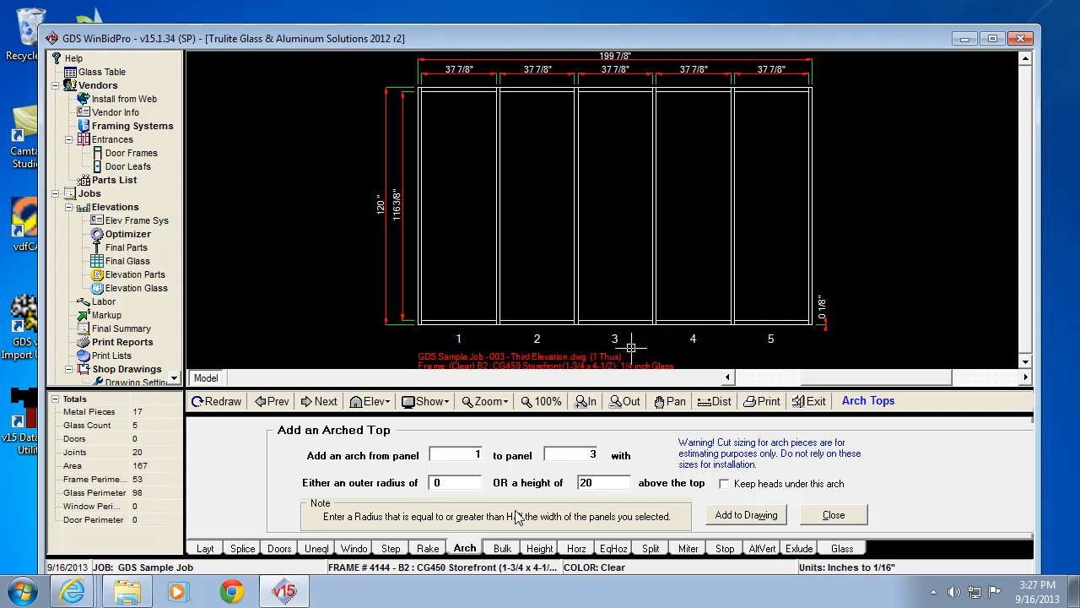
mouse_move(453, 275)
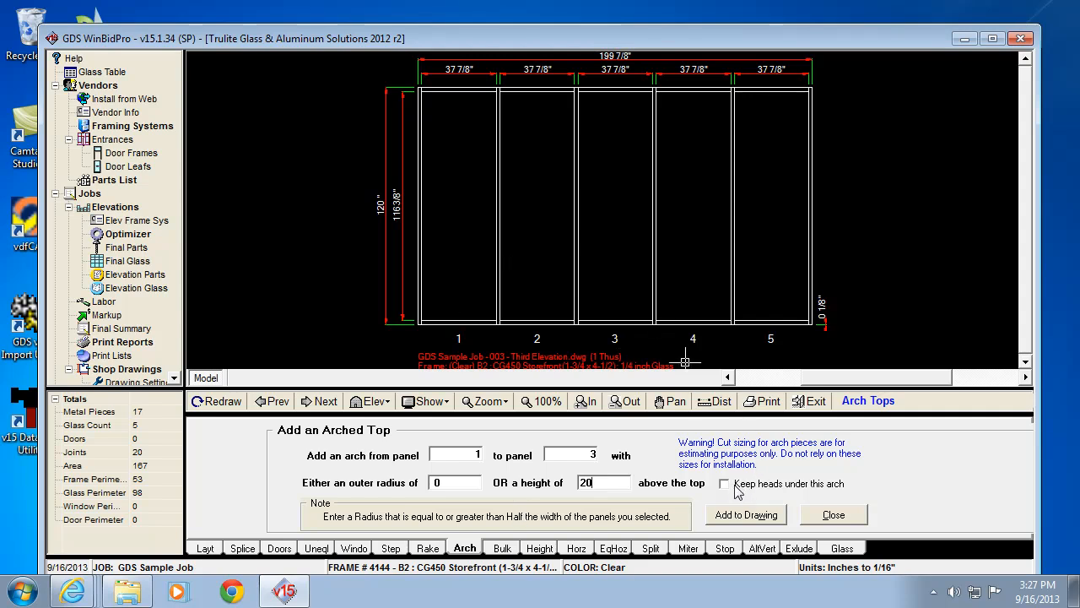
mouse_move(498, 101)
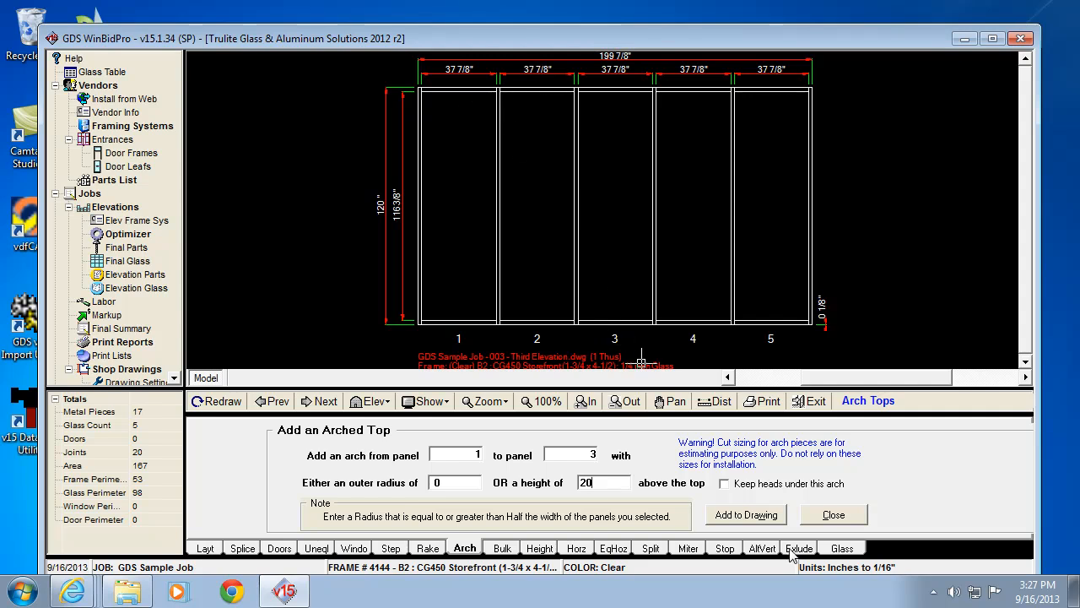
left_click(725, 483)
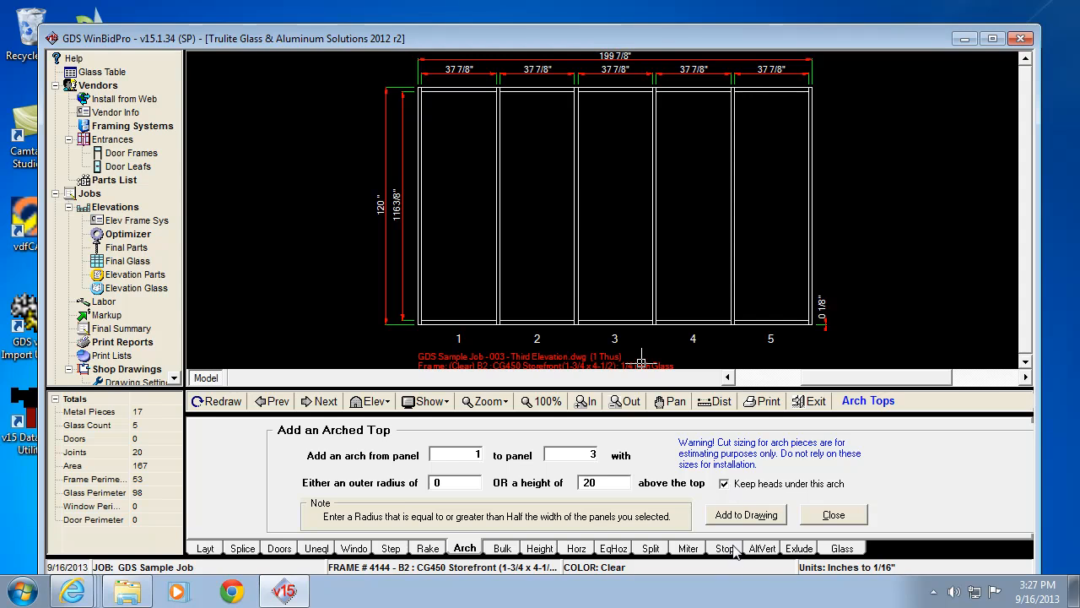
mouse_move(745, 514)
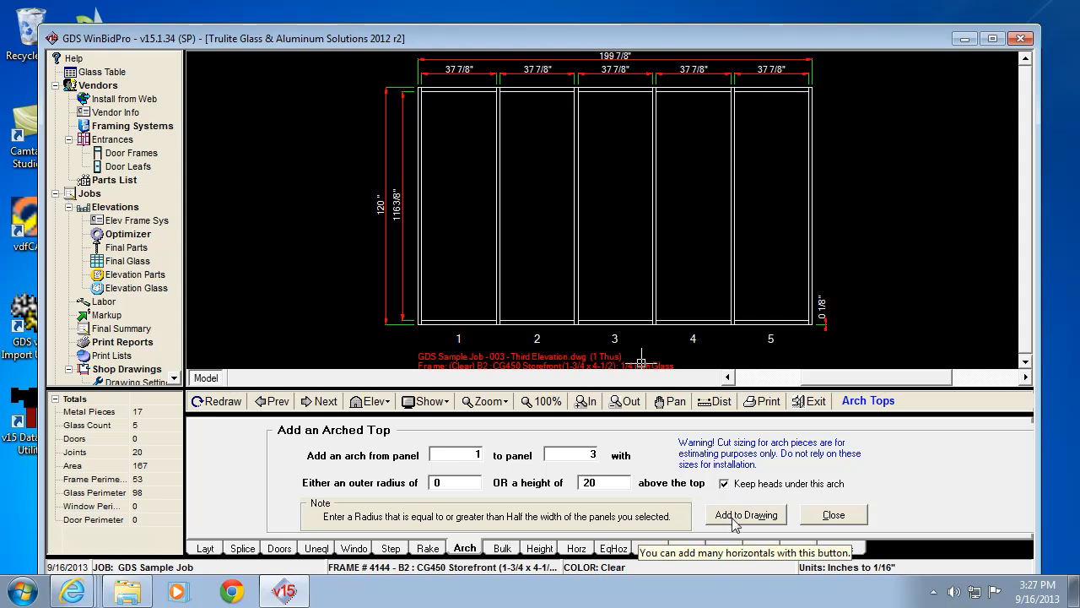
Add the 20-inch arch over panels 1–3 to the drawing and review its To Panel value
left_click(746, 514)
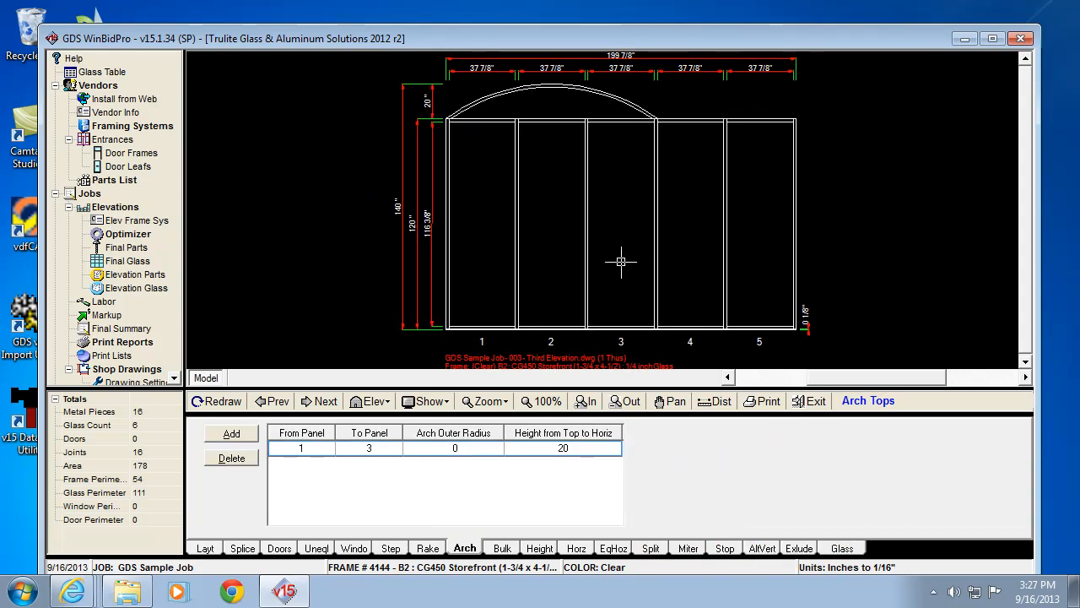
mouse_move(657, 339)
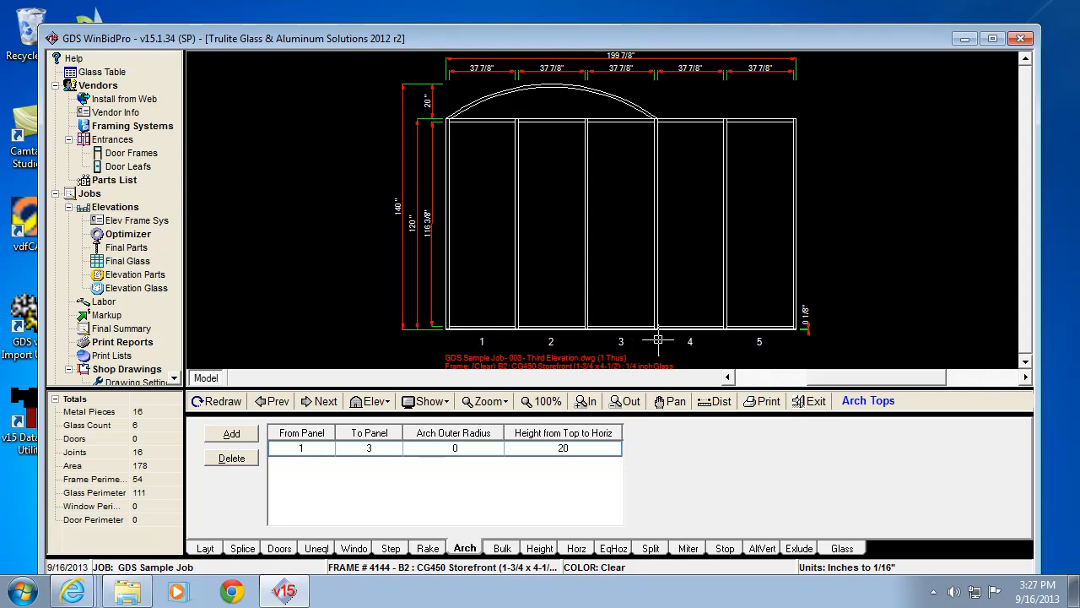
mouse_move(409, 132)
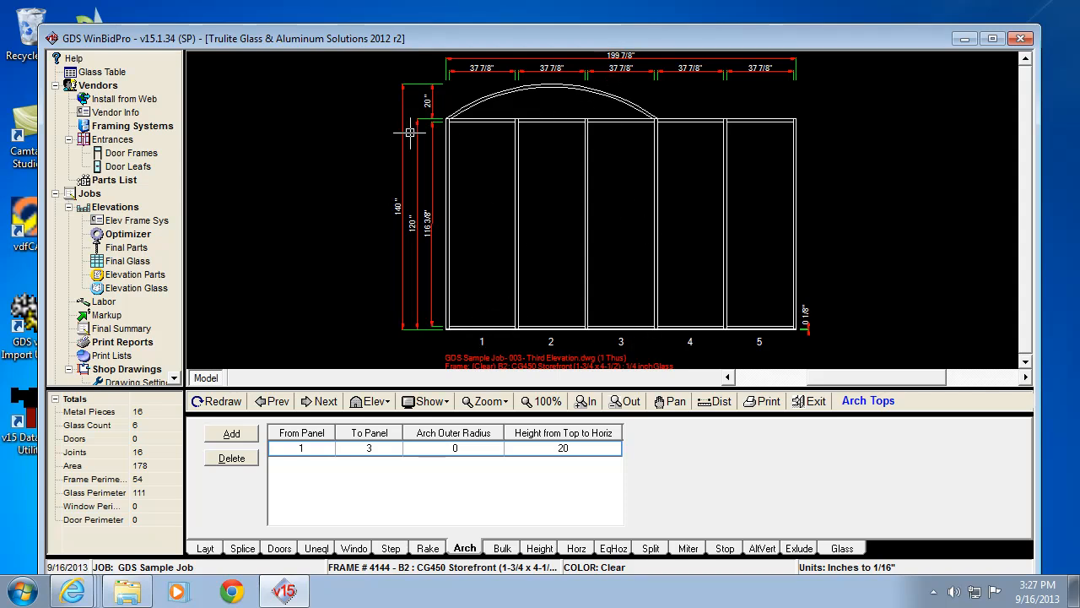
mouse_move(561, 112)
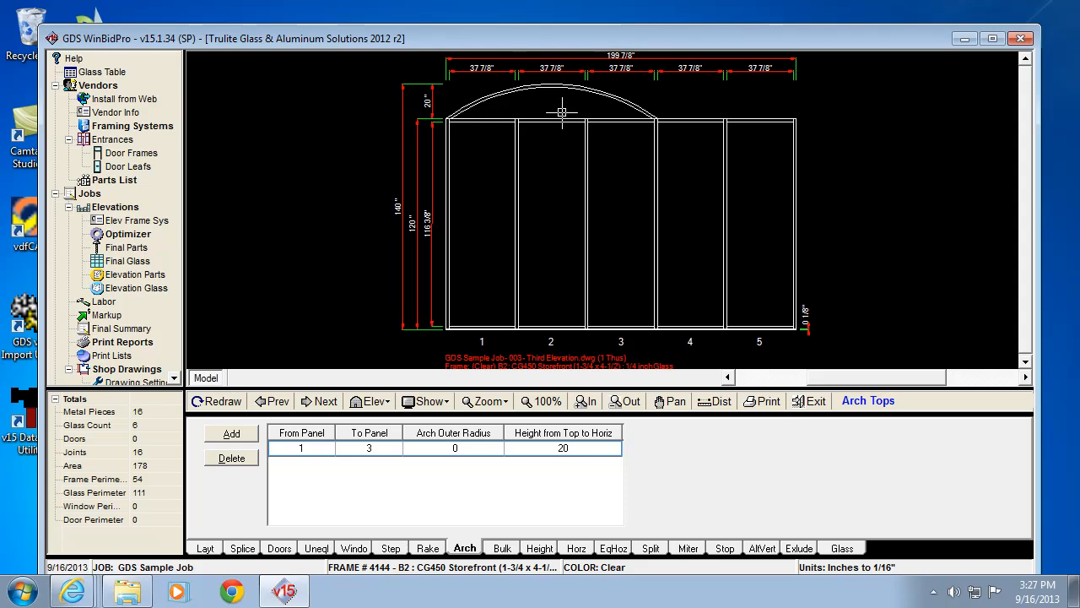
mouse_move(555, 121)
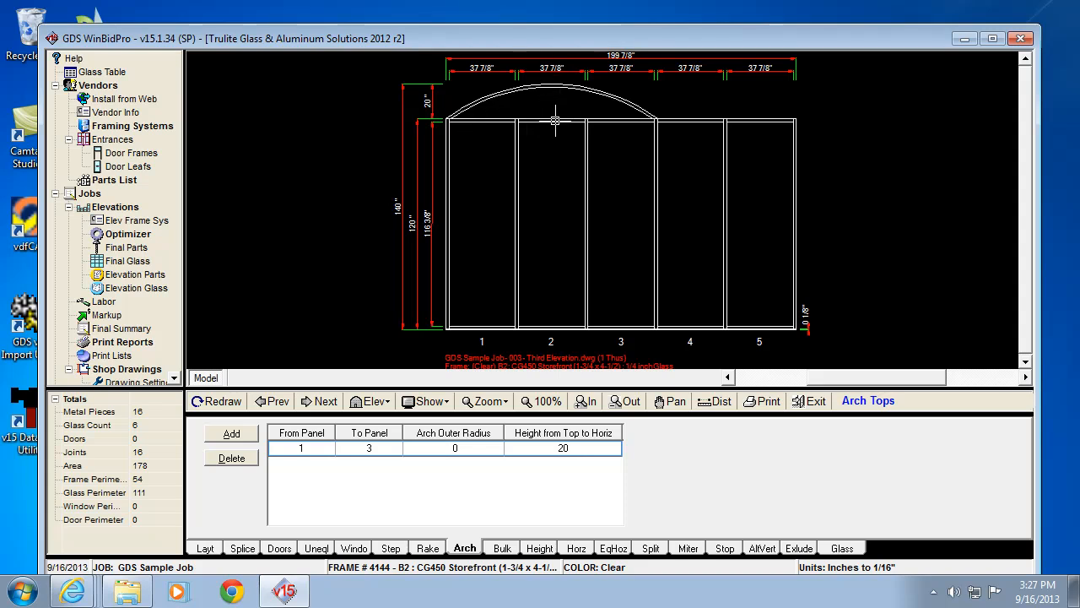
mouse_move(443, 120)
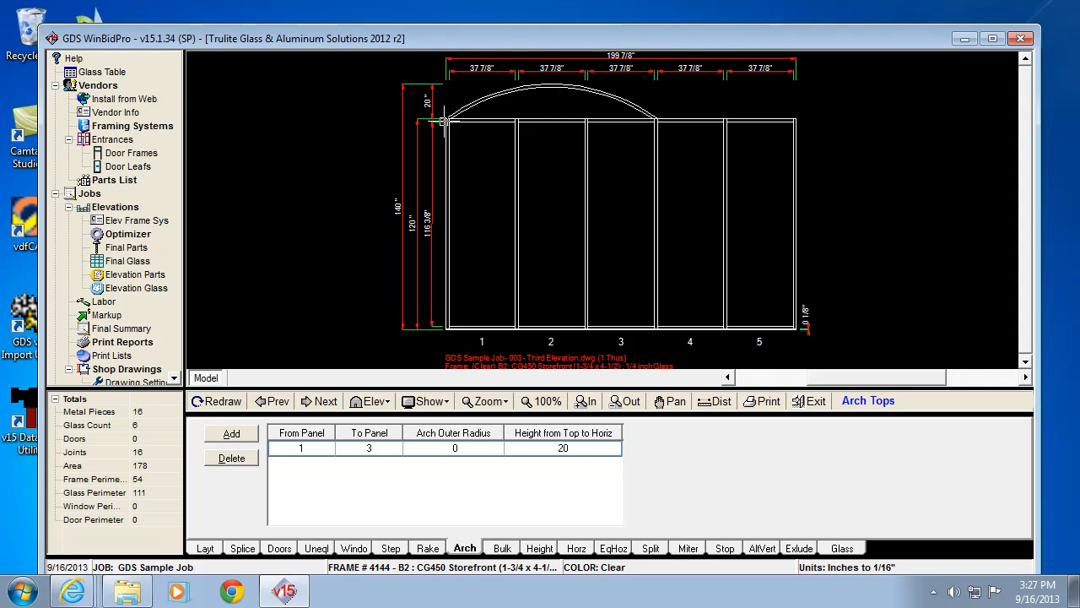
mouse_move(477, 148)
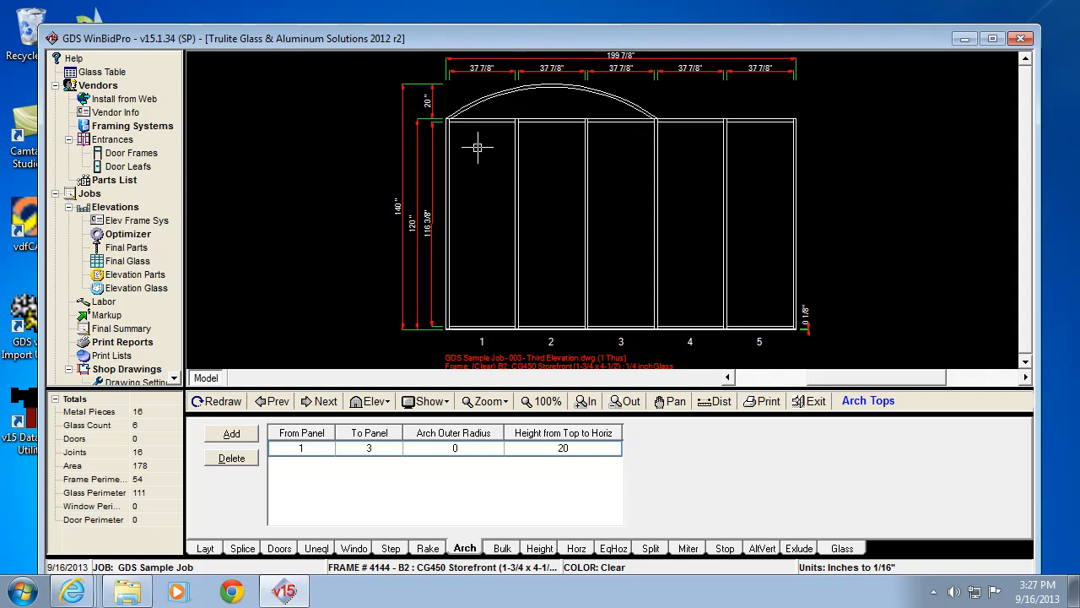
mouse_move(578, 83)
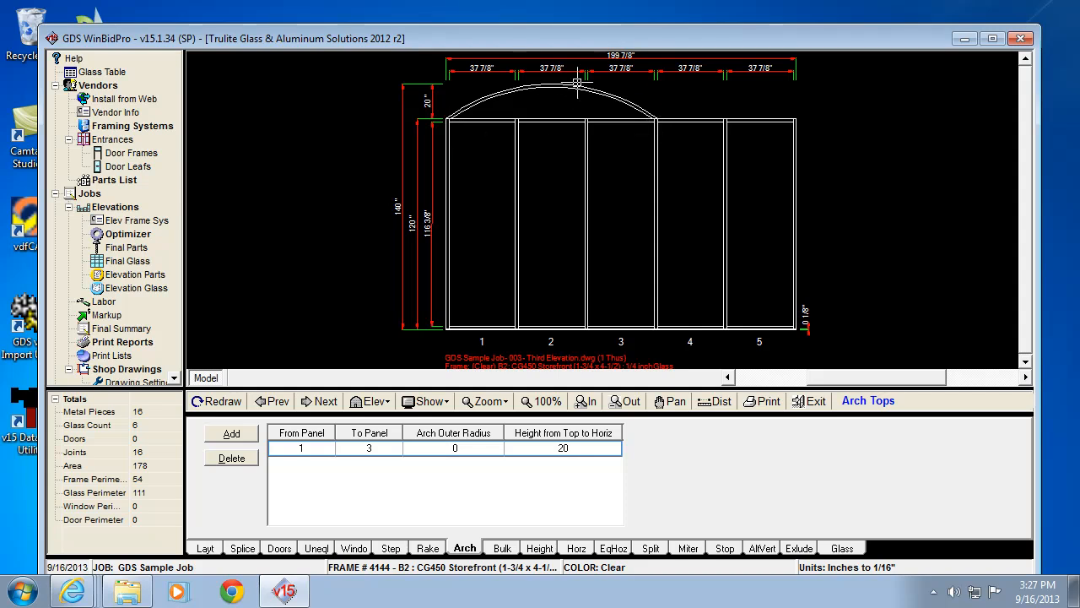
mouse_move(551, 163)
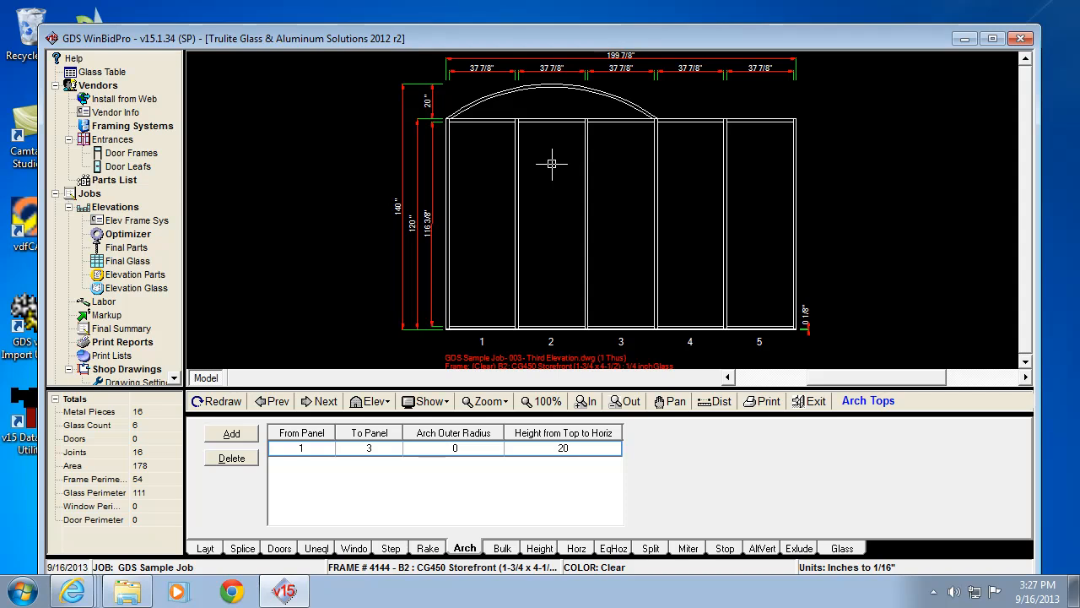
mouse_move(530, 144)
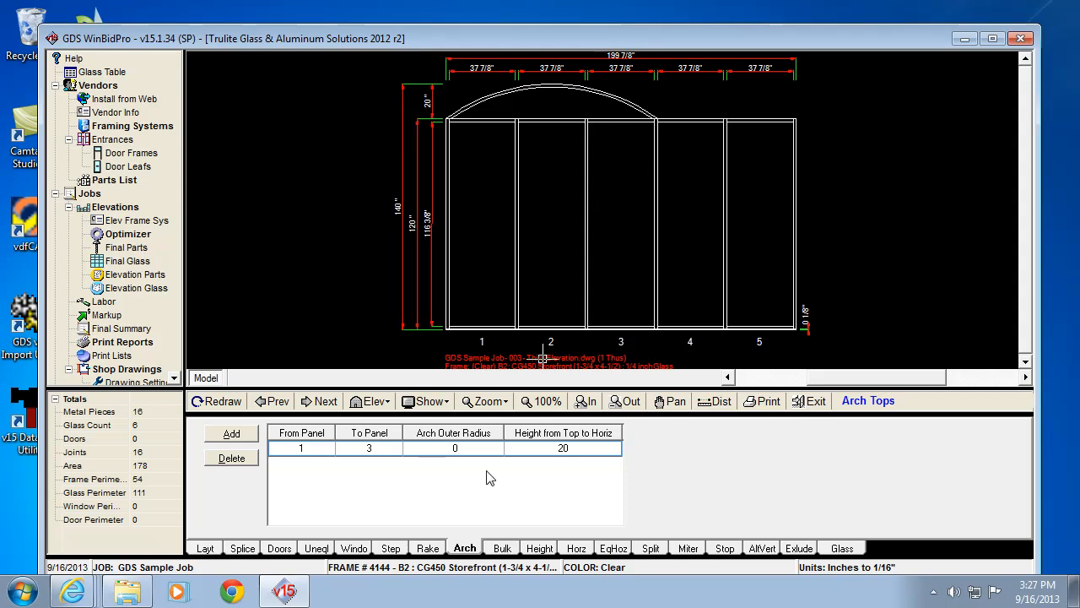
left_click(369, 447)
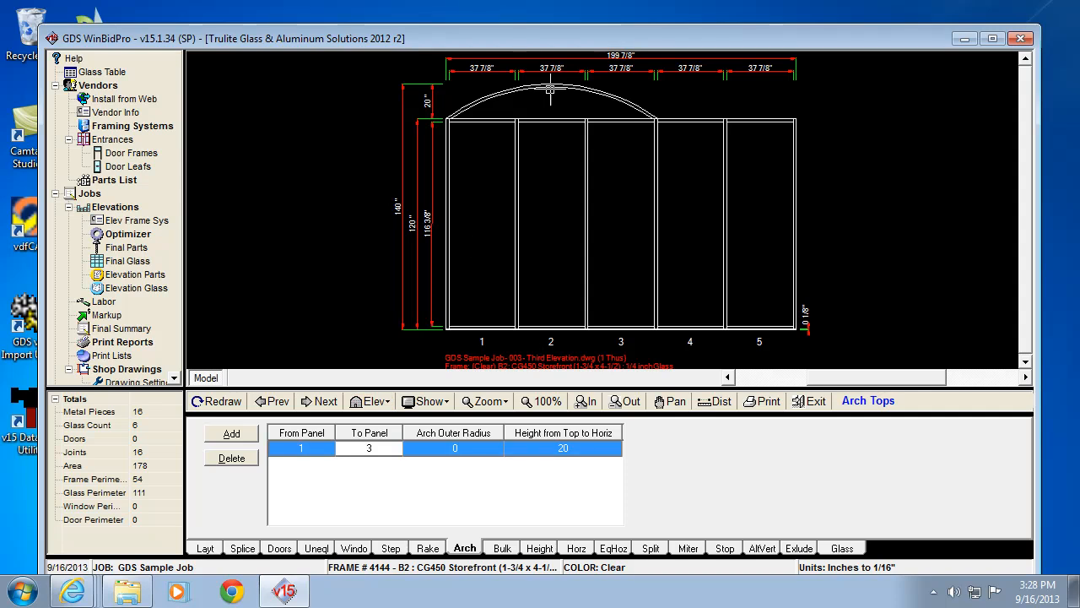
mouse_move(415, 324)
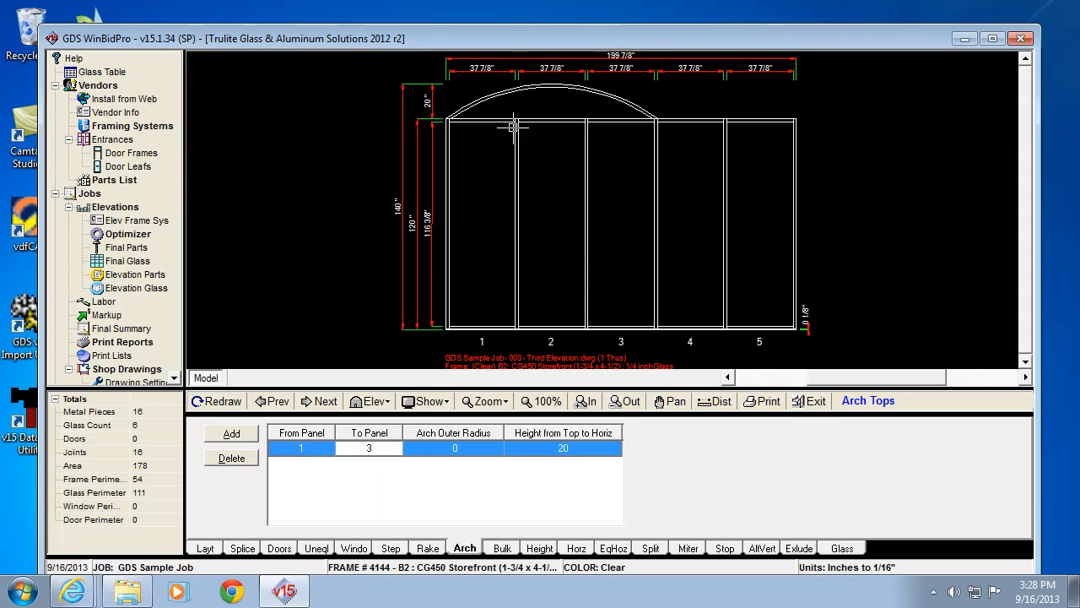
left_click(369, 448)
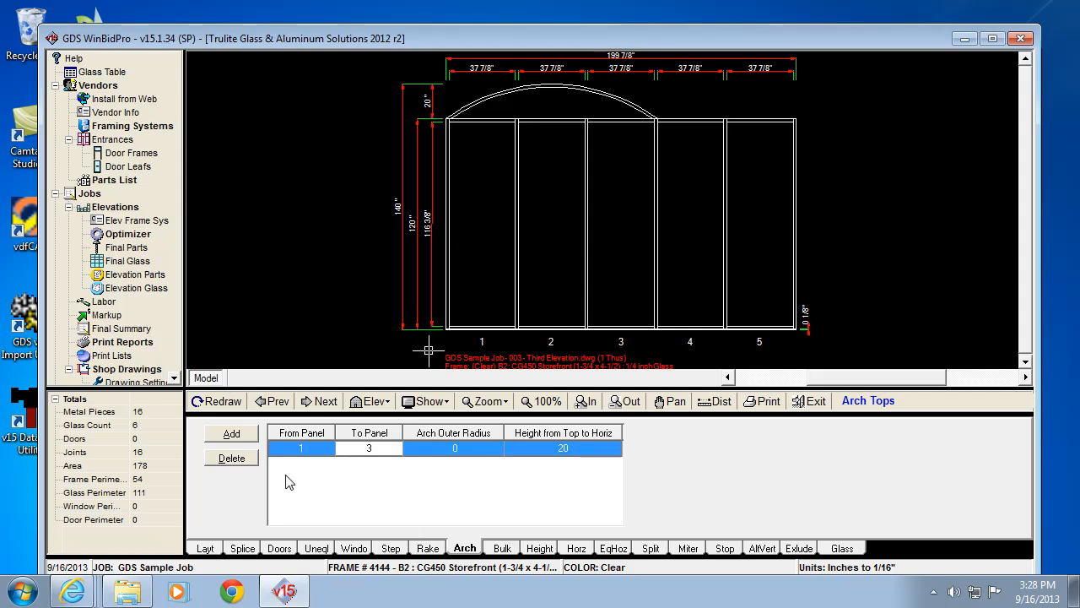
mouse_move(292, 482)
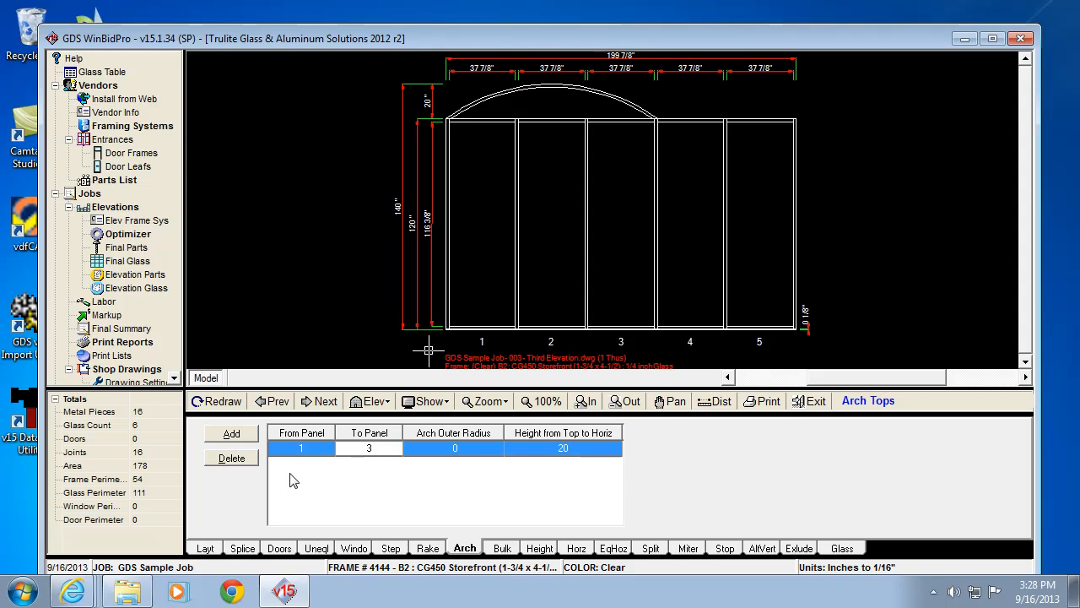
mouse_move(297, 423)
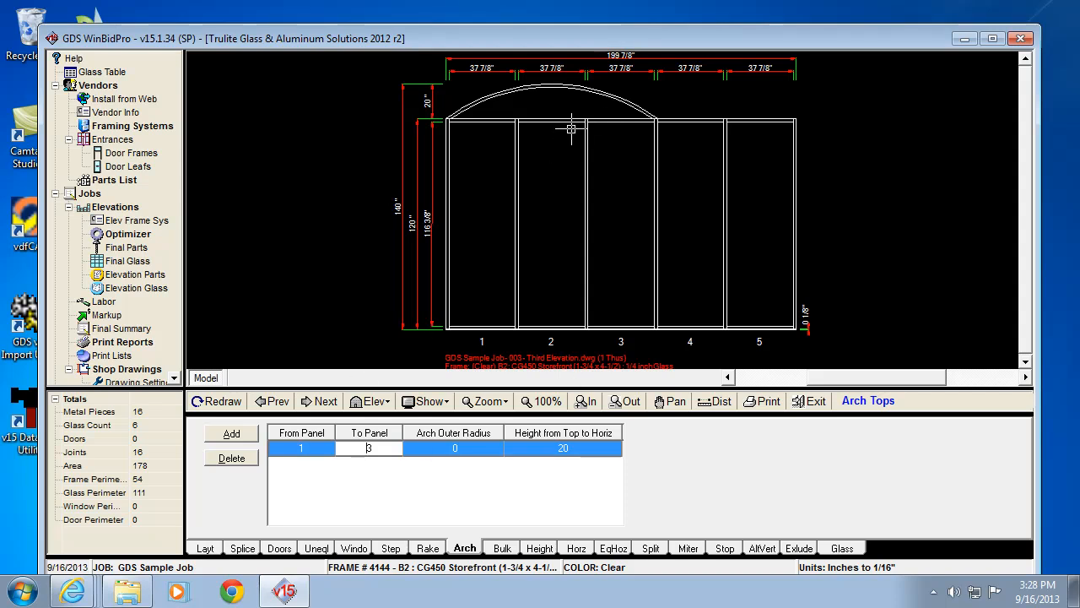
mouse_move(327, 344)
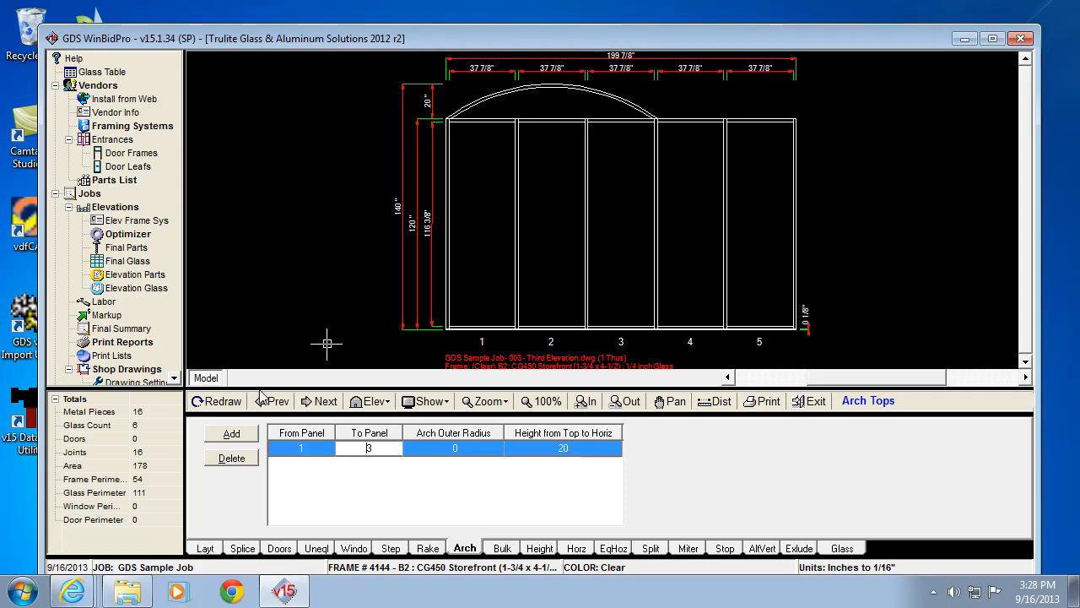
mouse_move(500, 133)
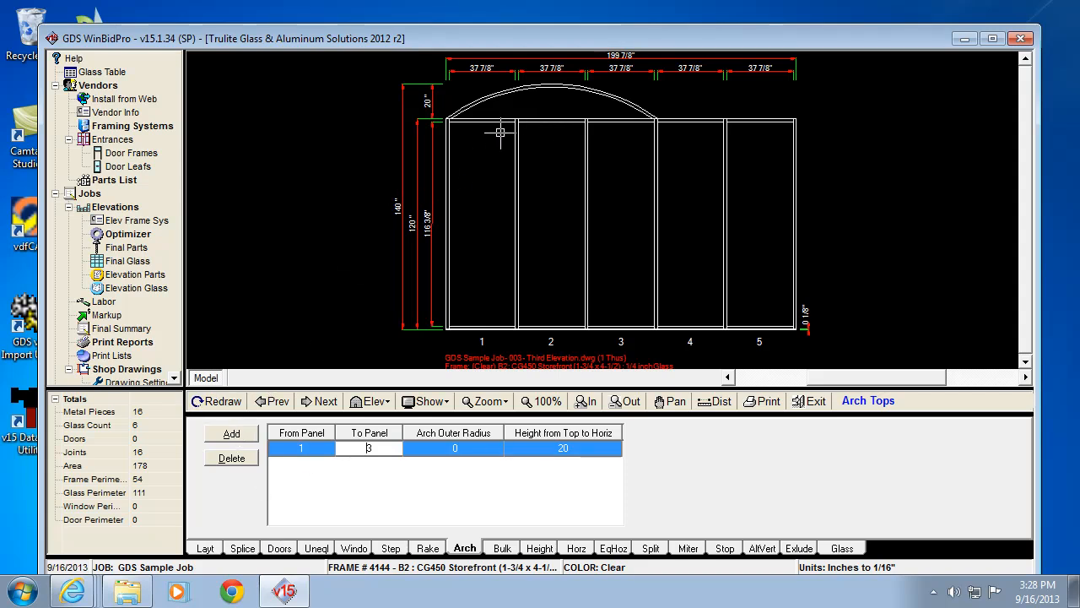
mouse_move(307, 284)
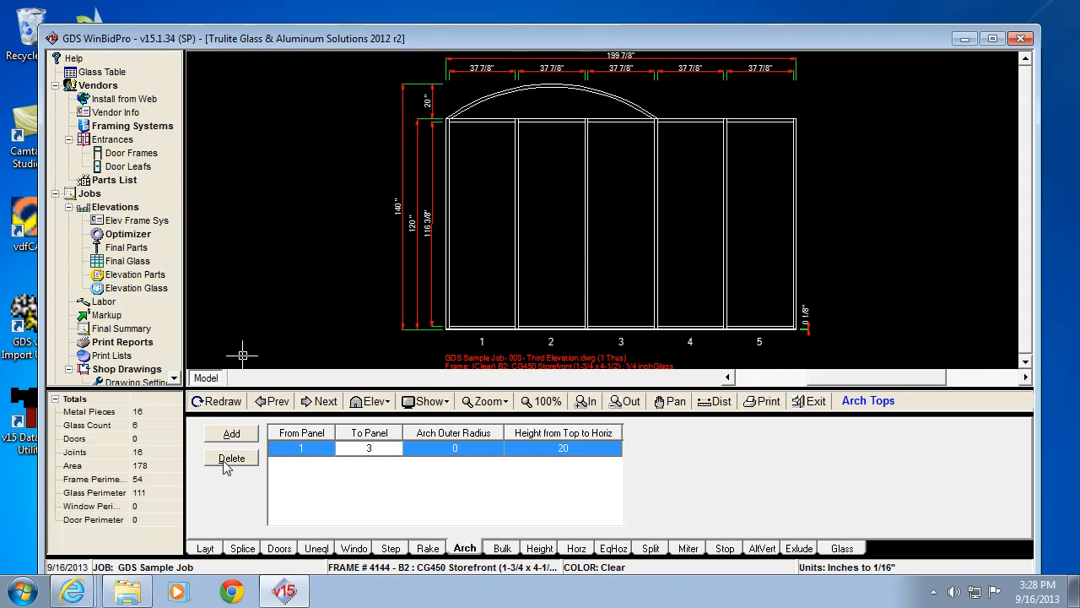
Replace the panel 1–3 arch with an outer-radius-80 arch over panels 3 to 5
left_click(231, 457)
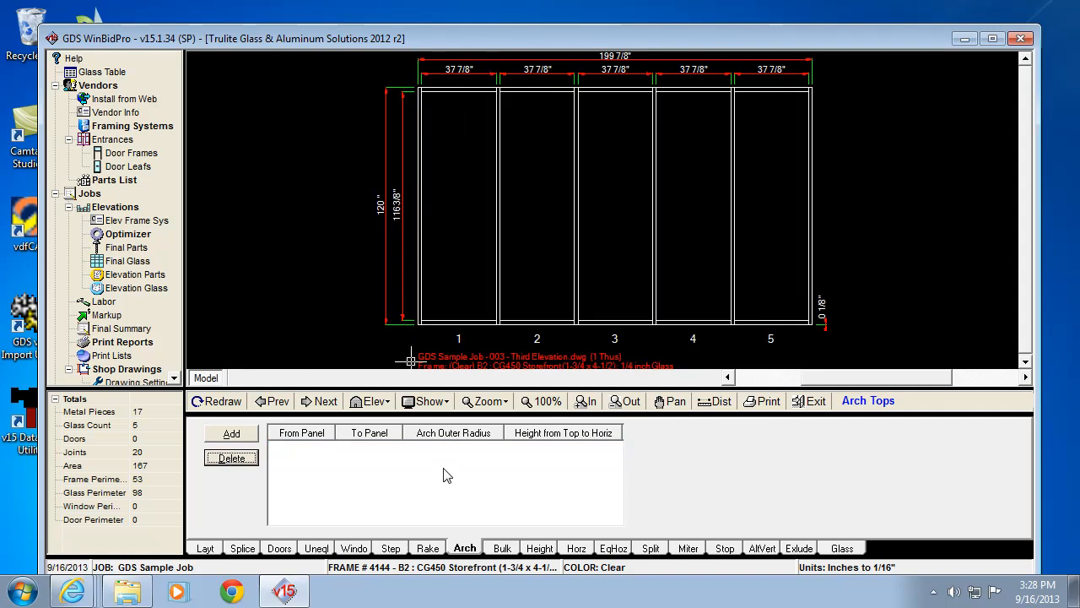
left_click(231, 433)
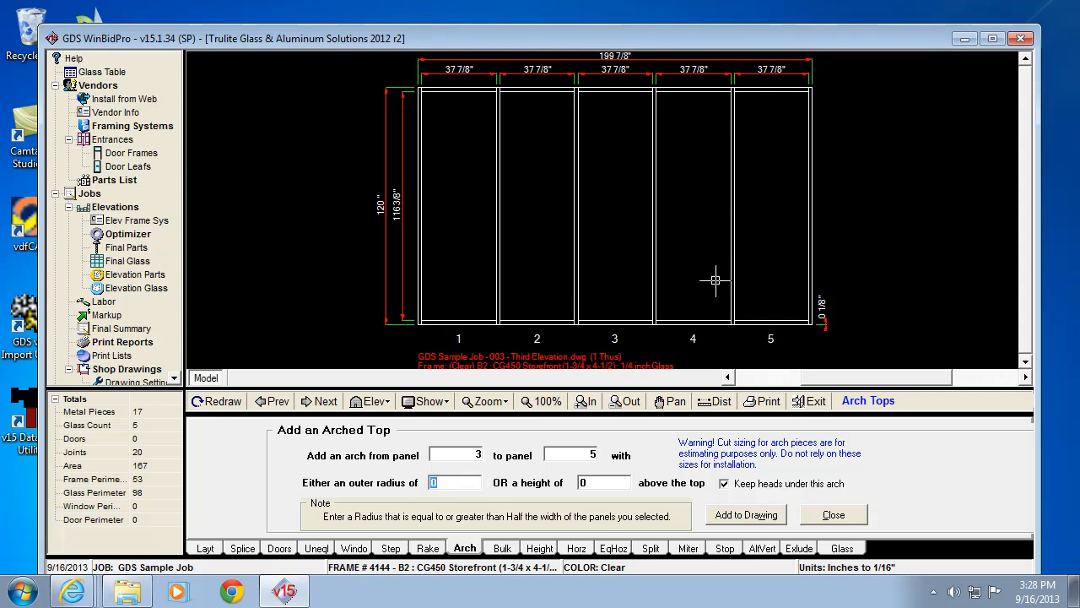
mouse_move(643, 110)
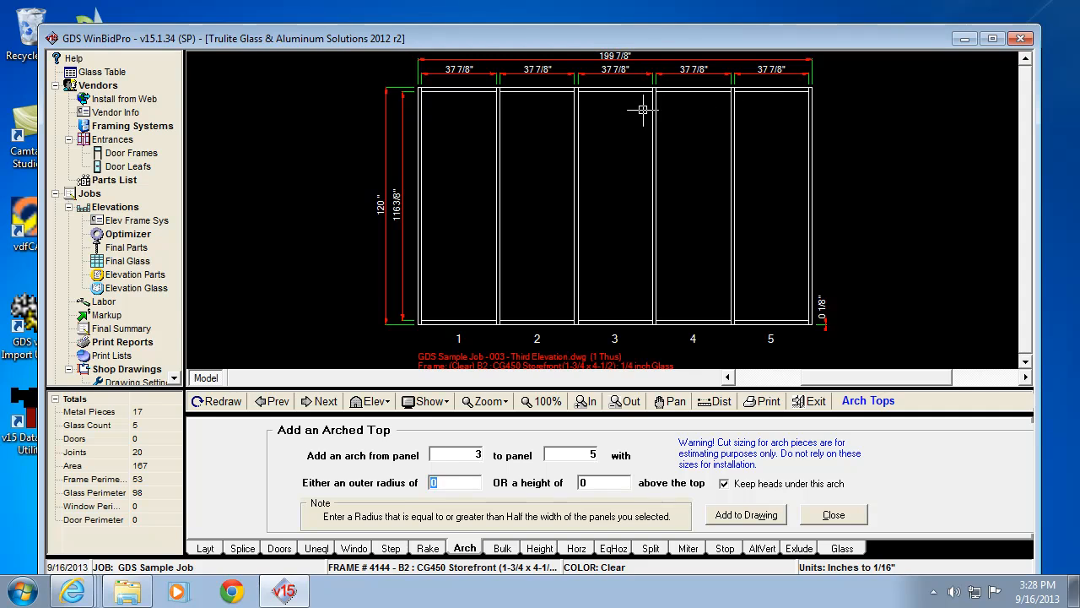
mouse_move(582, 93)
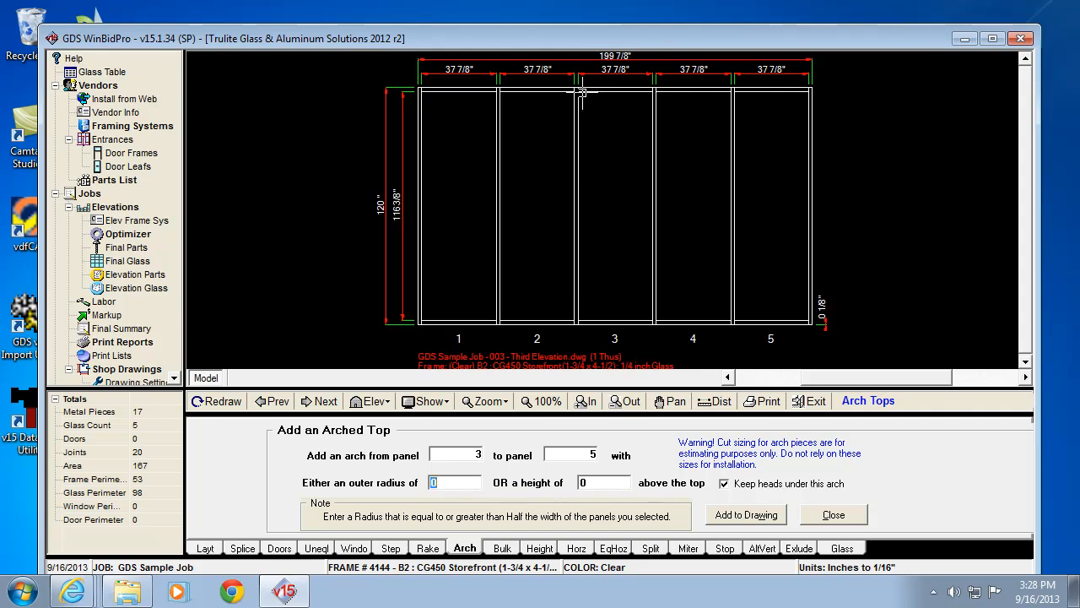
mouse_move(692, 93)
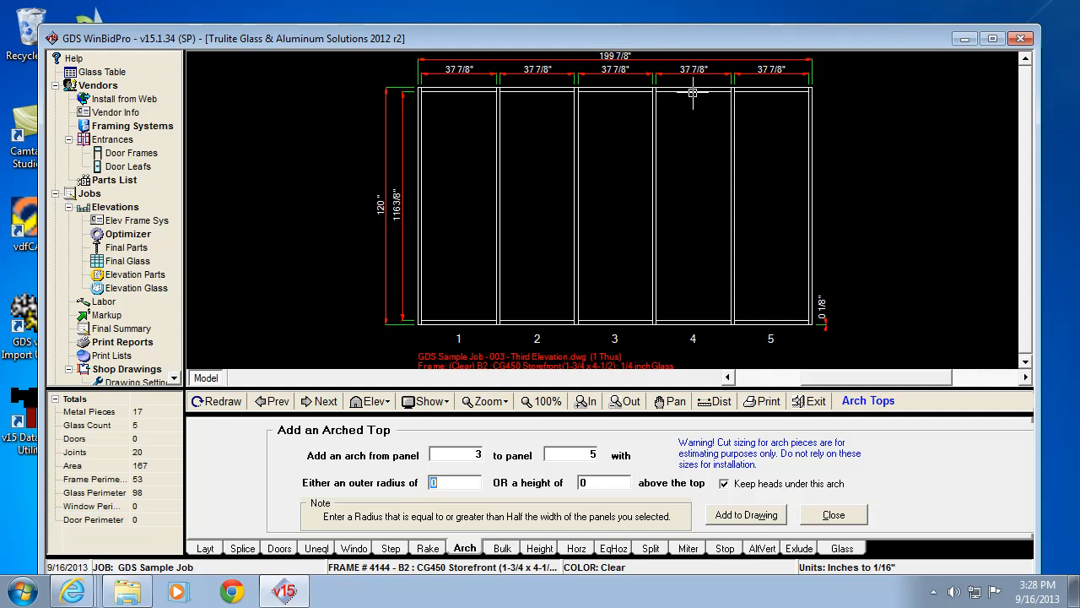
mouse_move(573, 96)
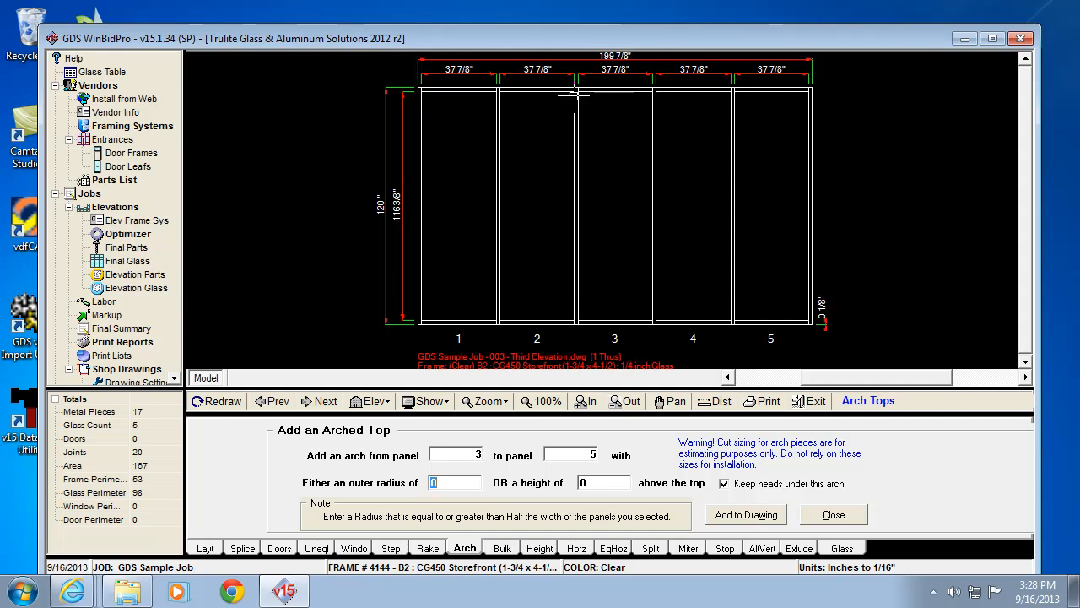
mouse_move(712, 102)
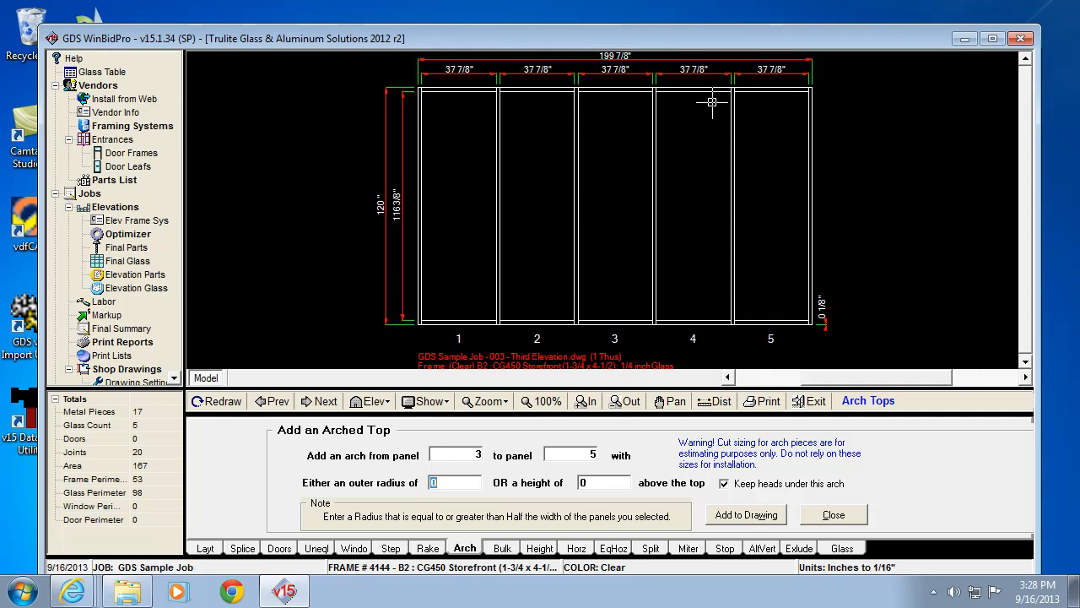
type("80")
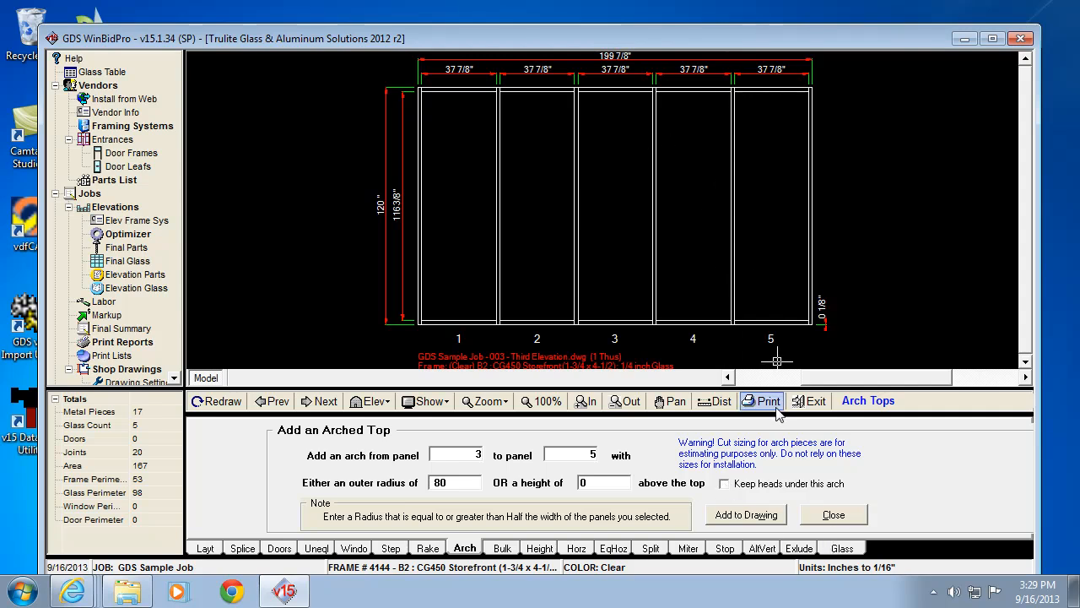
left_click(746, 514)
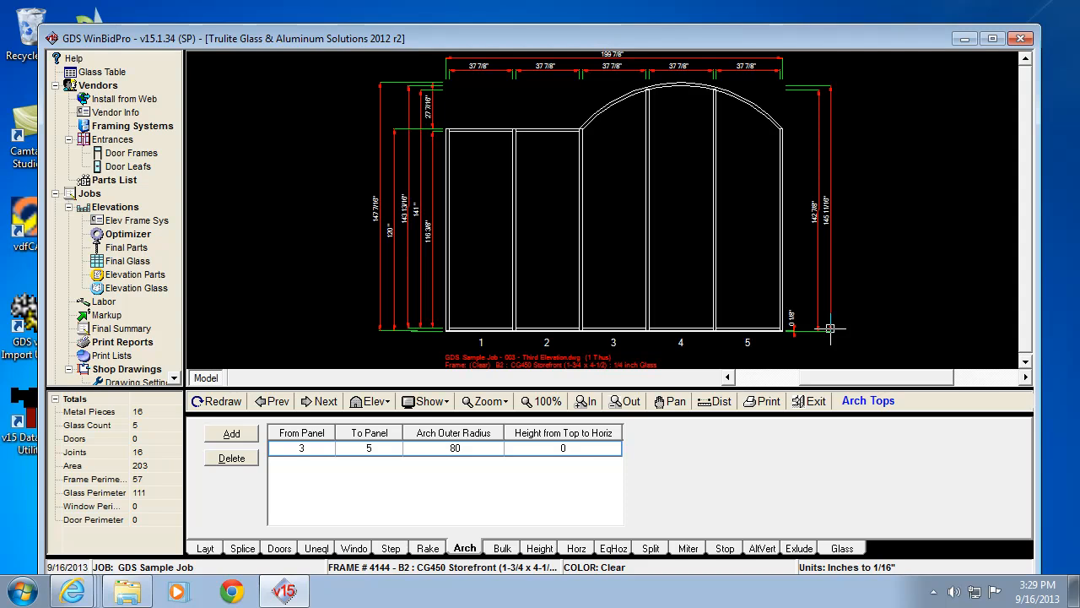
mouse_move(639, 126)
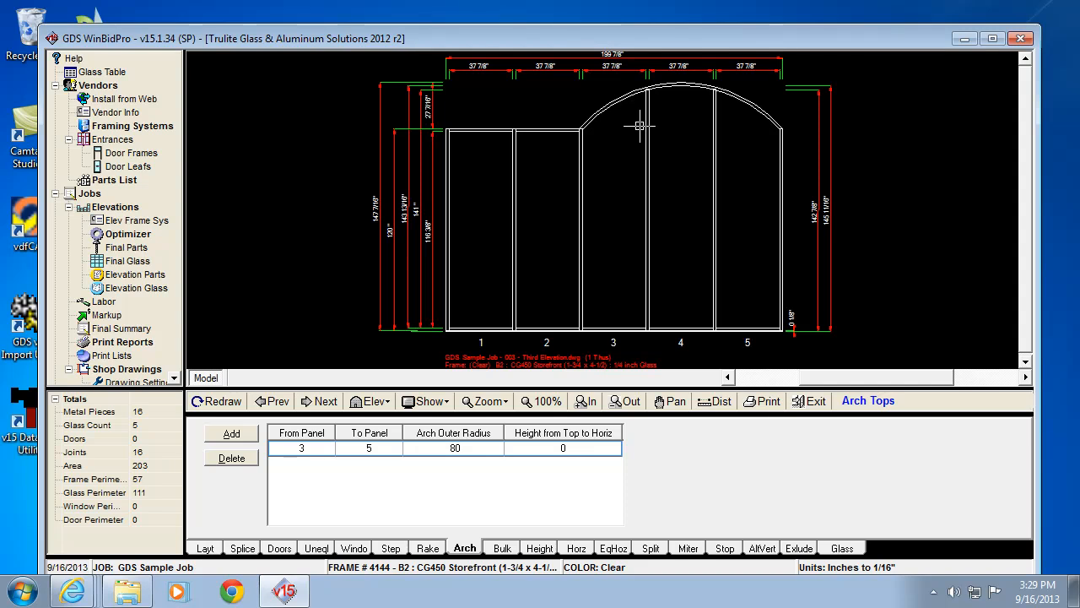
mouse_move(591, 138)
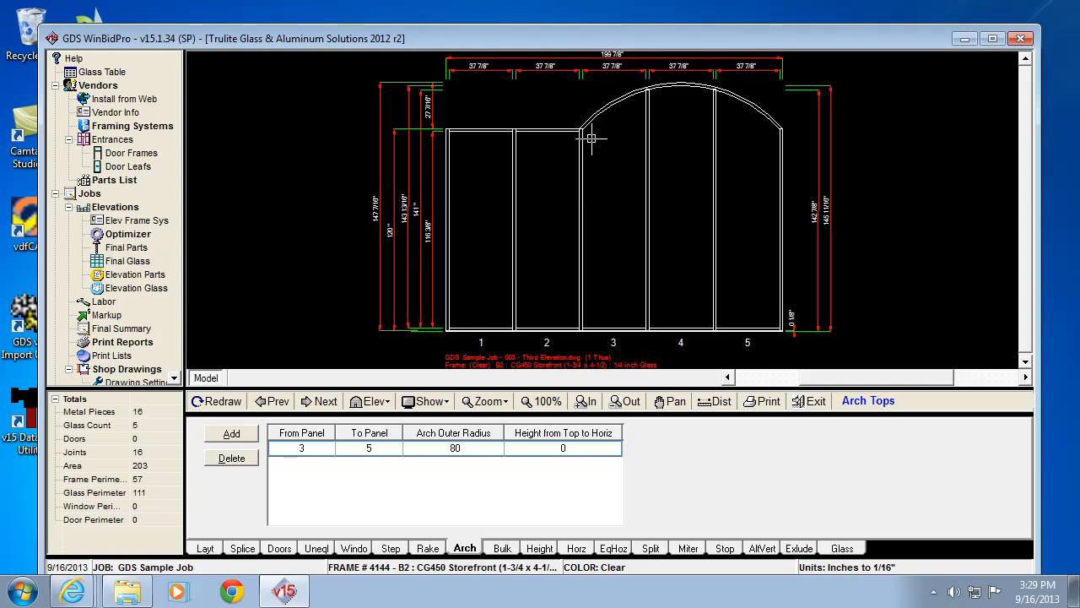
mouse_move(647, 188)
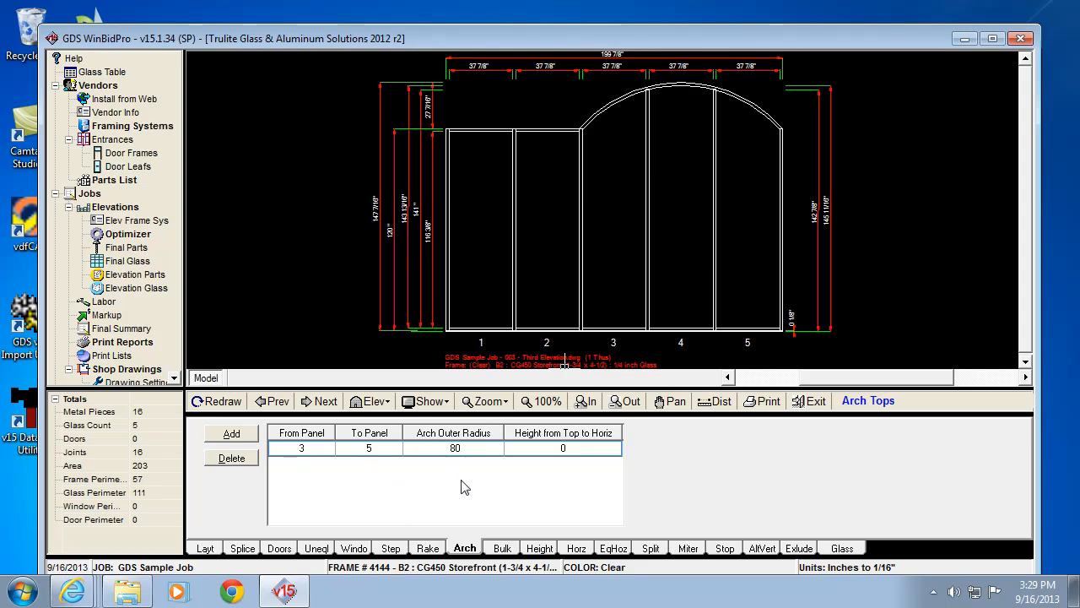
mouse_move(570, 515)
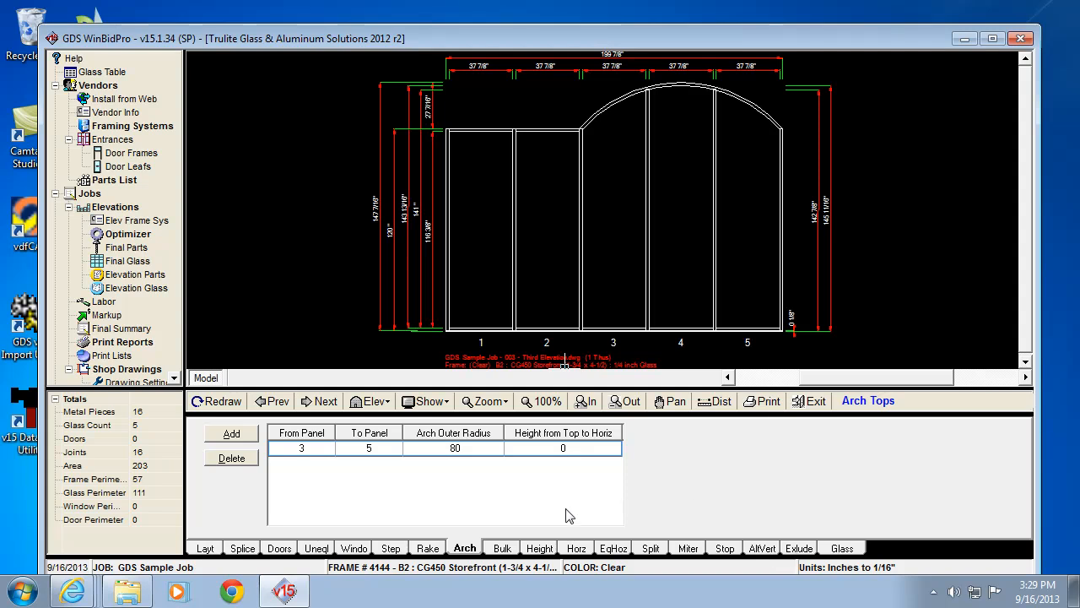
mouse_move(844, 540)
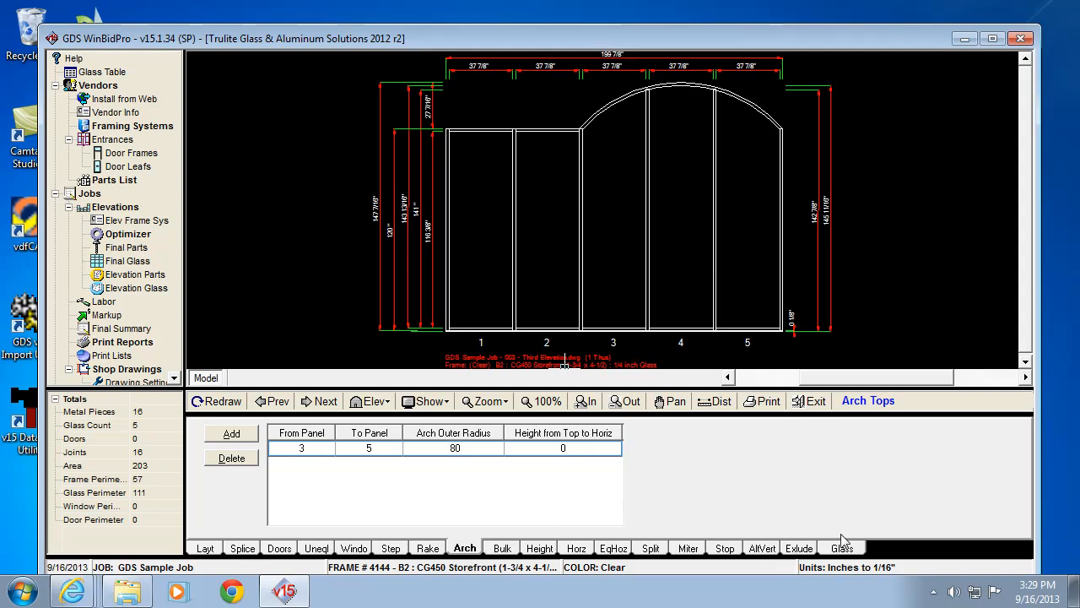
mouse_move(720, 234)
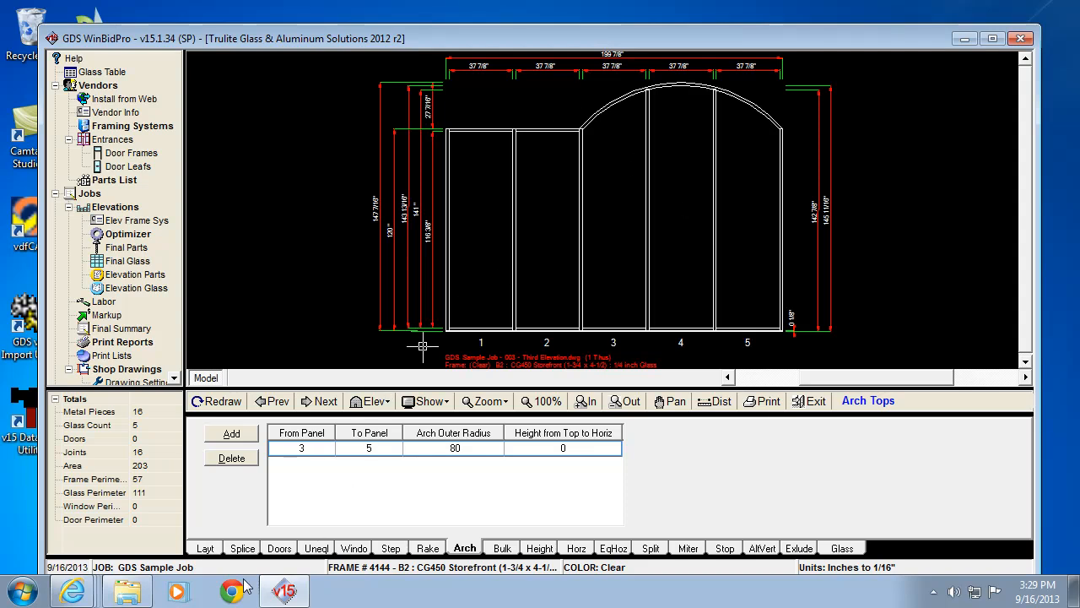
mouse_move(672, 93)
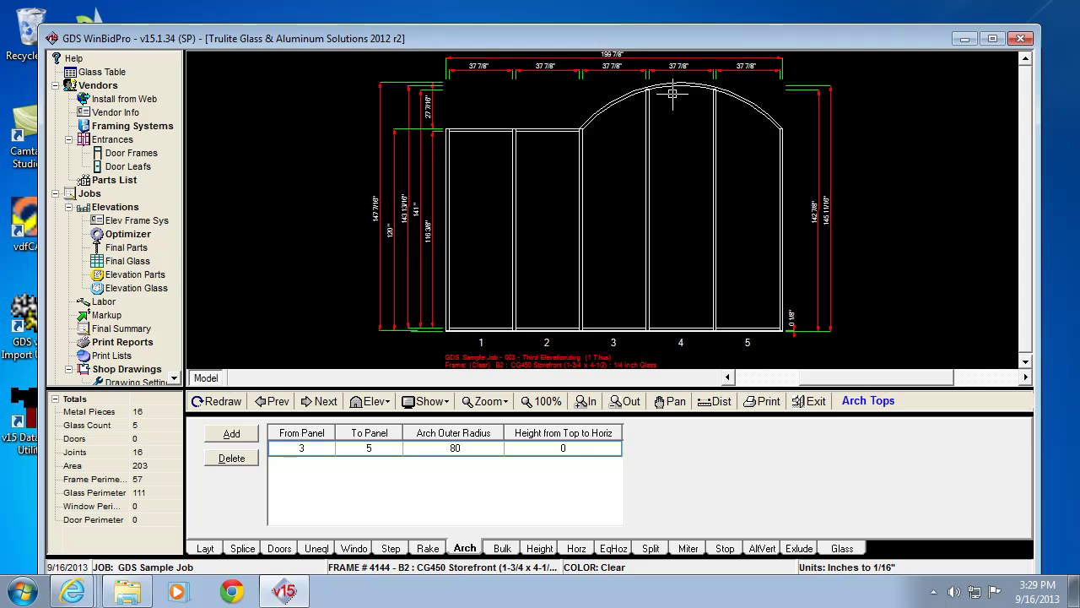
mouse_move(656, 82)
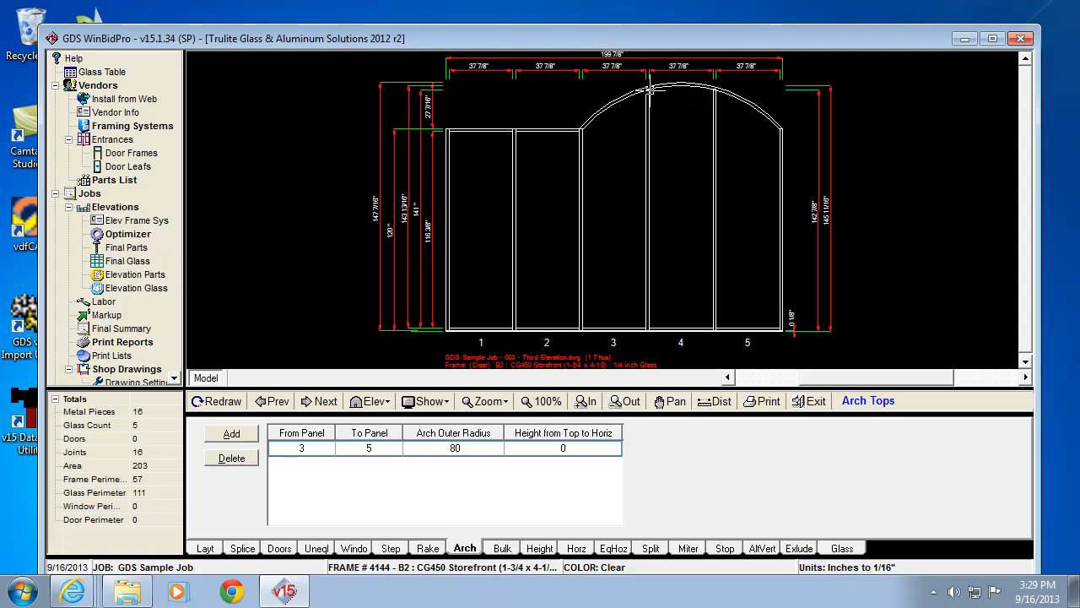
mouse_move(635, 339)
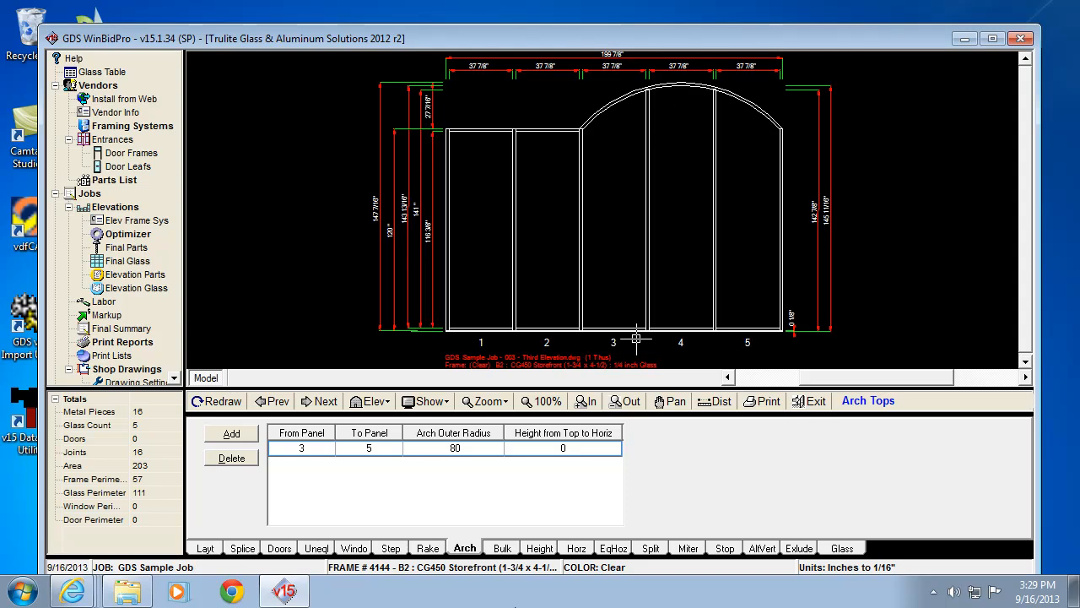
mouse_move(545, 378)
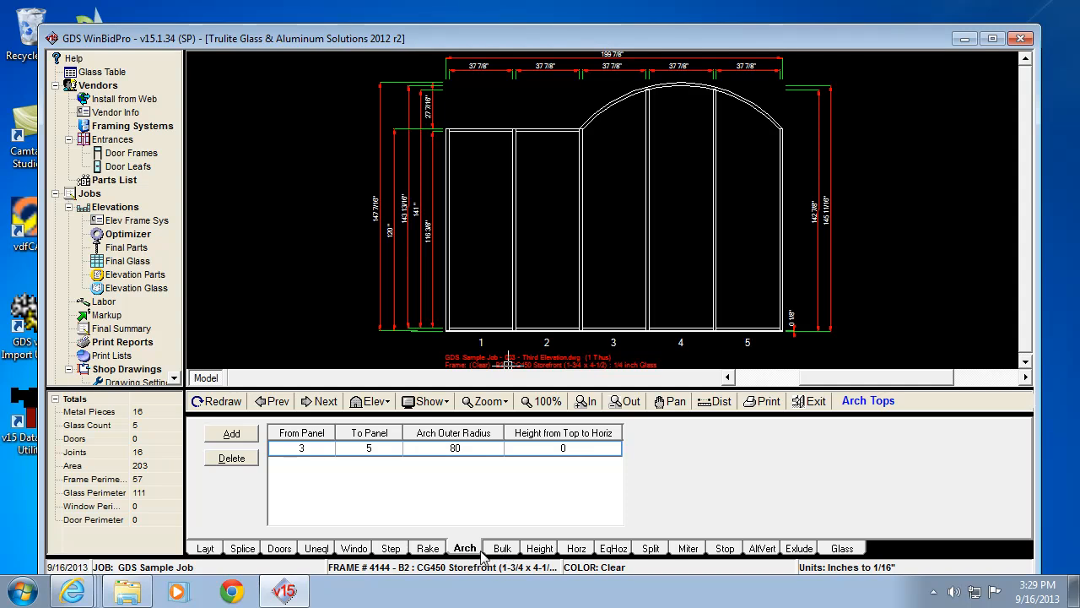
mouse_move(424, 515)
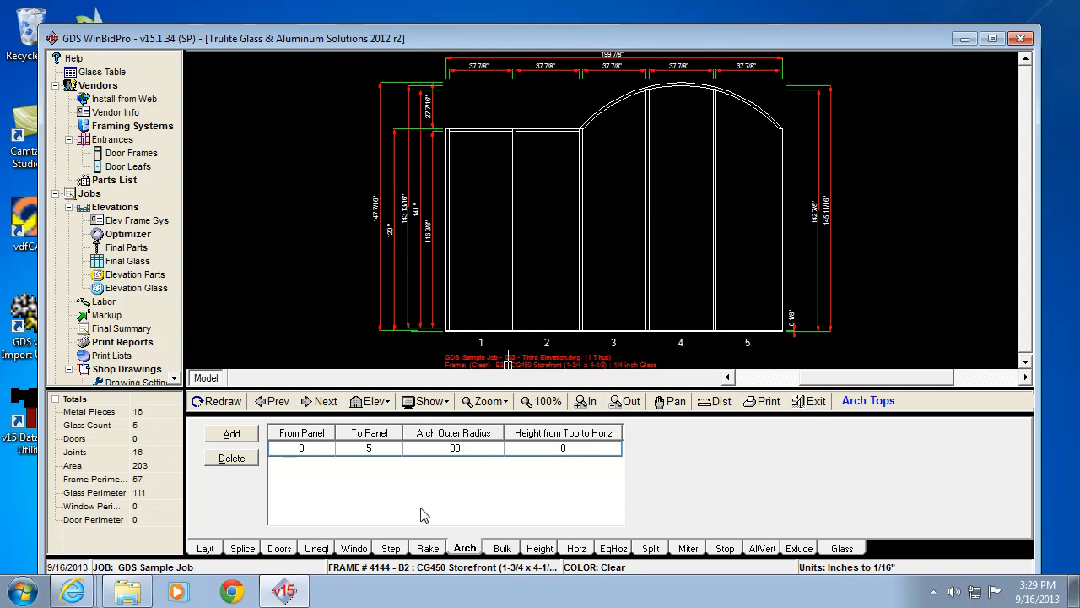
Add a 12-inch bulkhead under panels 1 and 2 via the Bulk settings
left_click(502, 548)
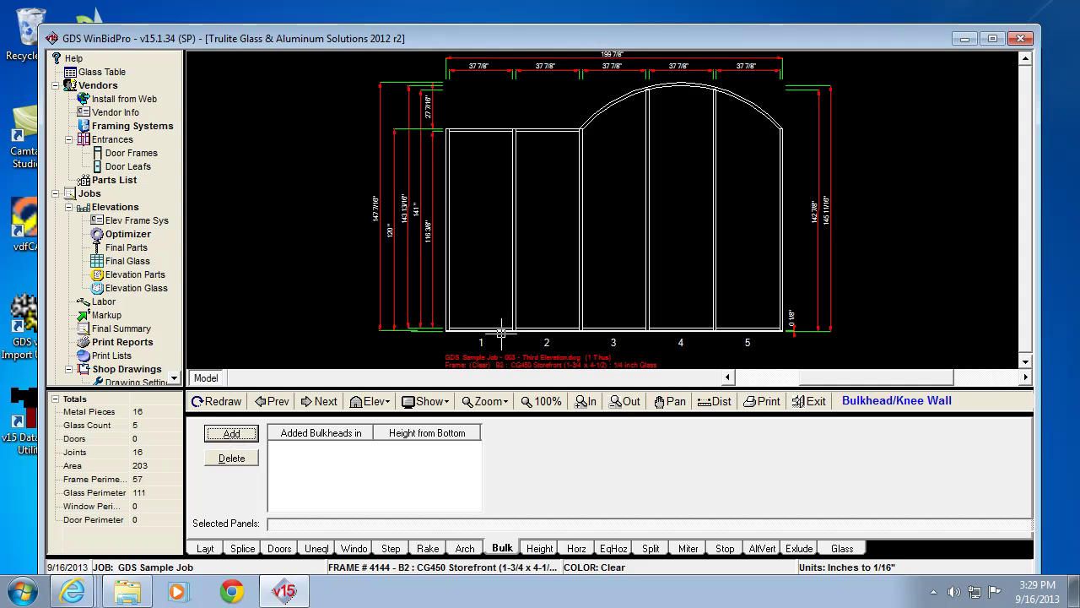
mouse_move(509, 310)
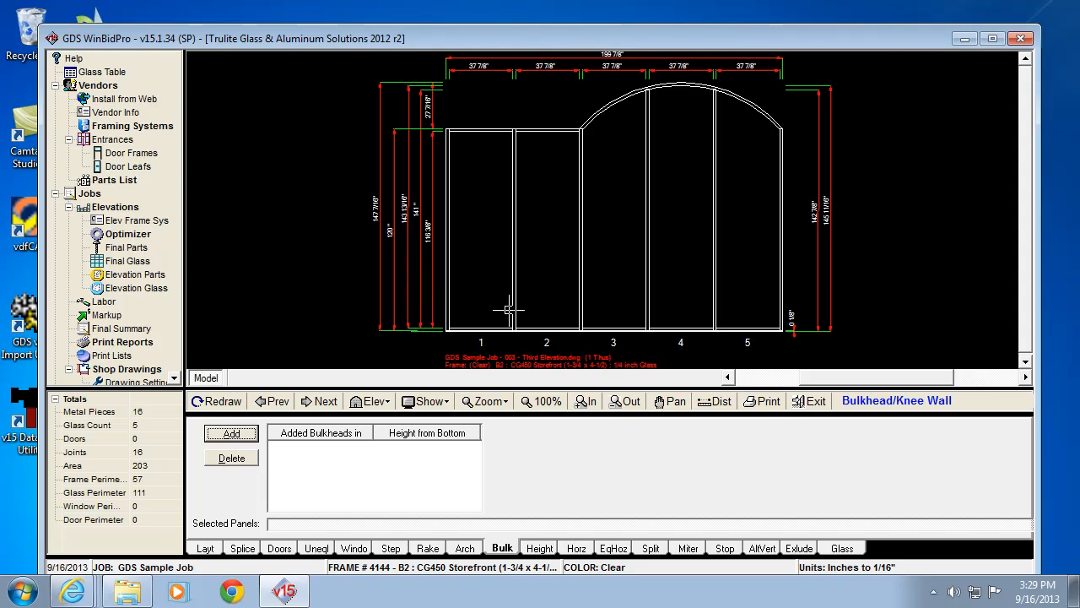
left_click(231, 433)
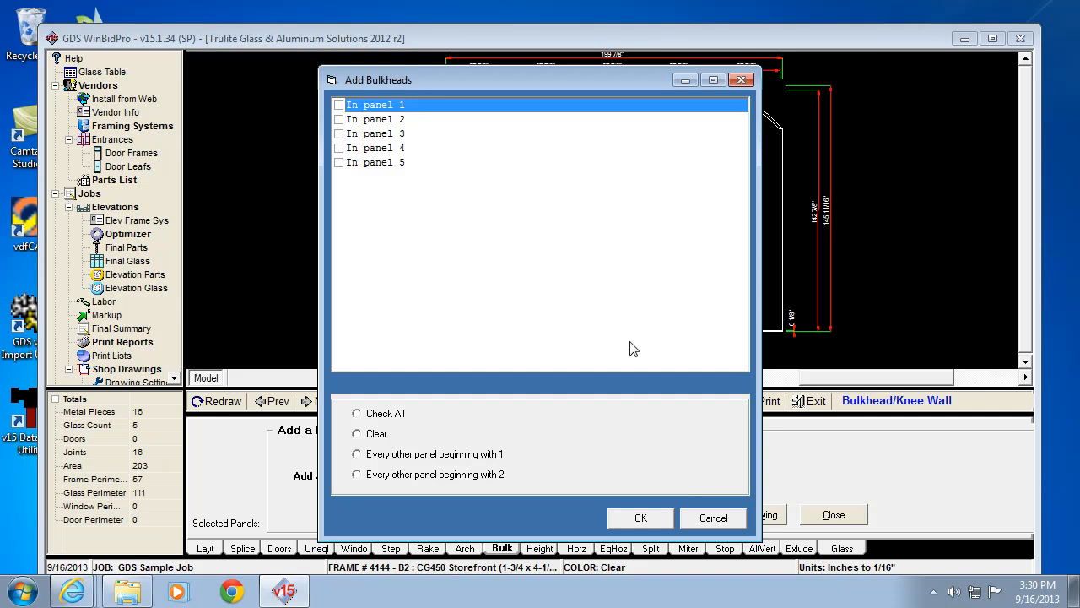
mouse_move(542, 397)
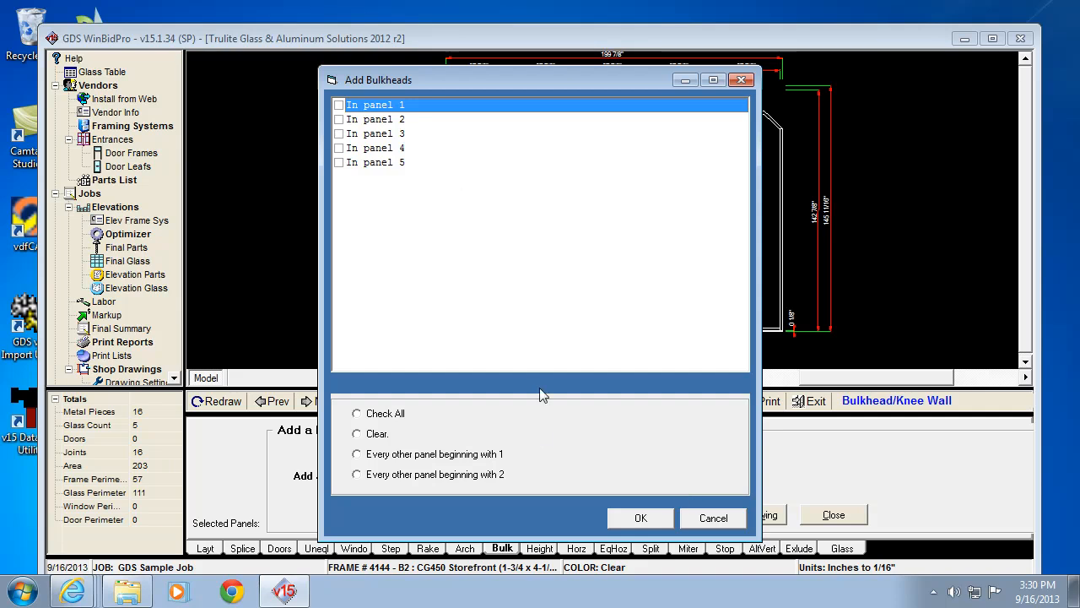
mouse_move(540, 436)
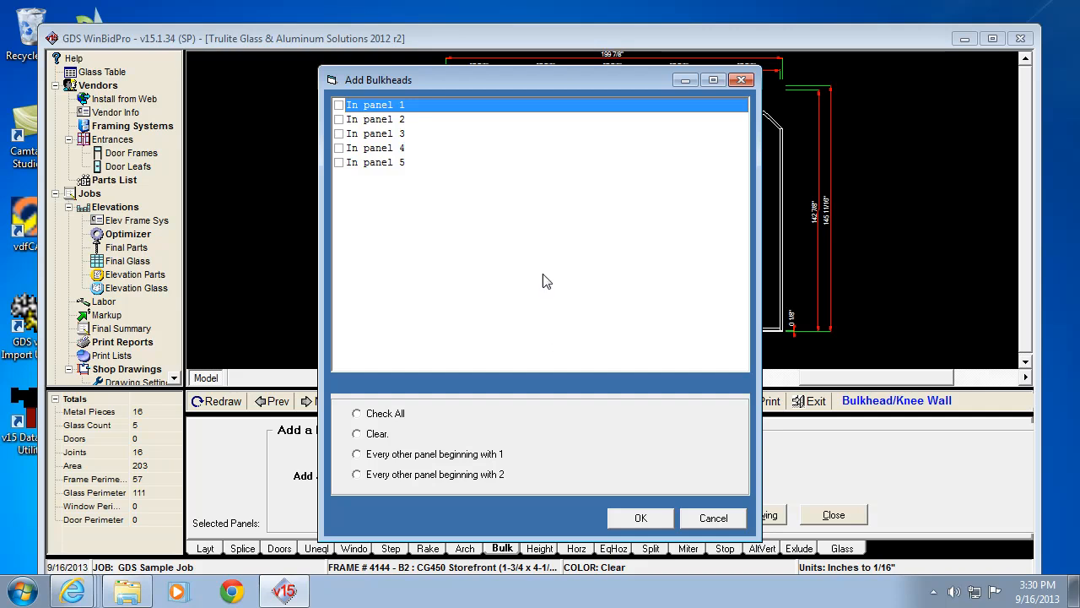
mouse_move(528, 175)
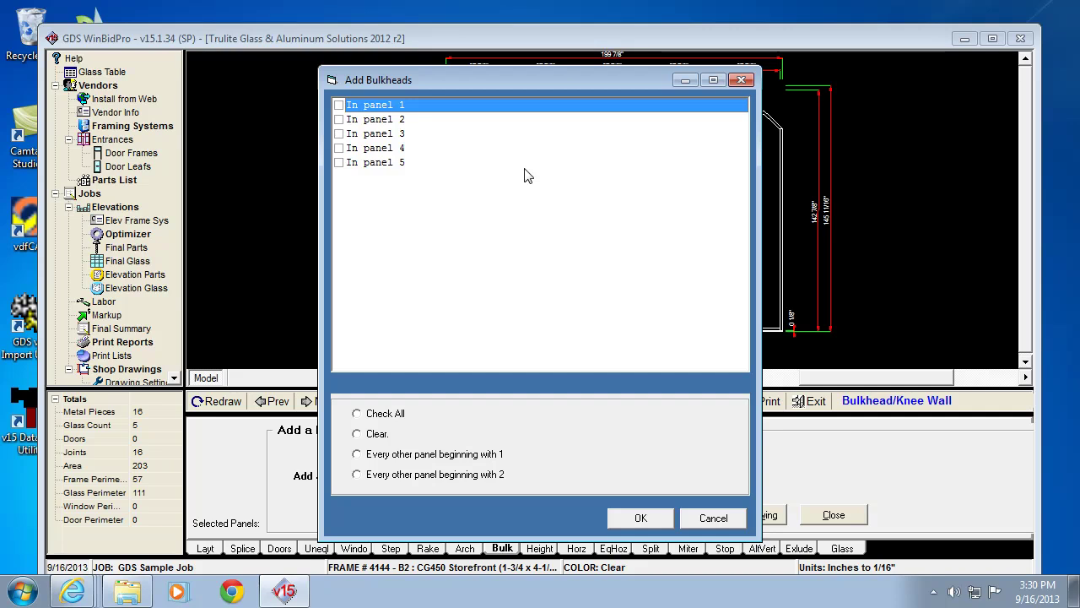
mouse_move(516, 126)
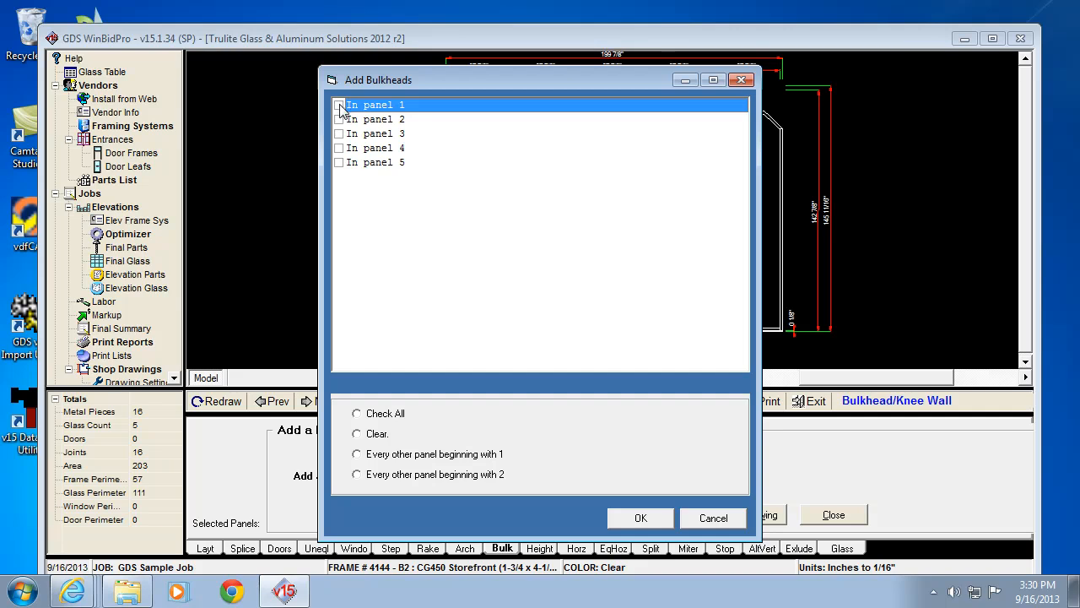
left_click(339, 119)
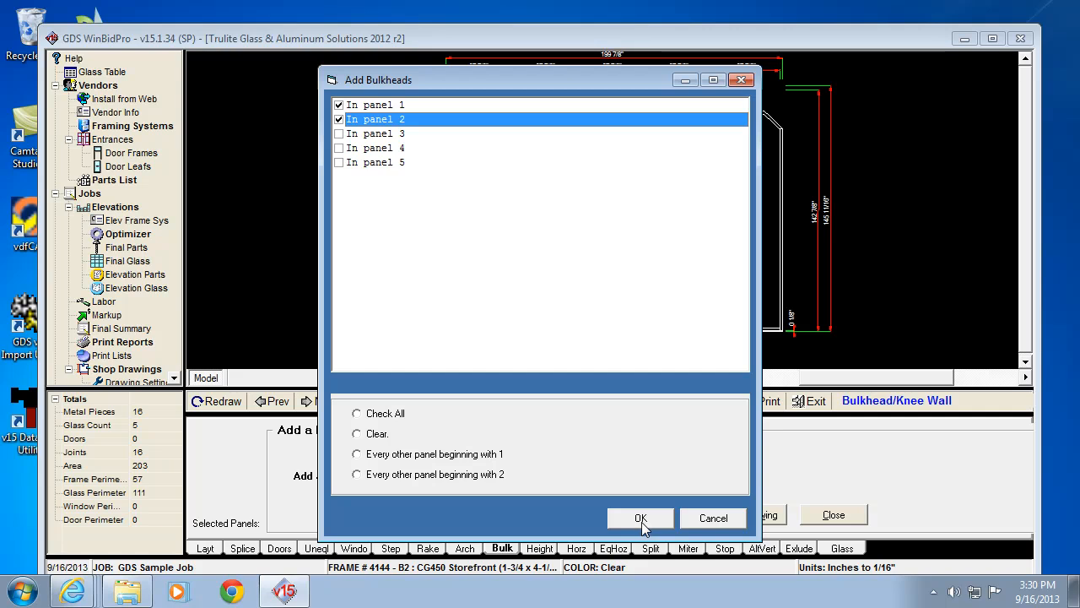
left_click(639, 518)
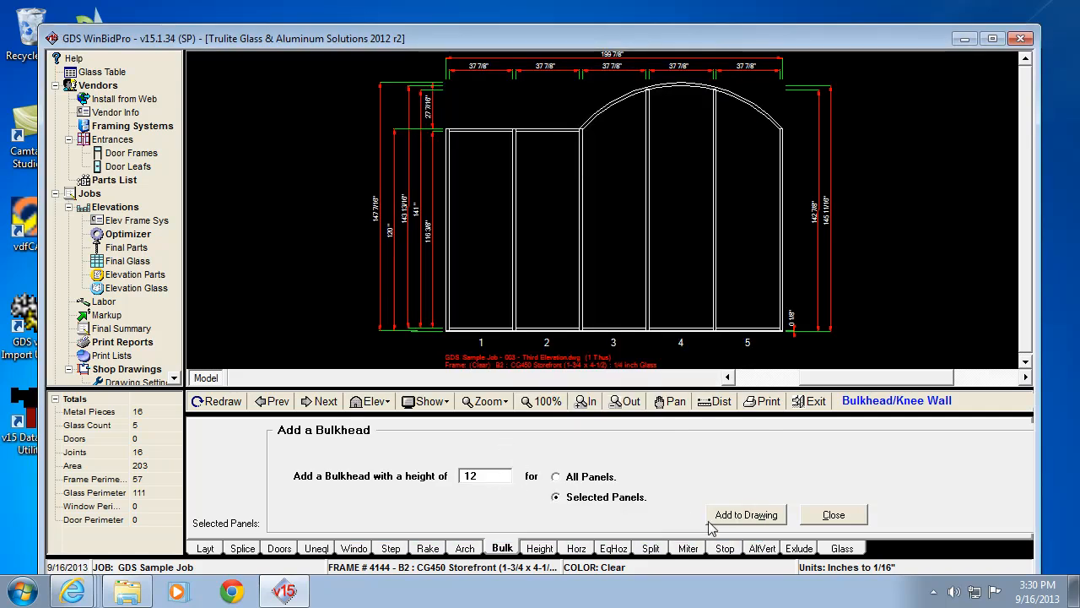
left_click(746, 514)
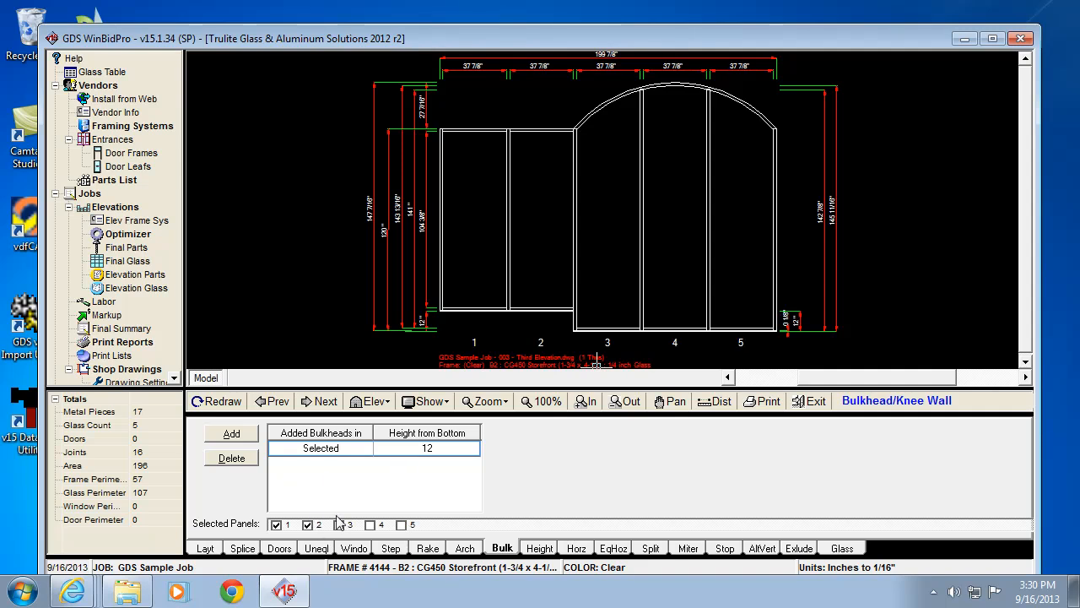
left_click(308, 524)
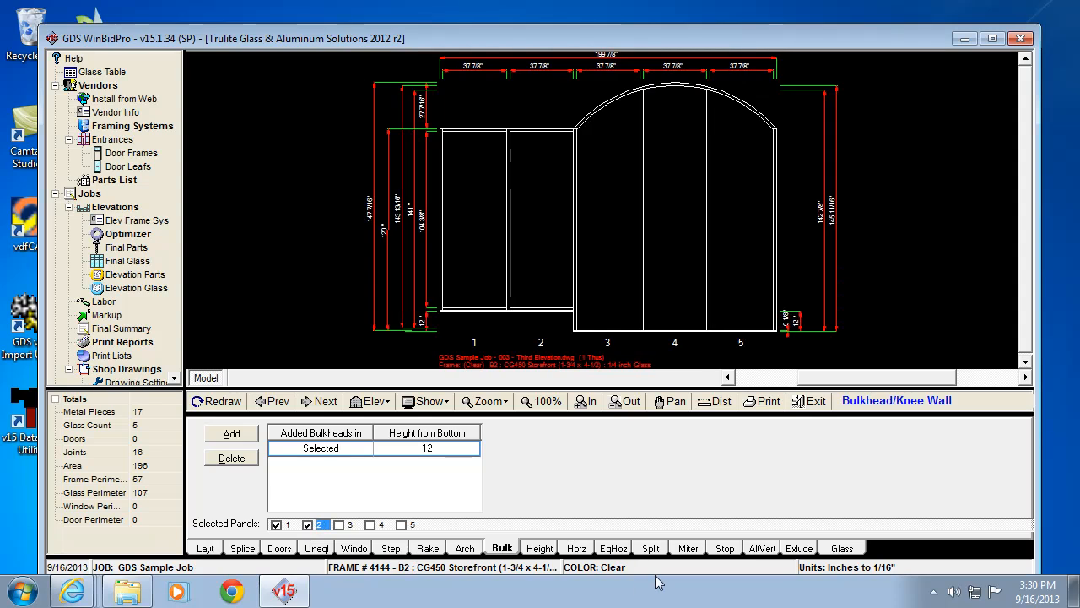
mouse_move(388, 504)
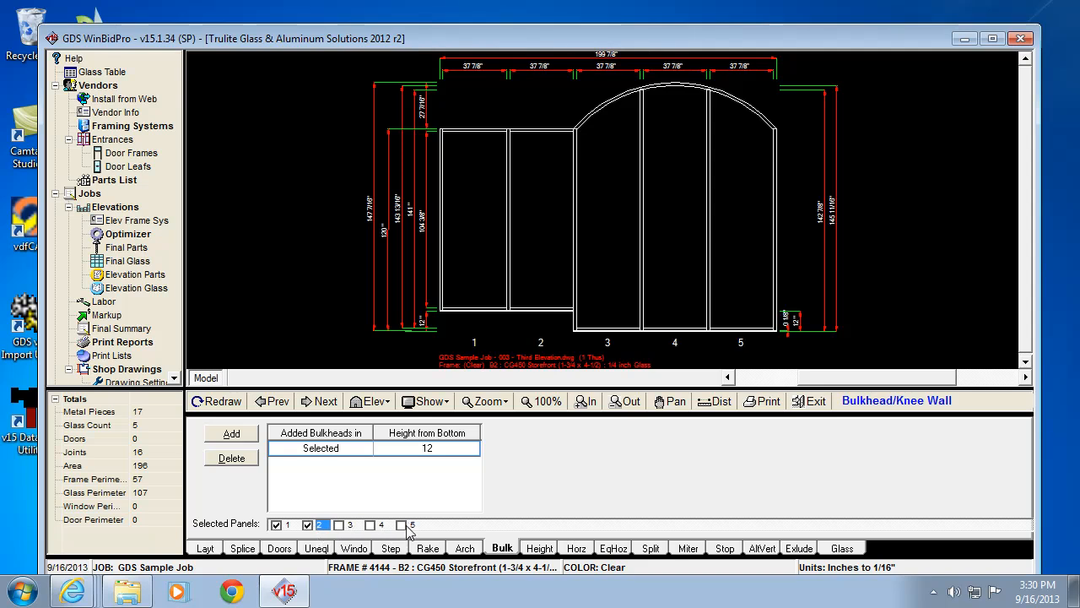
mouse_move(281, 488)
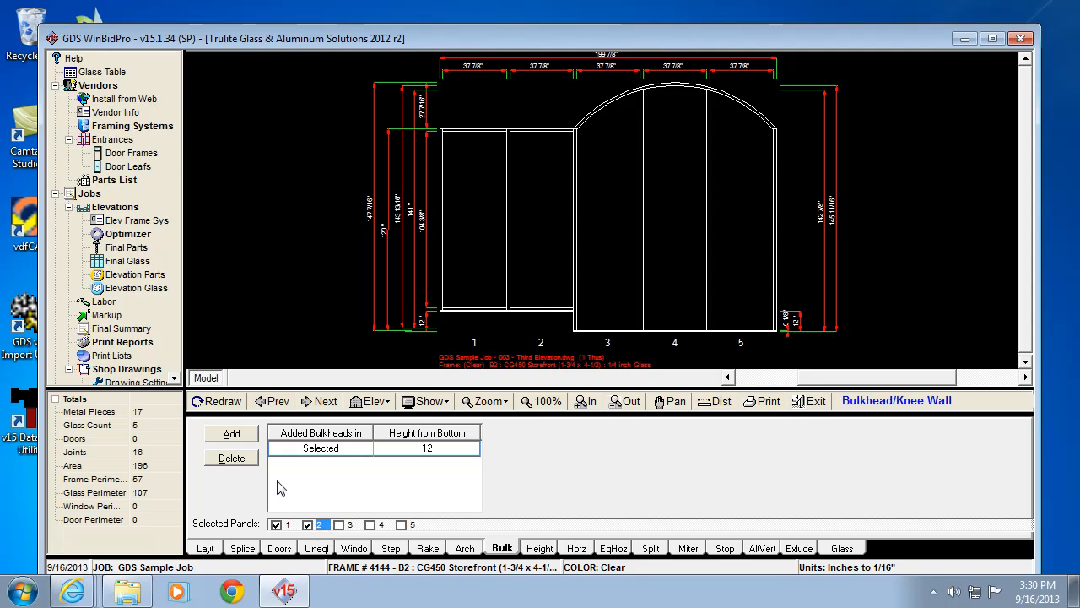
mouse_move(717, 534)
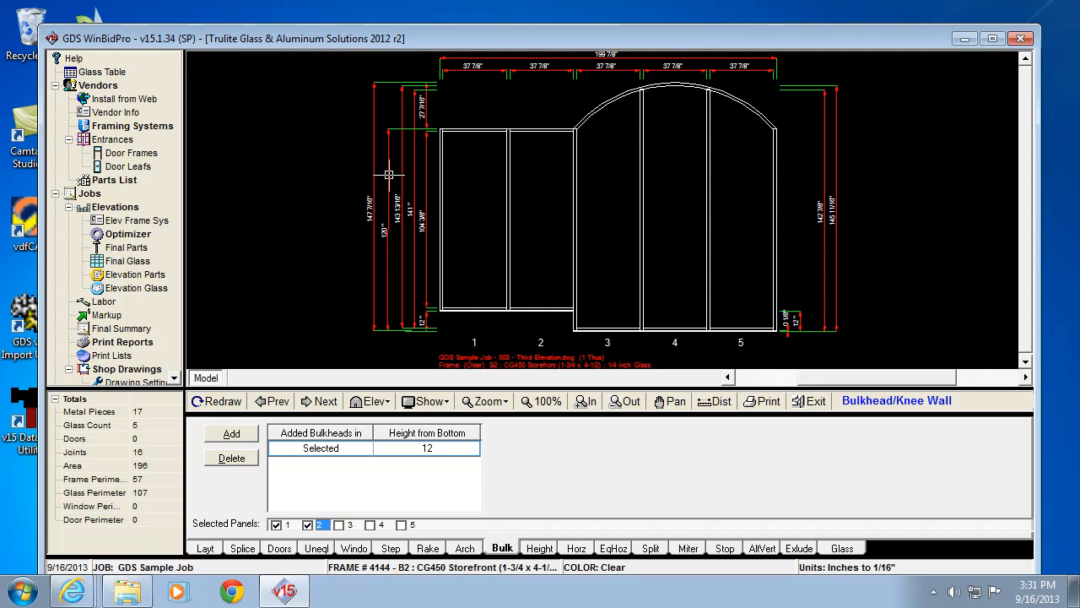
mouse_move(481, 308)
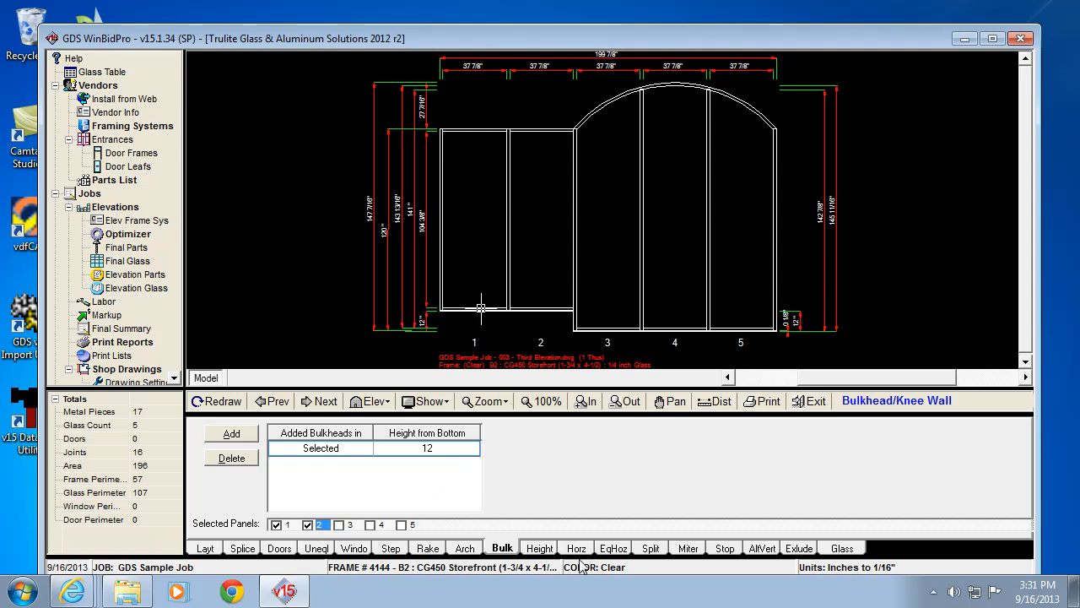
Show the Adjusted Panel Heights page, still with no entries
left_click(538, 548)
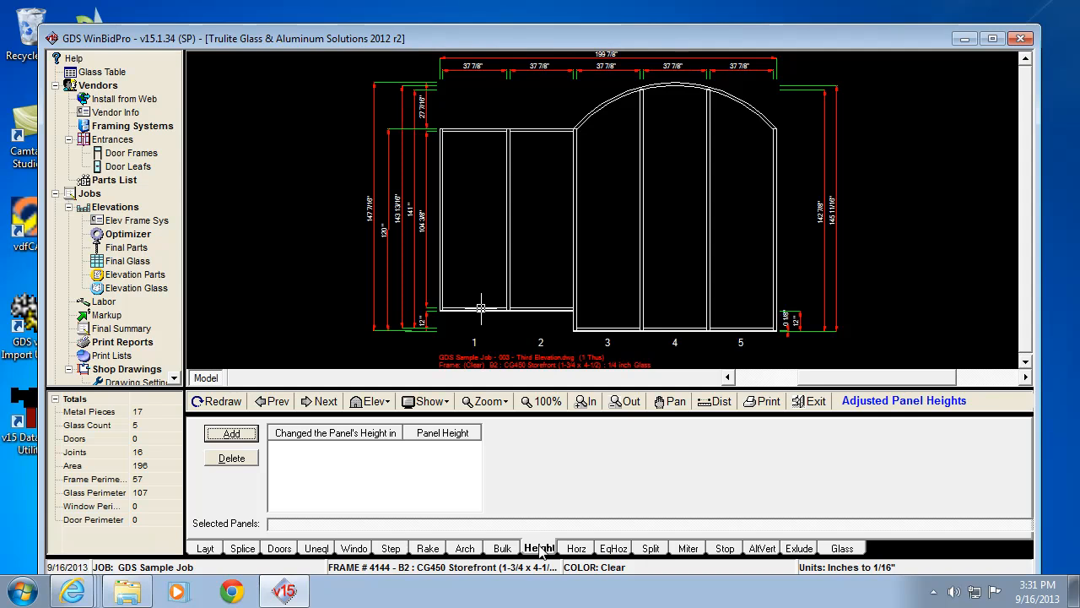
mouse_move(469, 133)
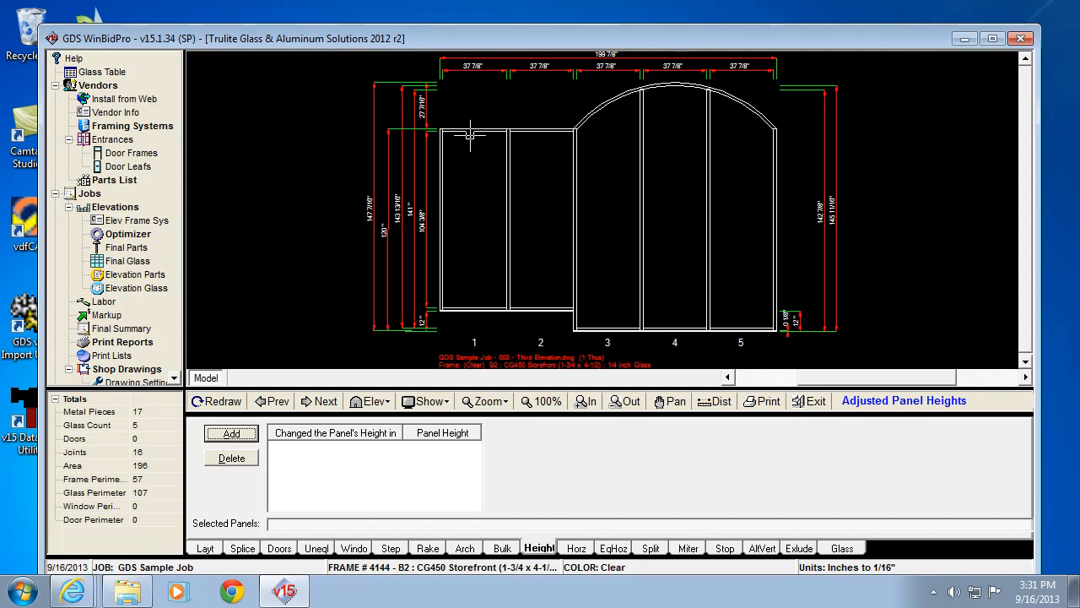
mouse_move(478, 226)
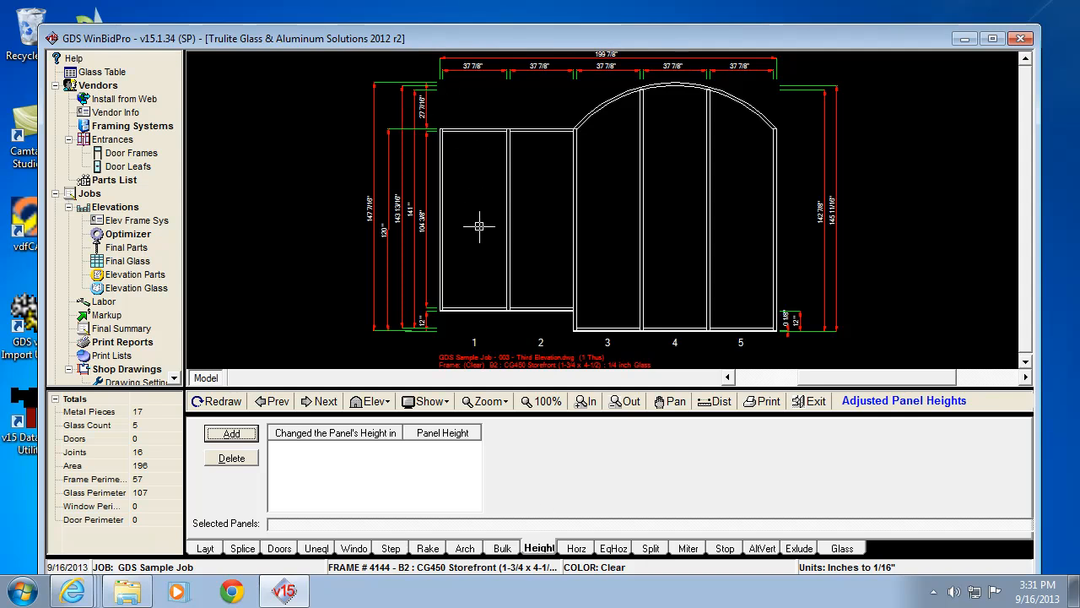
mouse_move(514, 155)
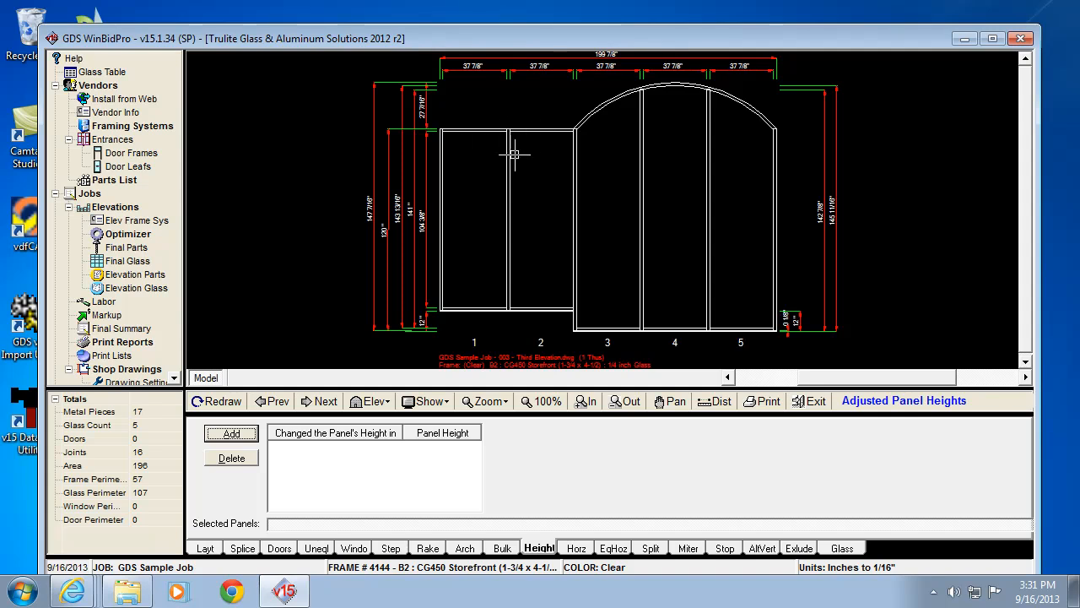
mouse_move(401, 132)
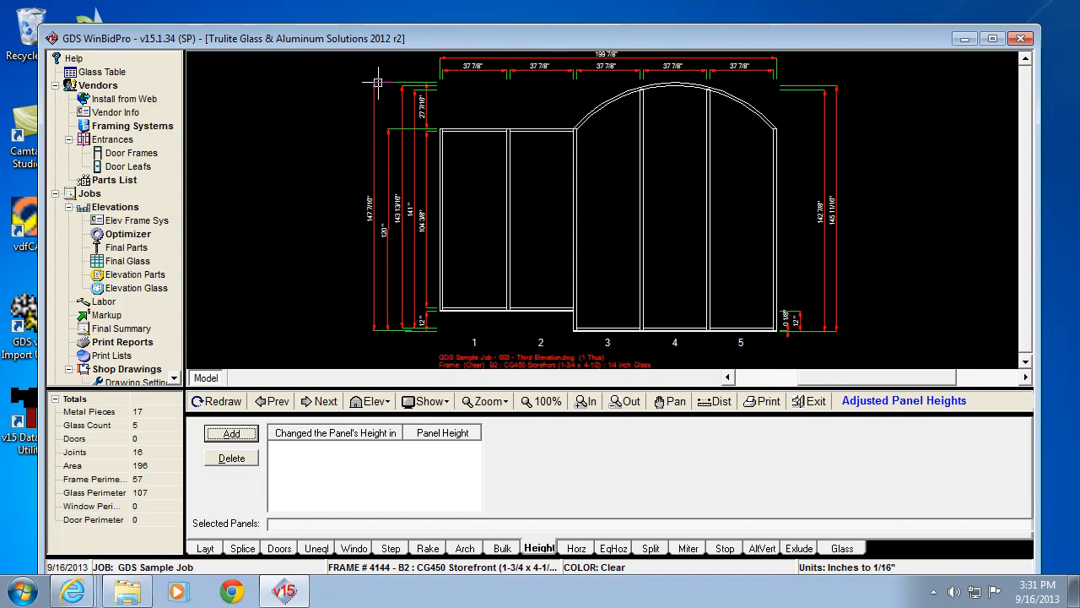
mouse_move(369, 100)
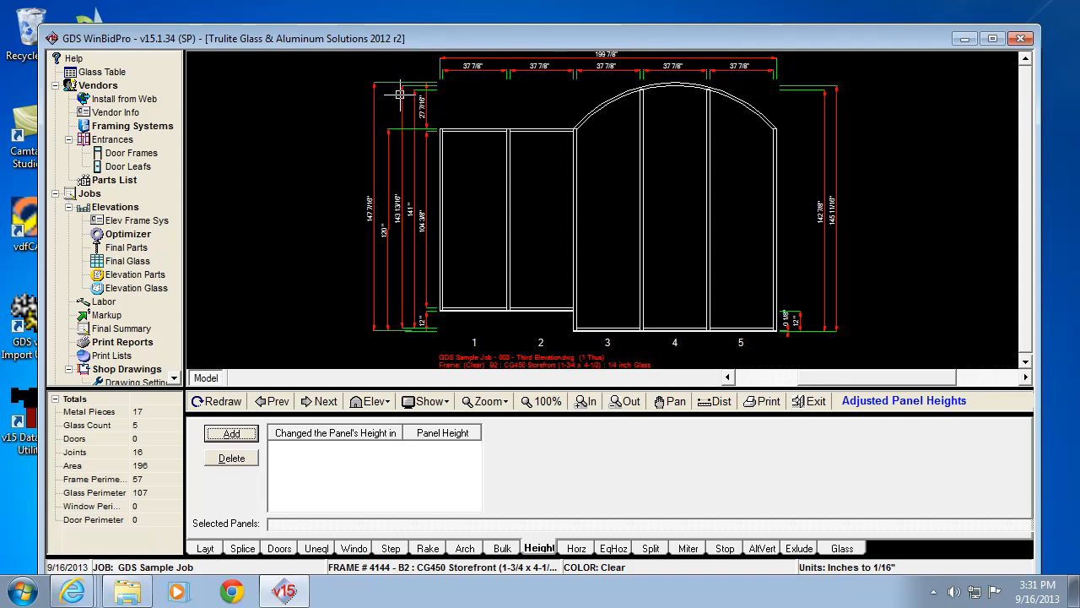
mouse_move(681, 87)
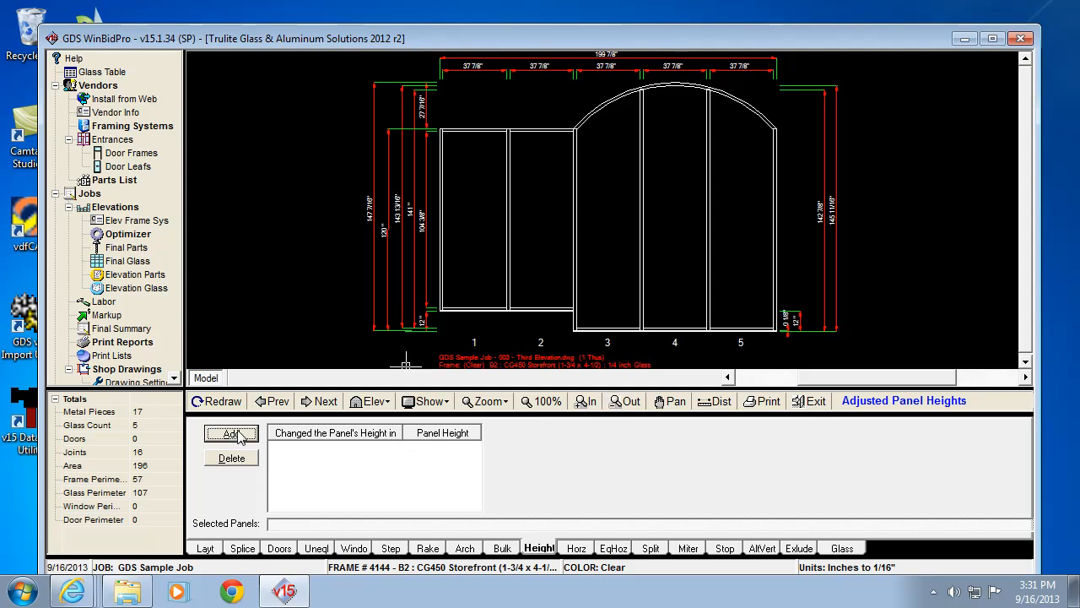
Lower selected panel 1 to a height of 100 and add it to the drawing
left_click(231, 434)
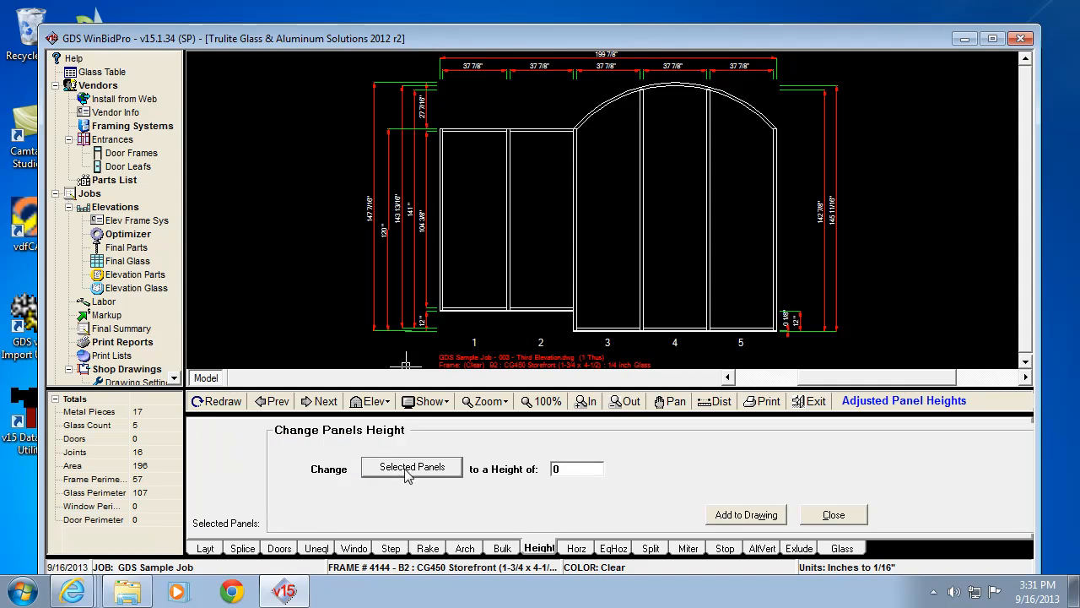
left_click(411, 467)
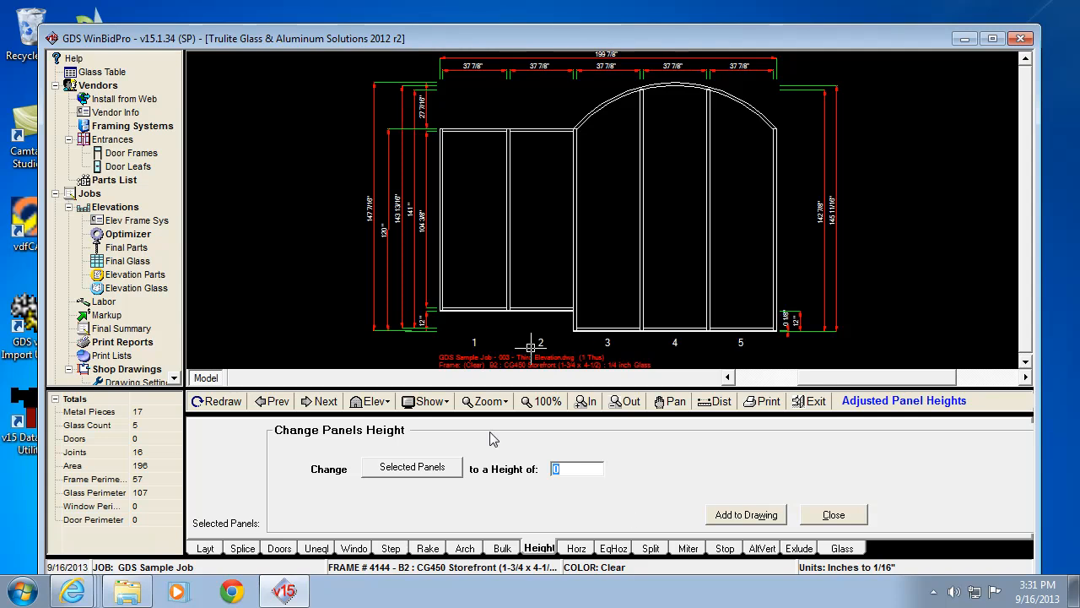
mouse_move(492, 388)
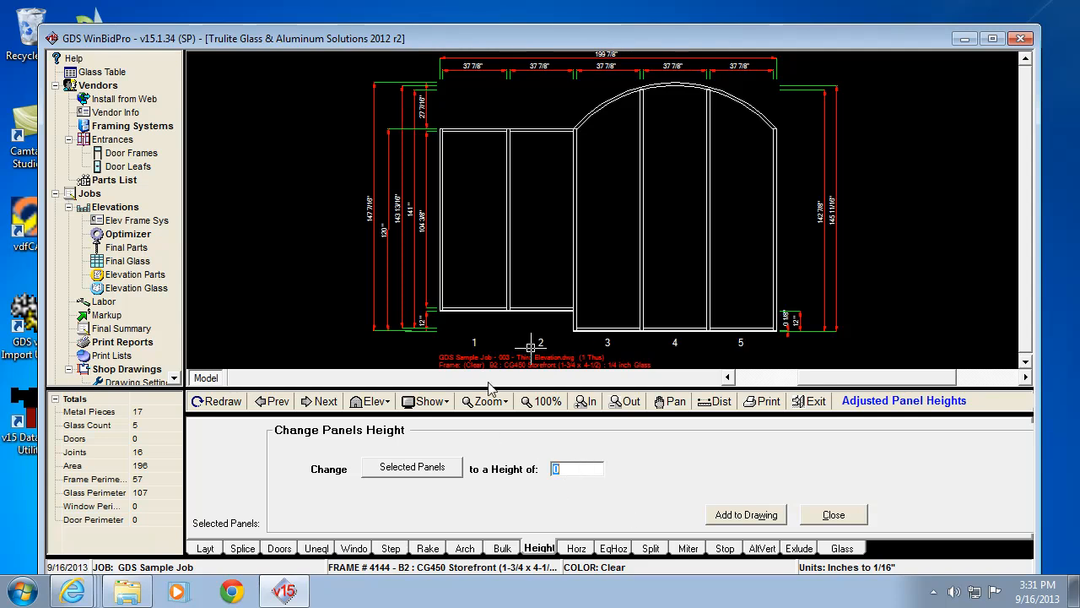
type("100")
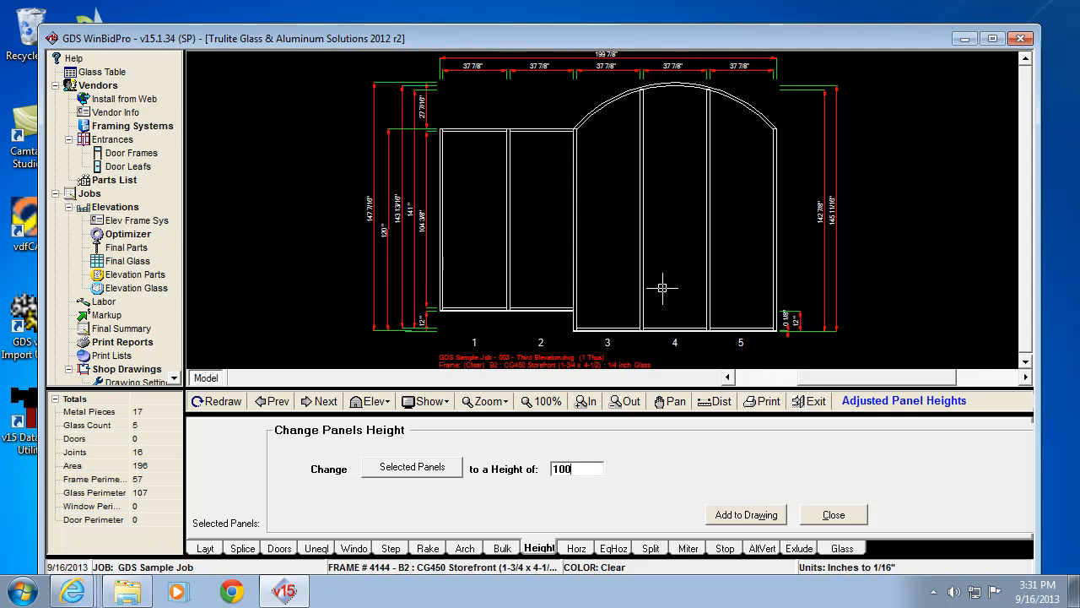
left_click(746, 514)
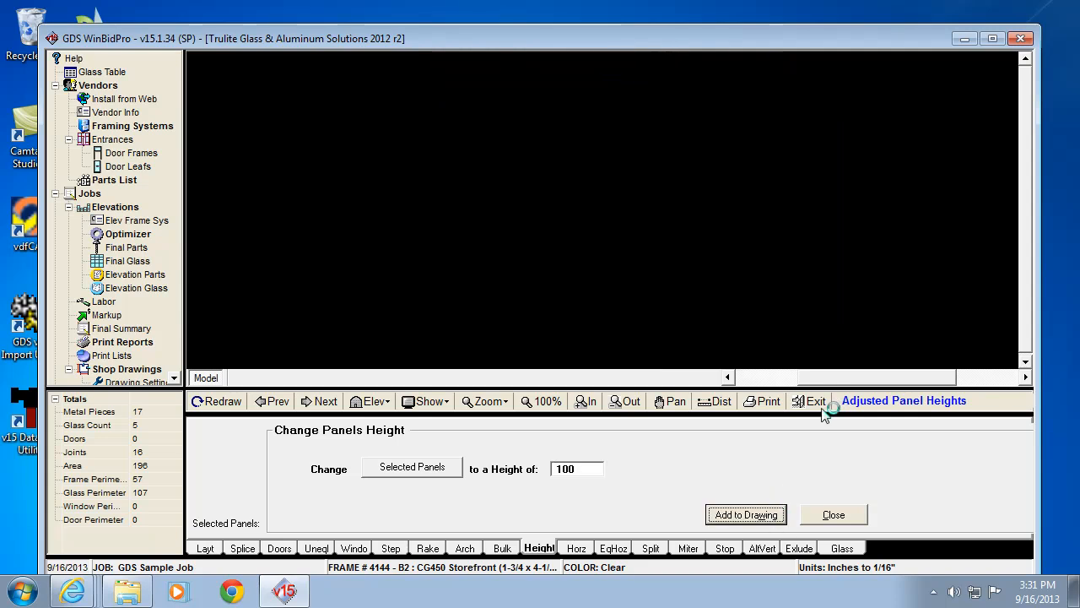
left_click(745, 514)
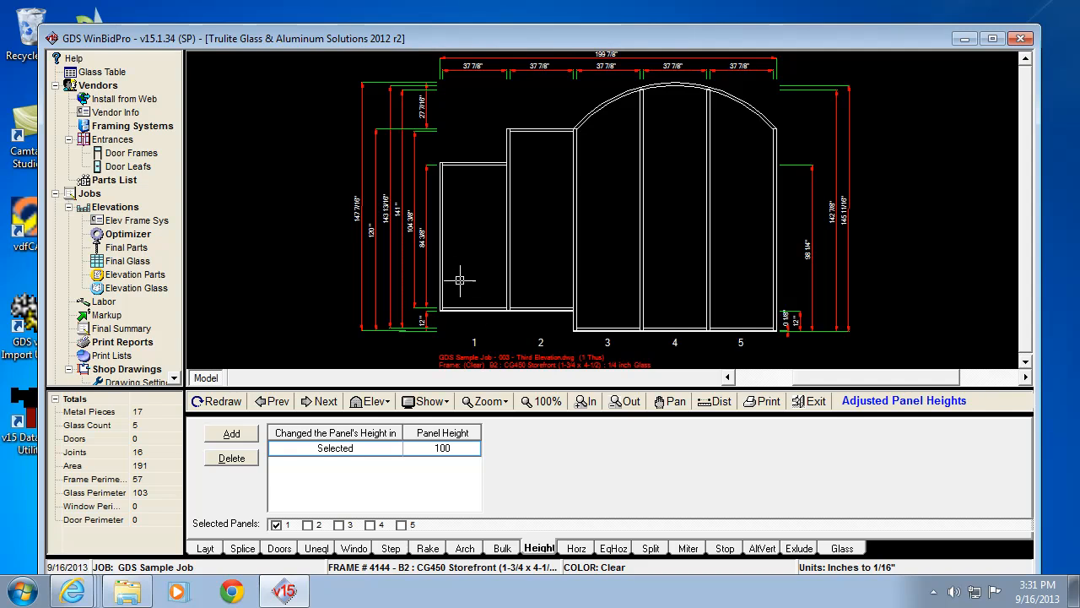
mouse_move(448, 95)
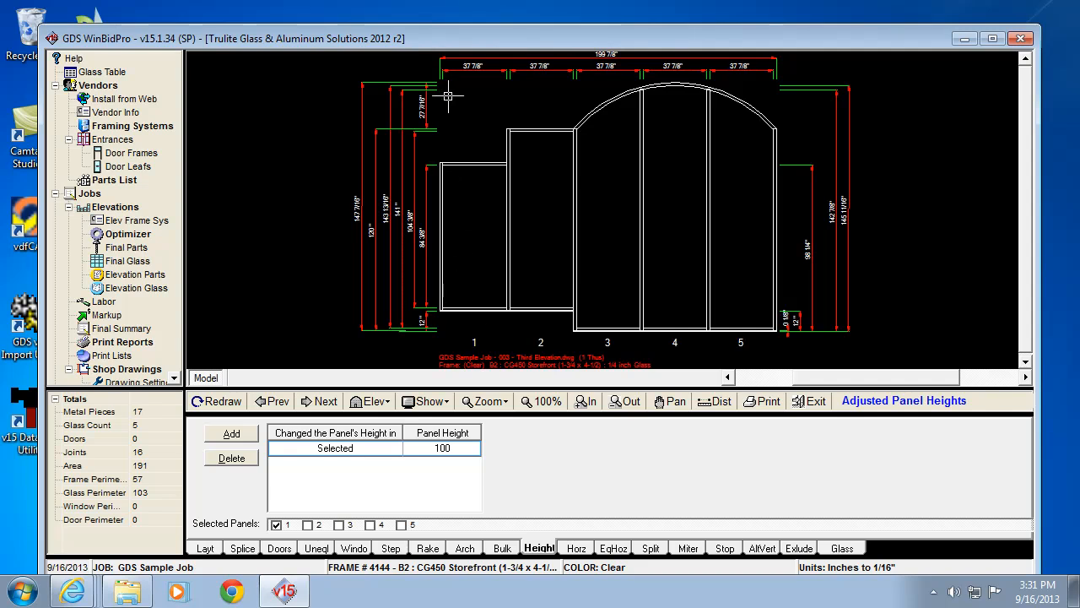
mouse_move(493, 194)
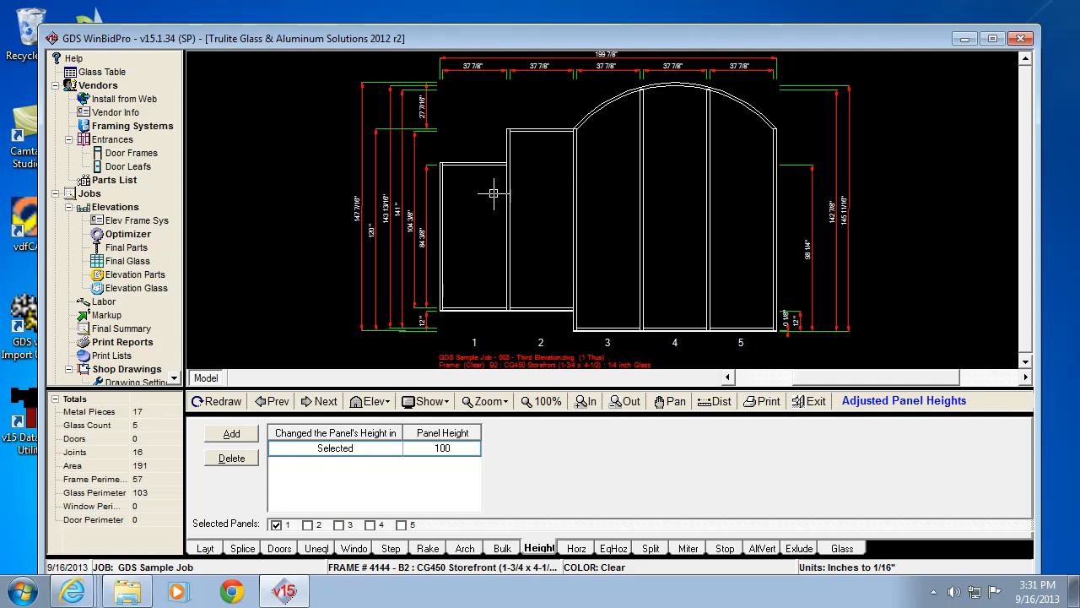
mouse_move(455, 194)
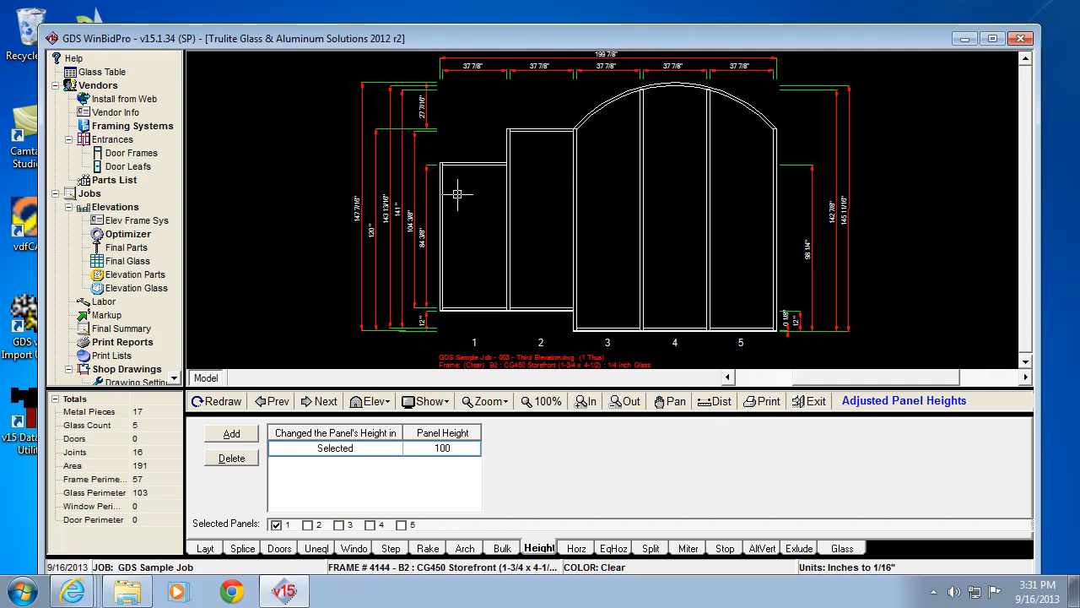
mouse_move(580, 138)
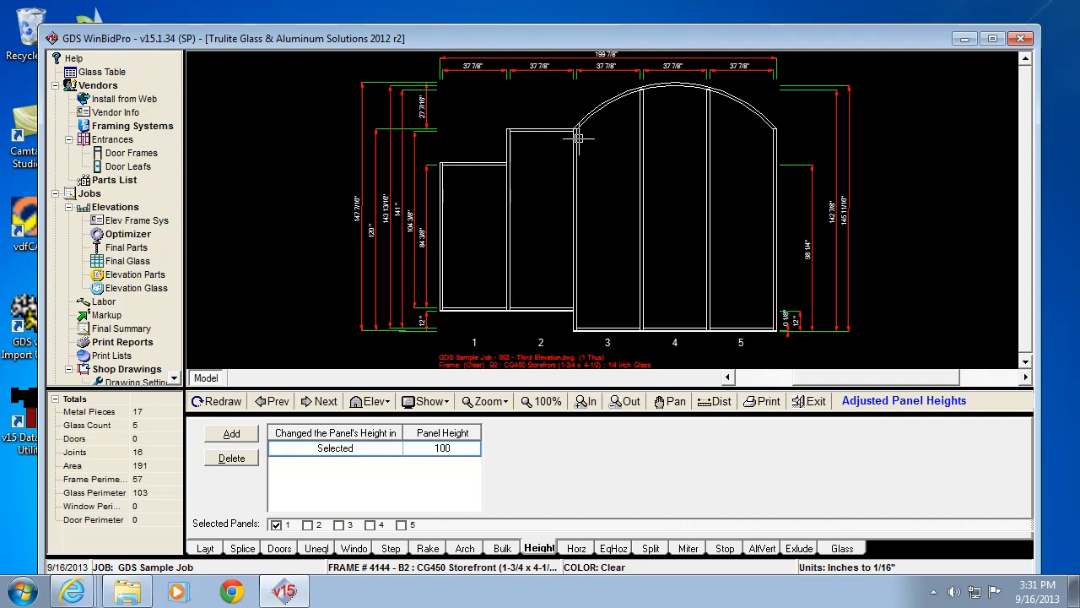
mouse_move(429, 539)
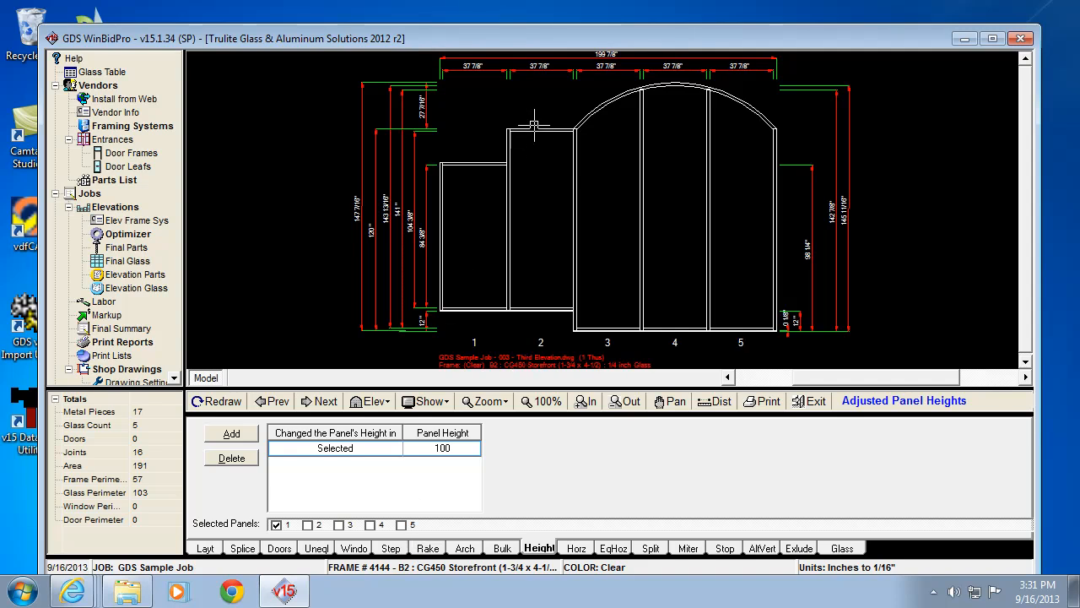
mouse_move(485, 184)
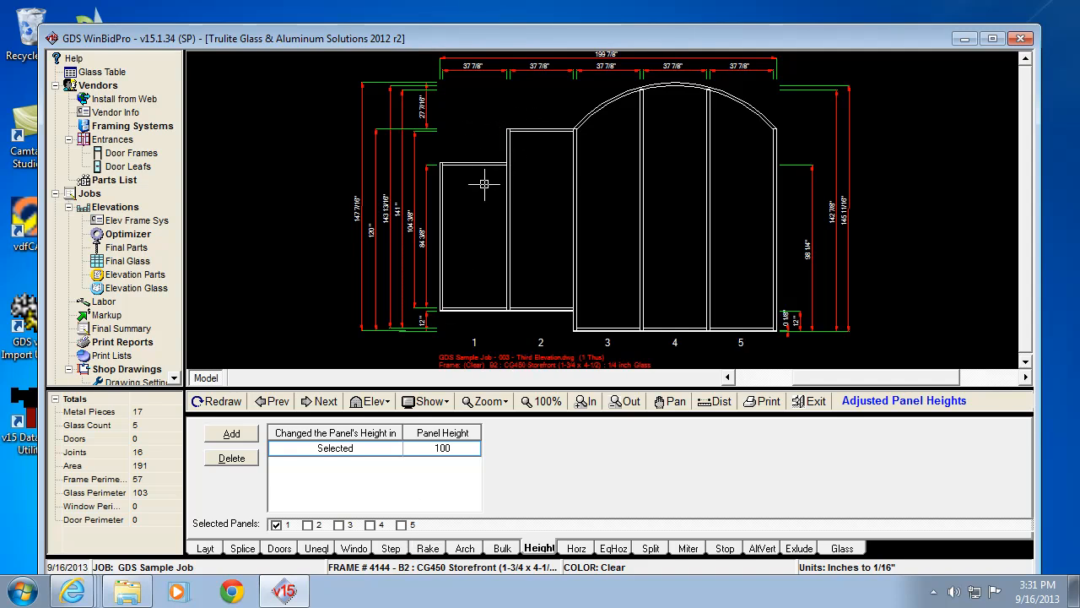
mouse_move(679, 102)
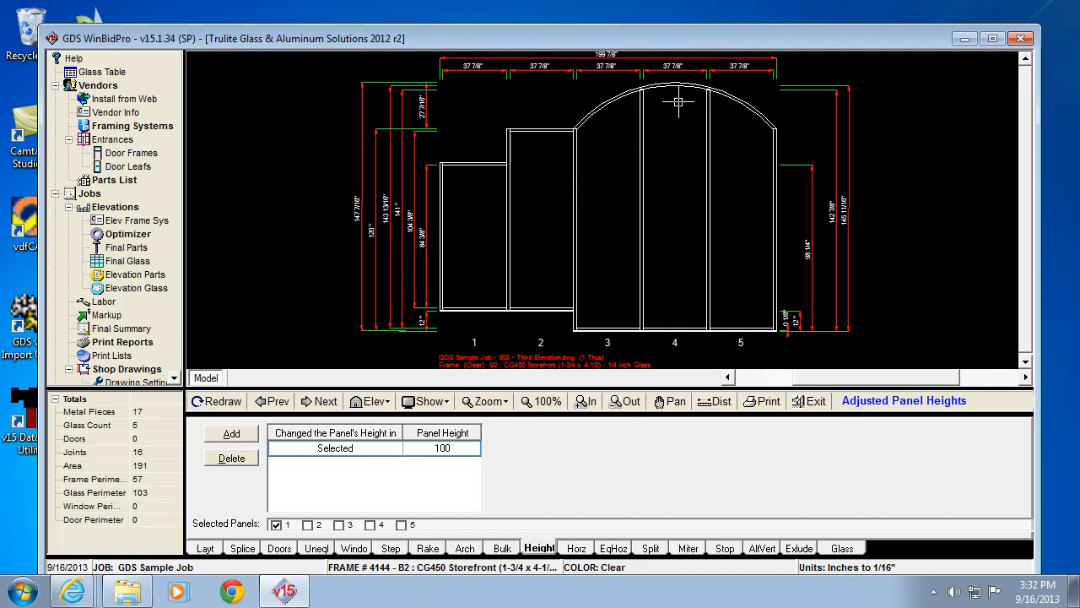
mouse_move(780, 9)
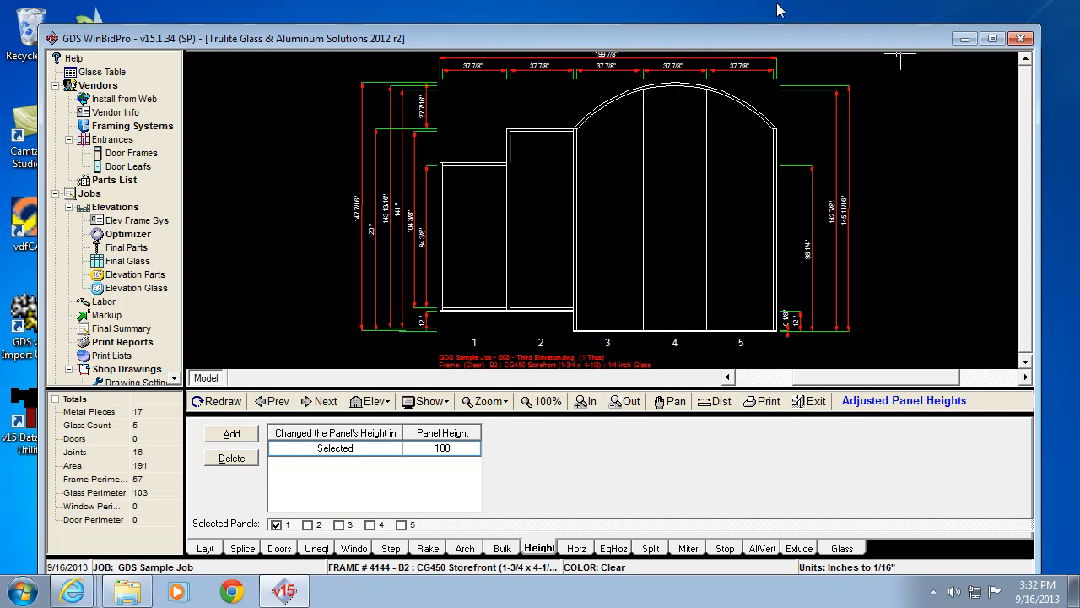
mouse_move(555, 105)
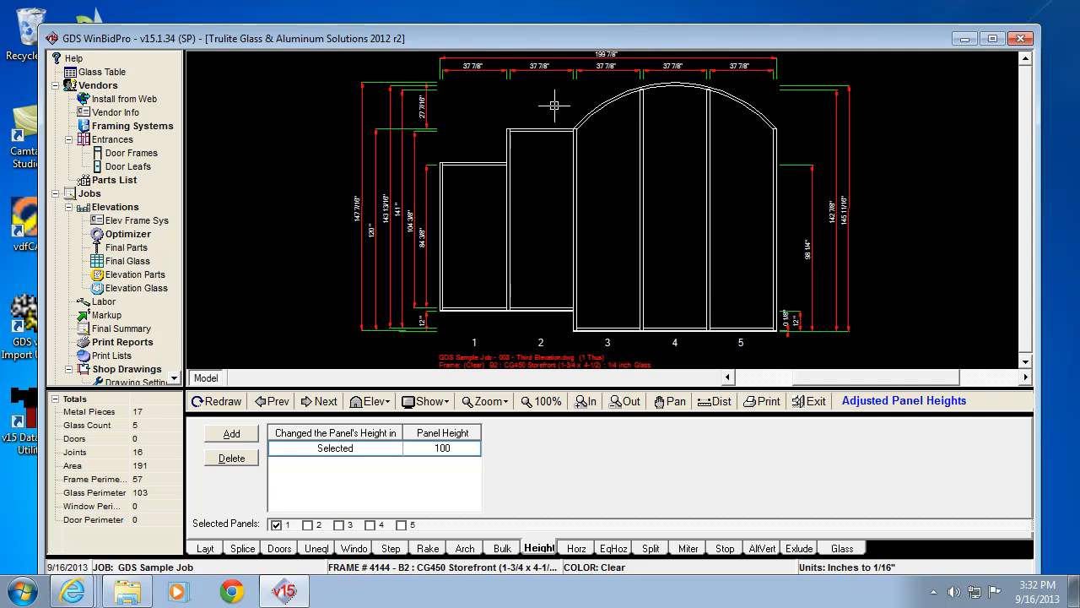
mouse_move(709, 113)
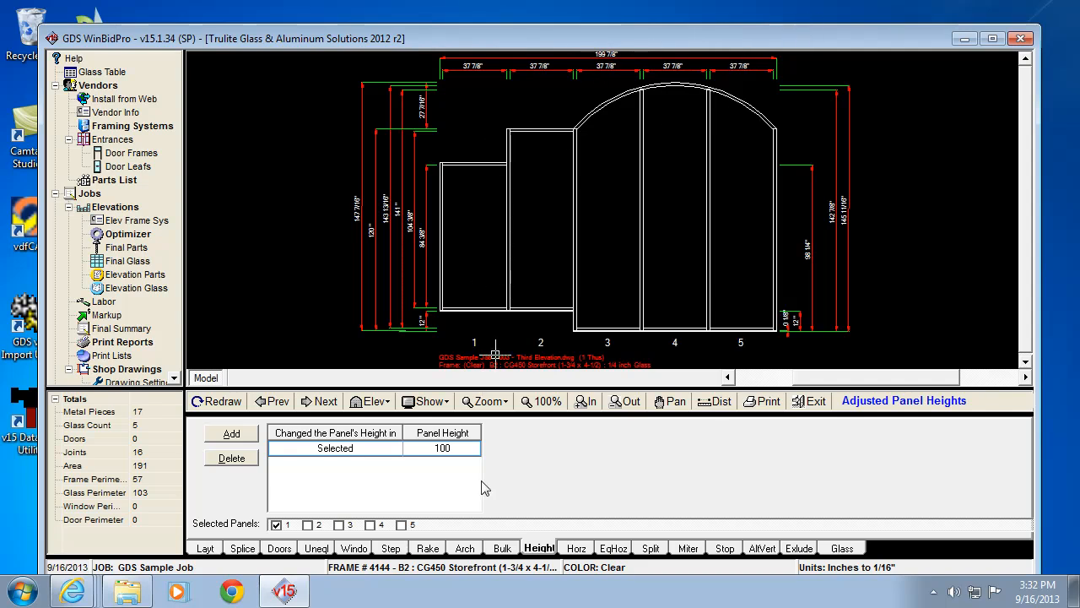
mouse_move(572, 180)
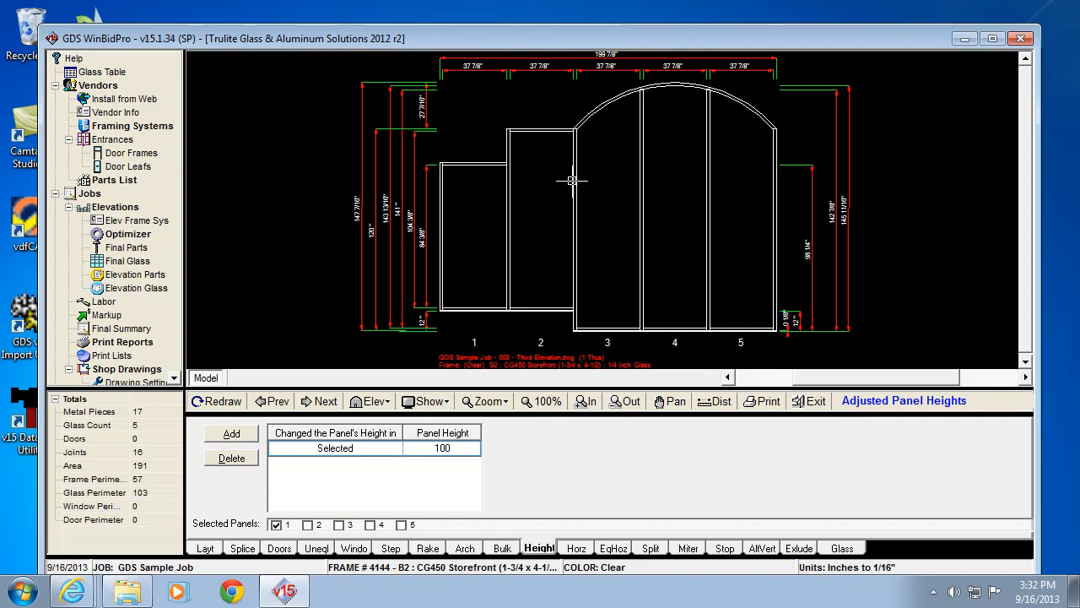
mouse_move(469, 167)
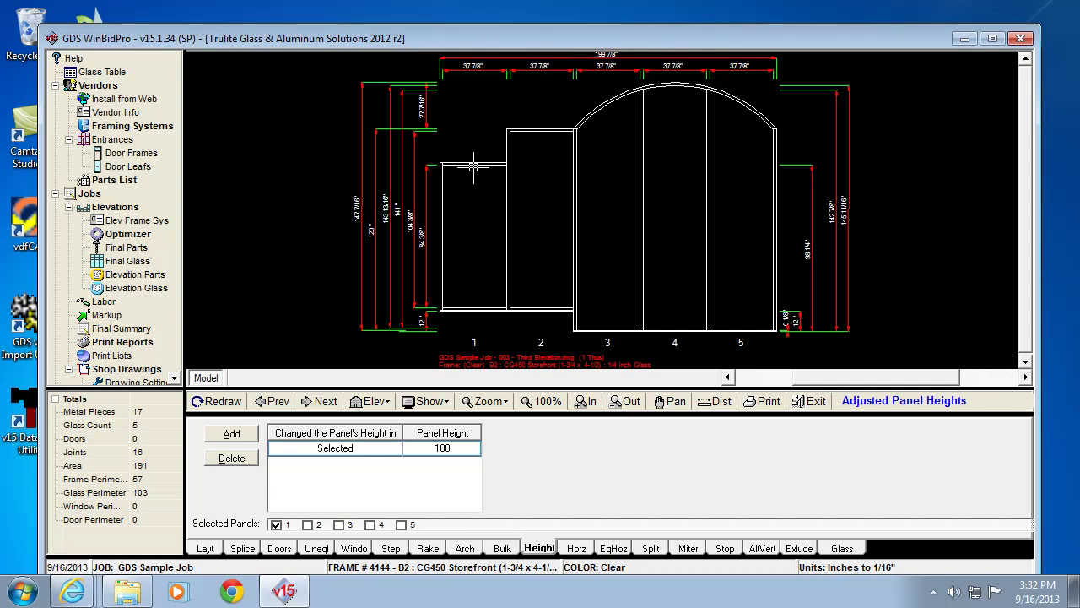
mouse_move(520, 273)
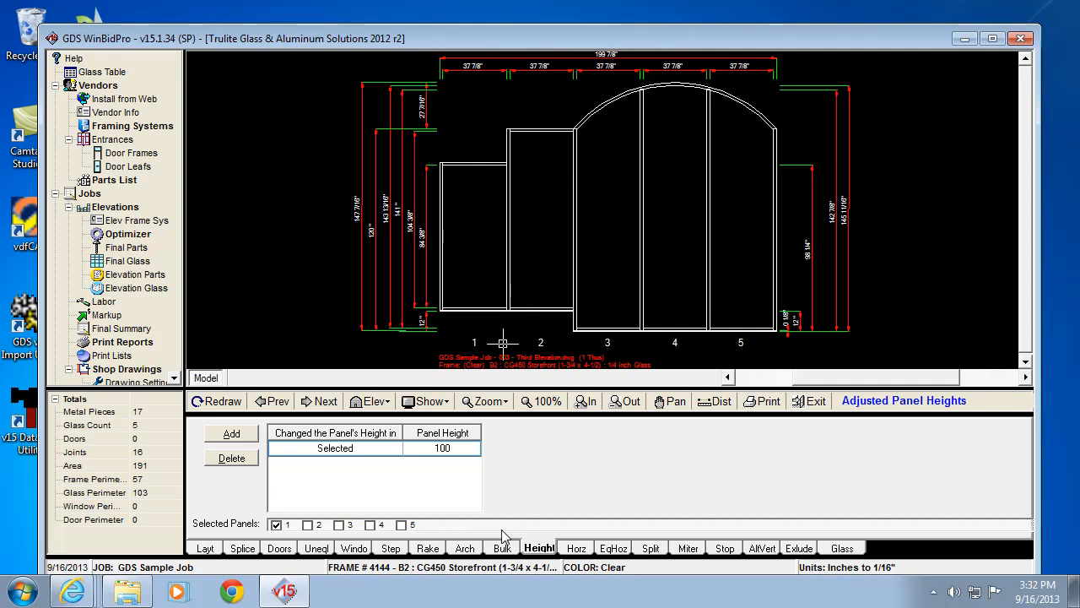
mouse_move(426, 519)
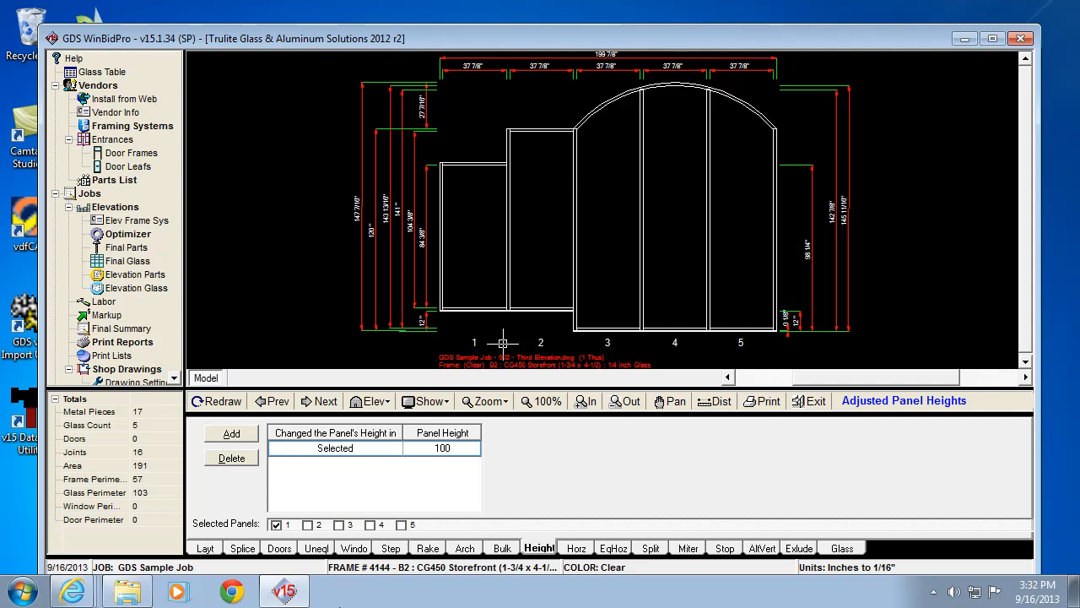
mouse_move(539, 130)
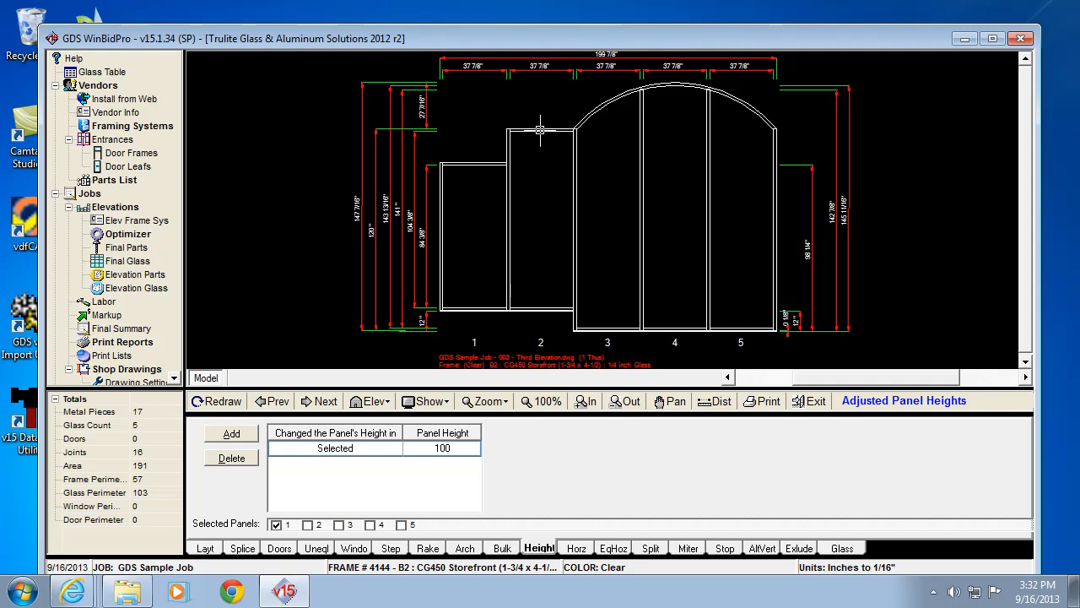
Include panel 2 so it also drops to the 100-inch height
left_click(320, 524)
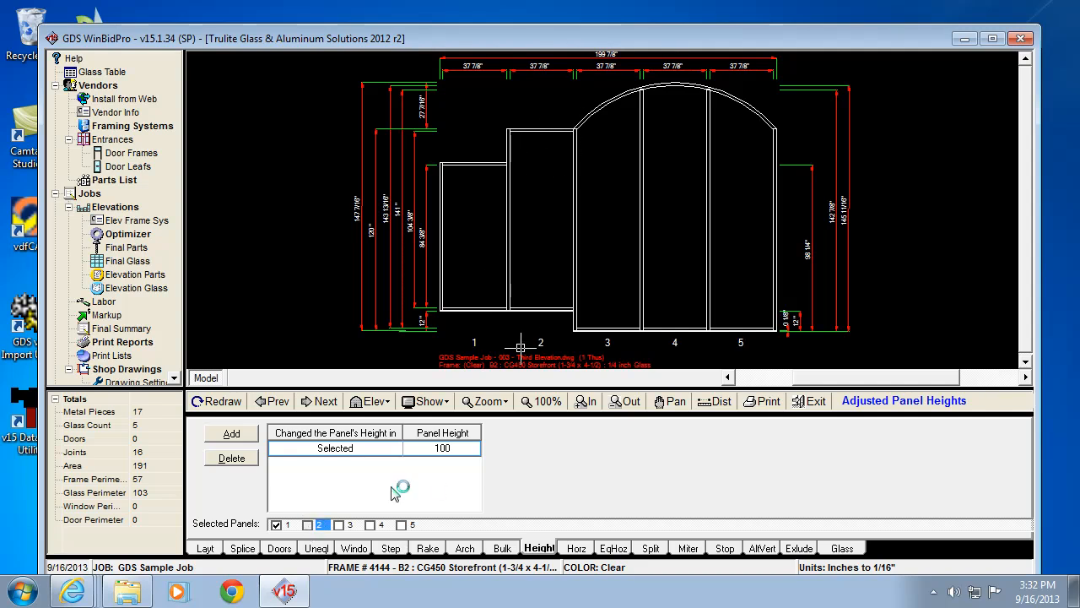
left_click(308, 524)
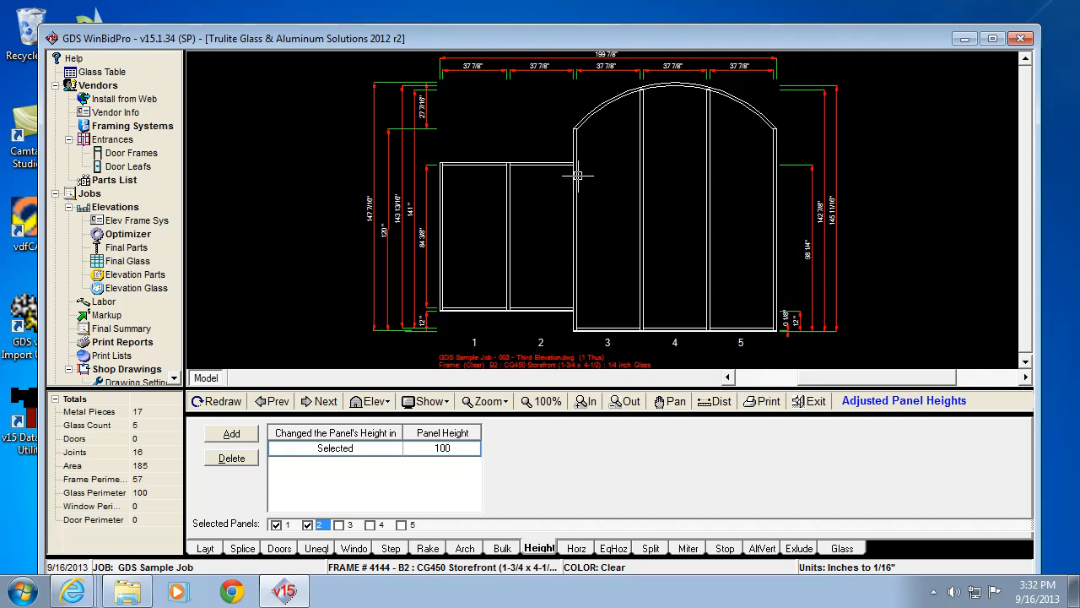
mouse_move(556, 296)
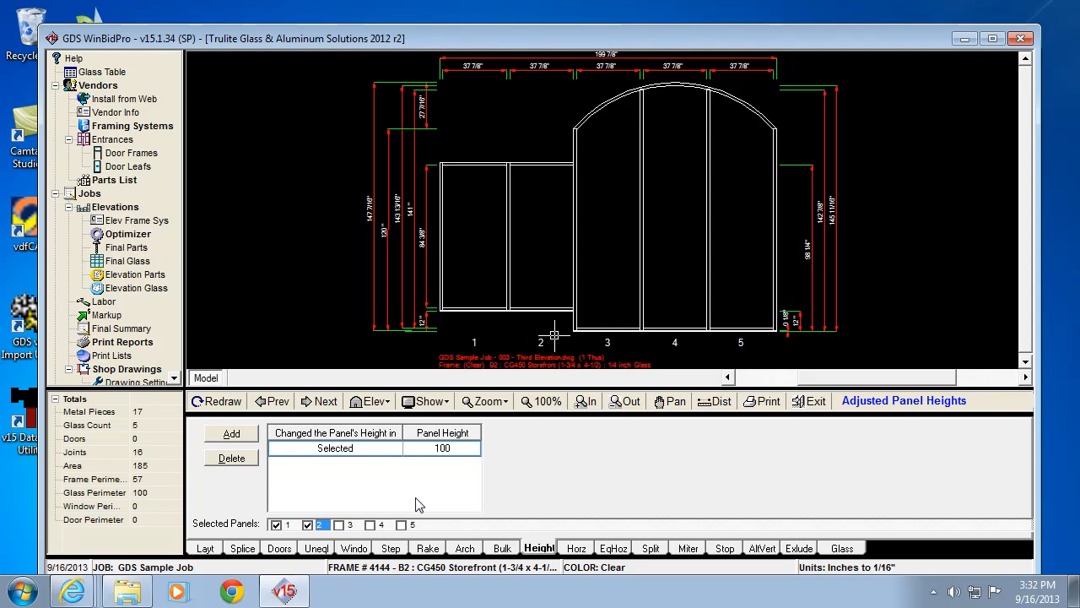
mouse_move(488, 162)
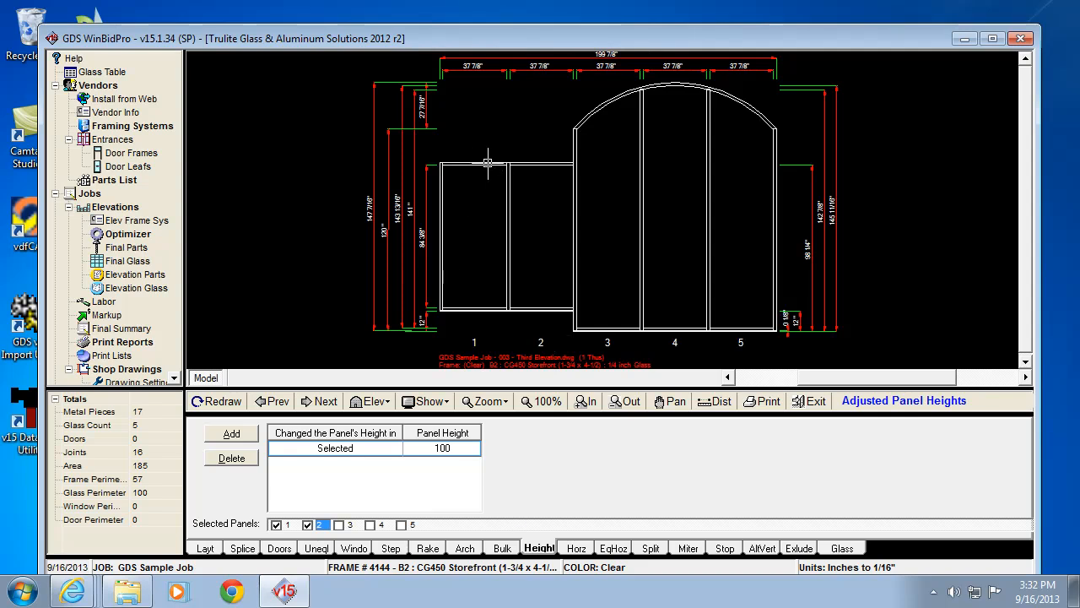
mouse_move(530, 340)
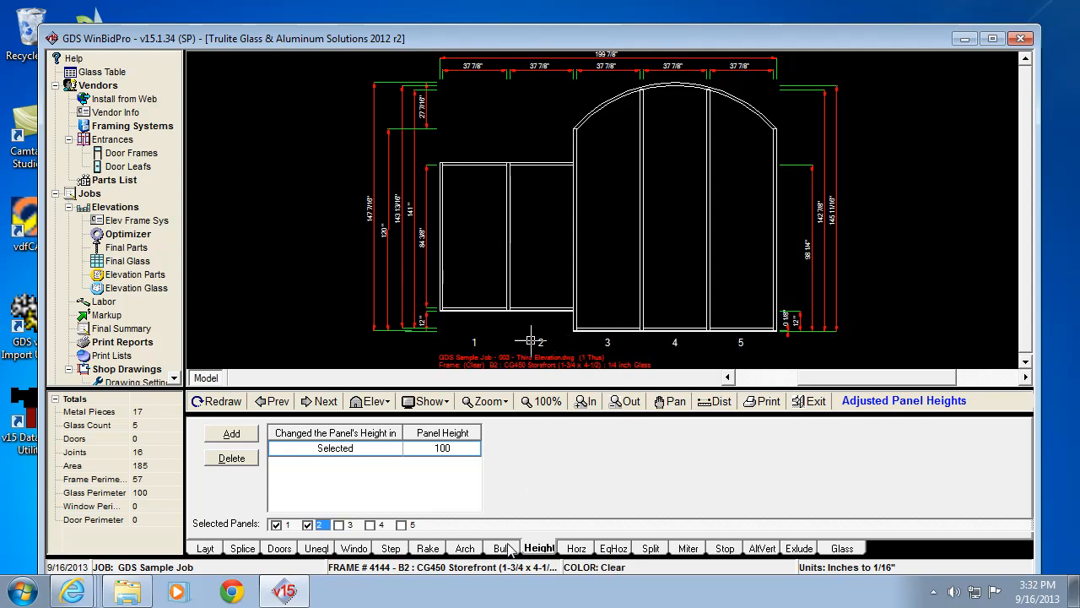